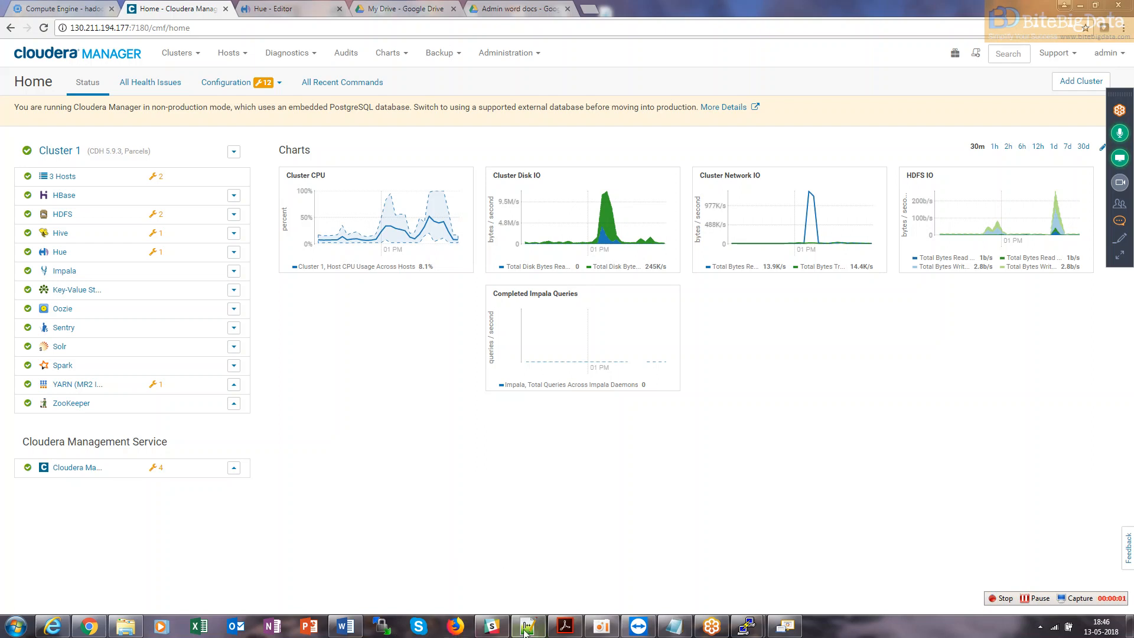
Show the Sentry notes in Notepad++ and highlight the hiveusers group instruction on line 83.
{"action": "left_click", "coordinate": [528, 625]}
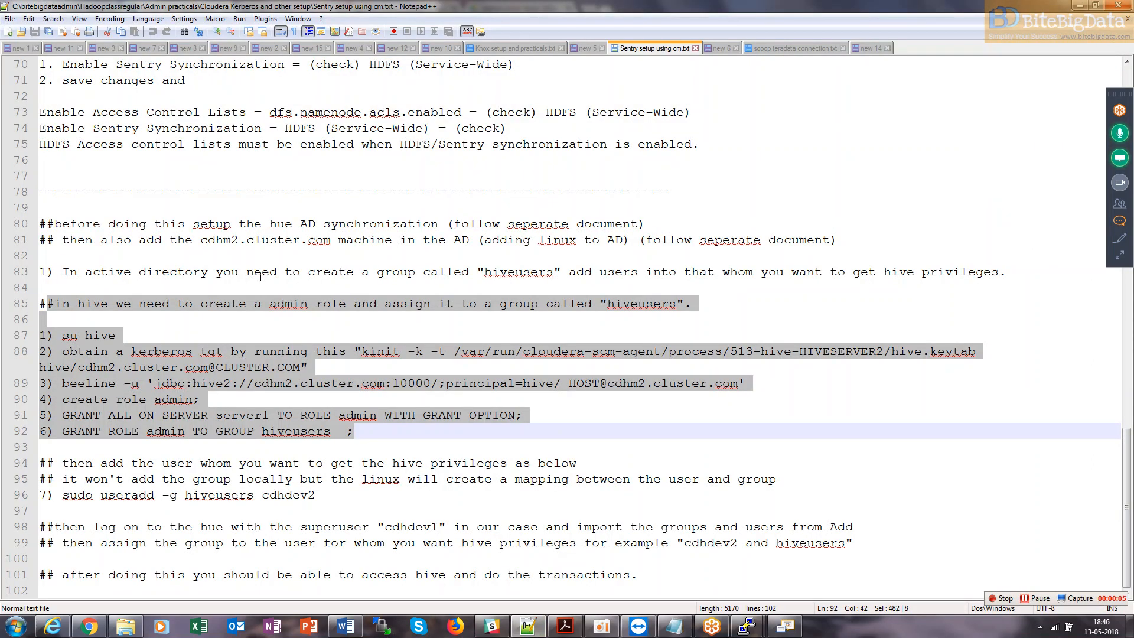
{"action": "mouse_move", "coordinate": [253, 292]}
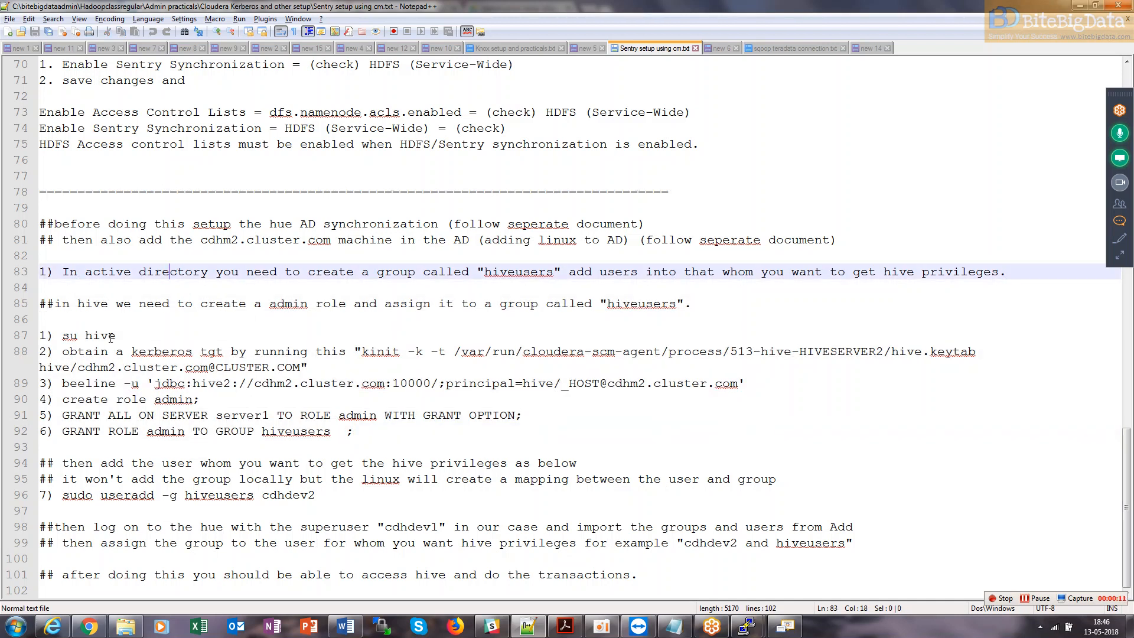
{"action": "left_click_drag", "start_coordinate": [62, 271], "coordinate": [309, 271]}
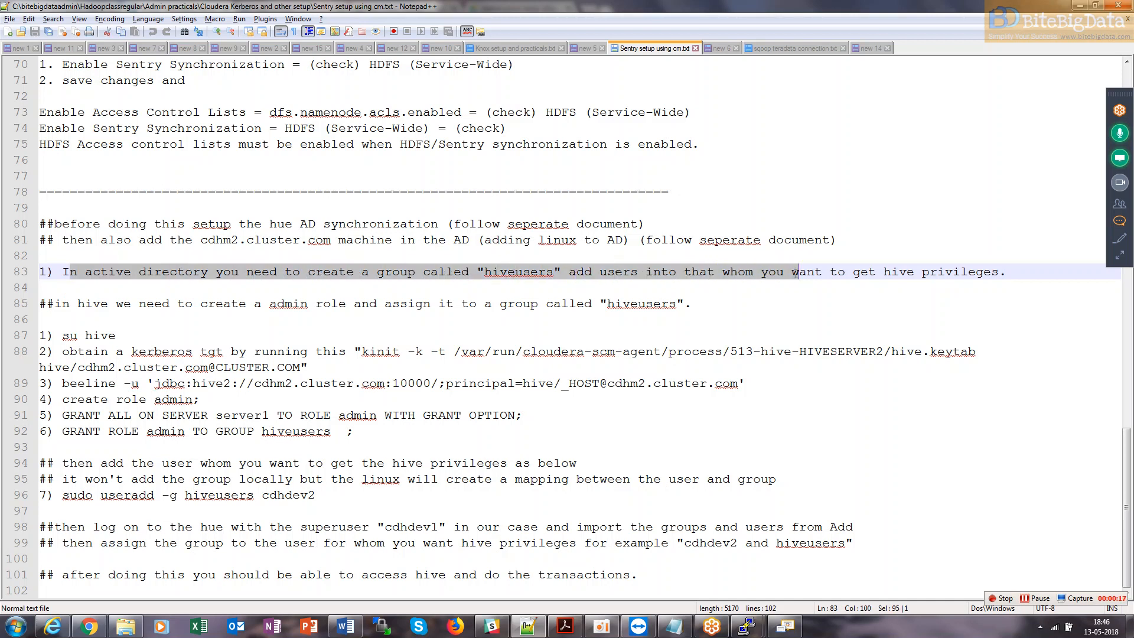
{"action": "left_click", "coordinate": [1023, 269]}
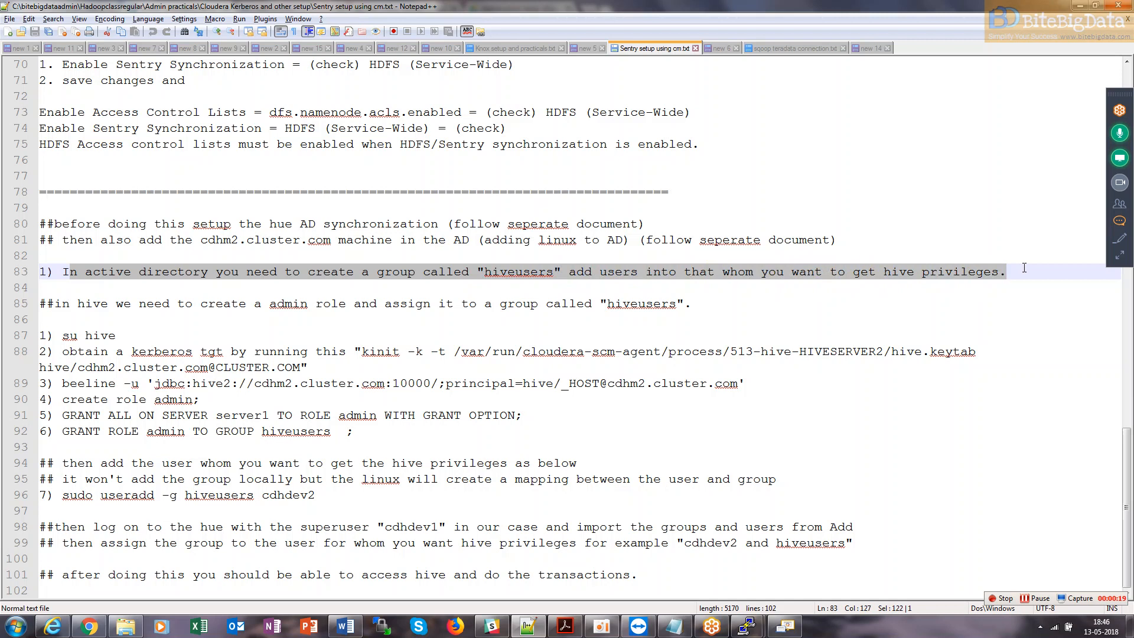
{"action": "mouse_move", "coordinate": [156, 318]}
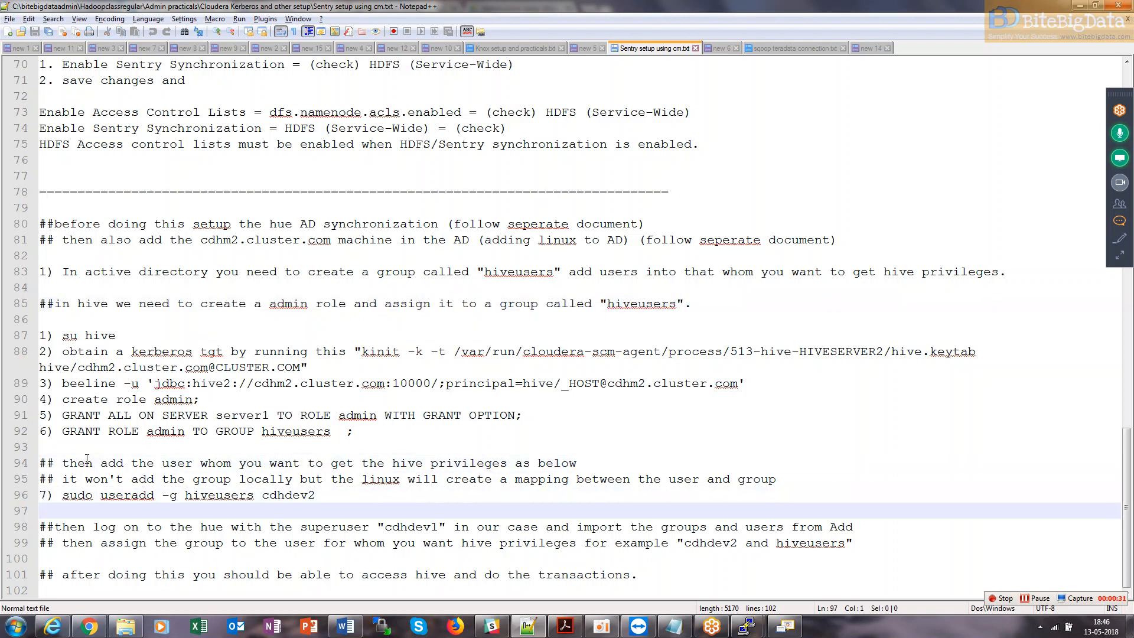
{"action": "left_click", "coordinate": [87, 431]}
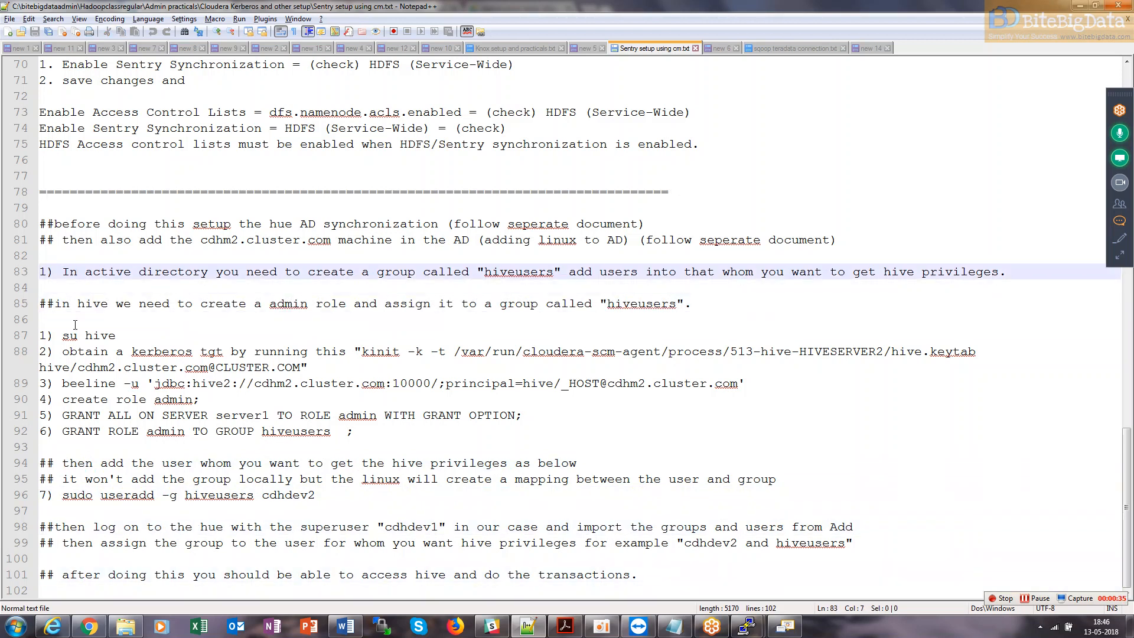
{"action": "double_click", "coordinate": [519, 272]}
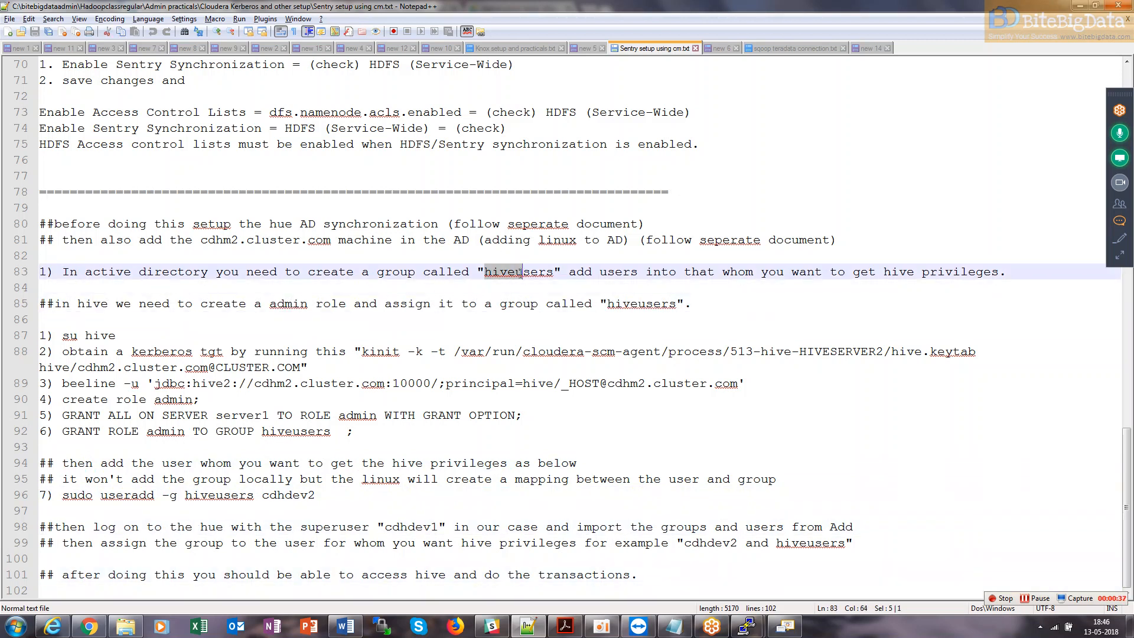
{"action": "double_click", "coordinate": [519, 272]}
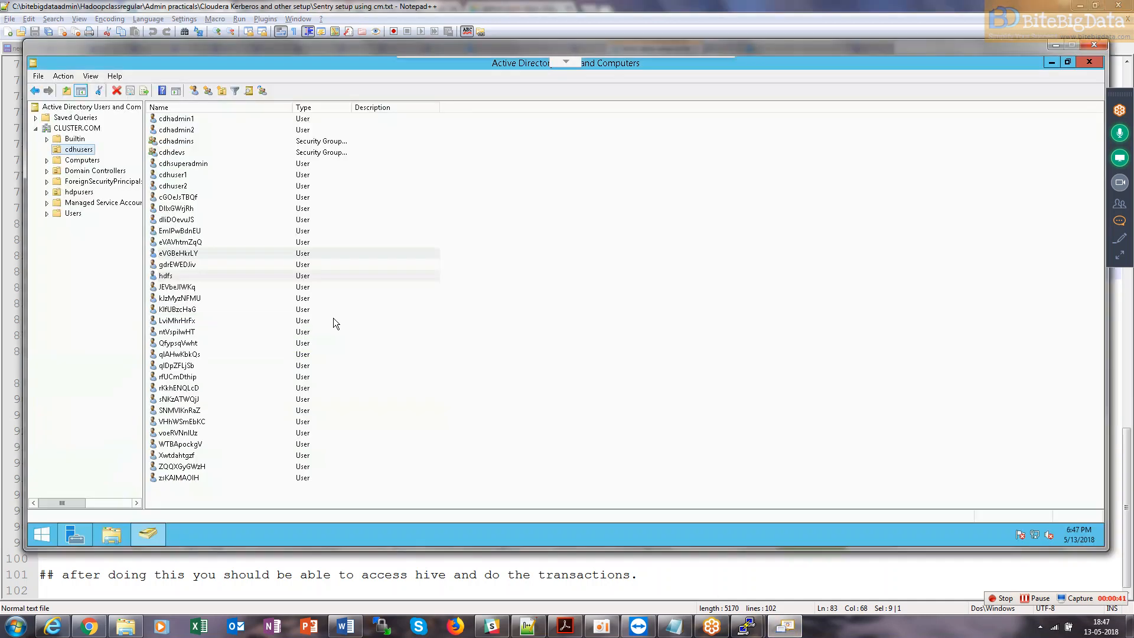
{"action": "mouse_move", "coordinate": [1043, 301]}
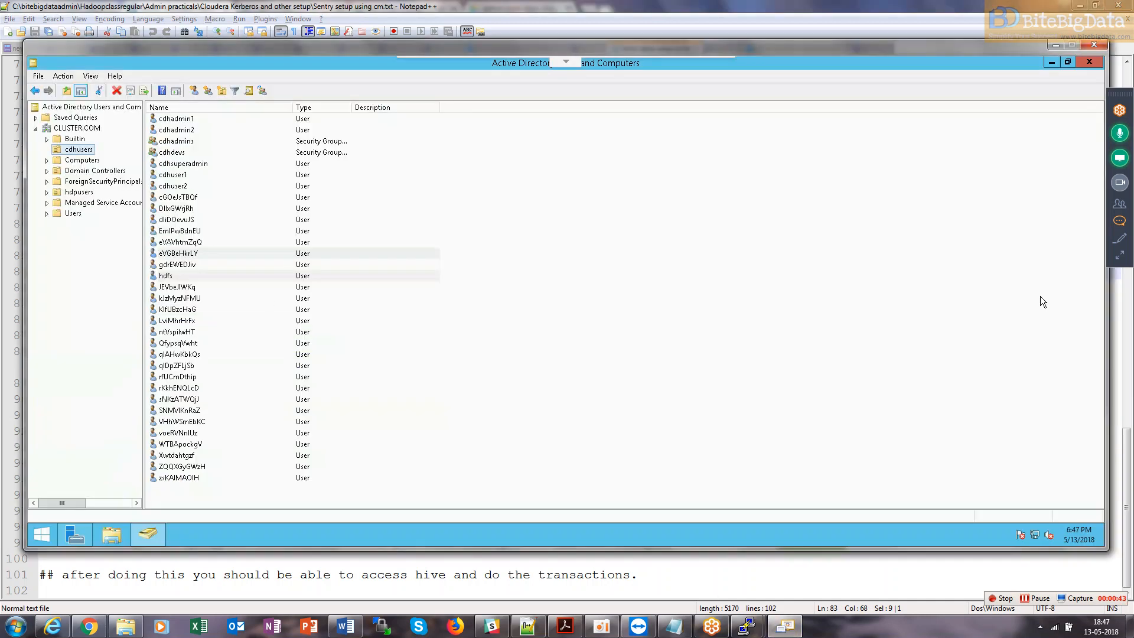
{"action": "left_click", "coordinate": [172, 174]}
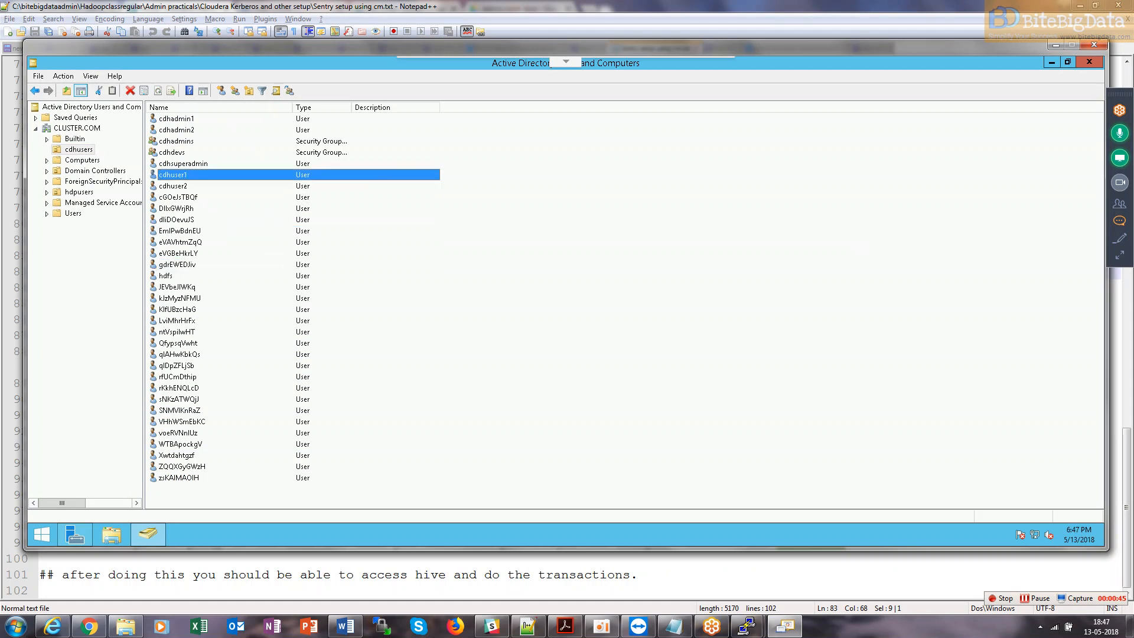
{"action": "left_click", "coordinate": [173, 186]}
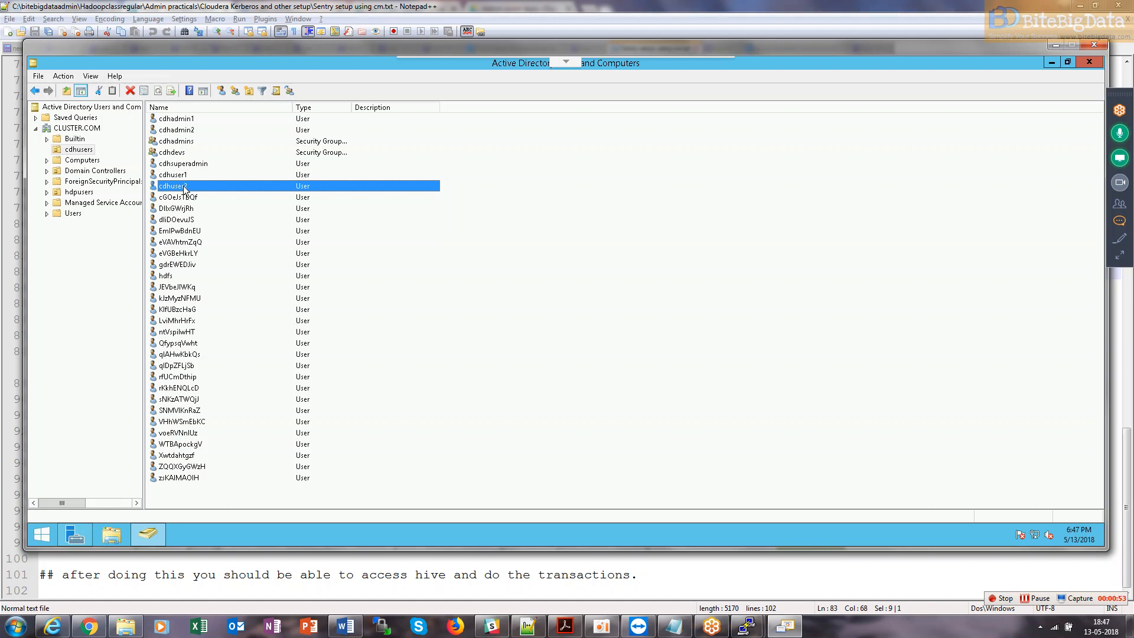
{"action": "left_click", "coordinate": [174, 153]}
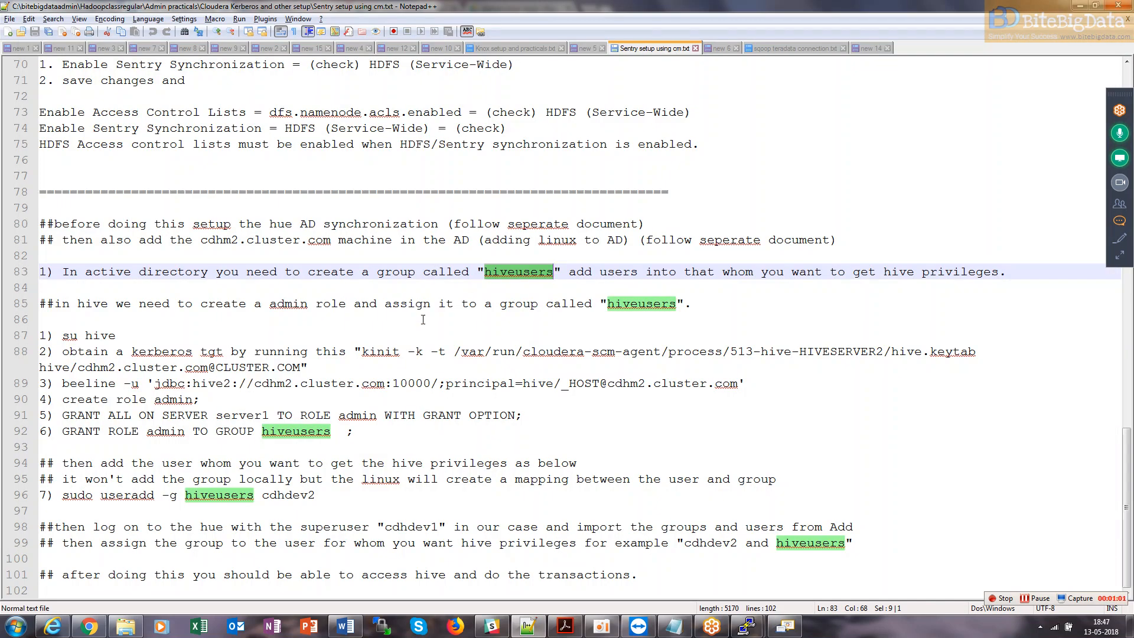
{"action": "mouse_move", "coordinate": [541, 281]}
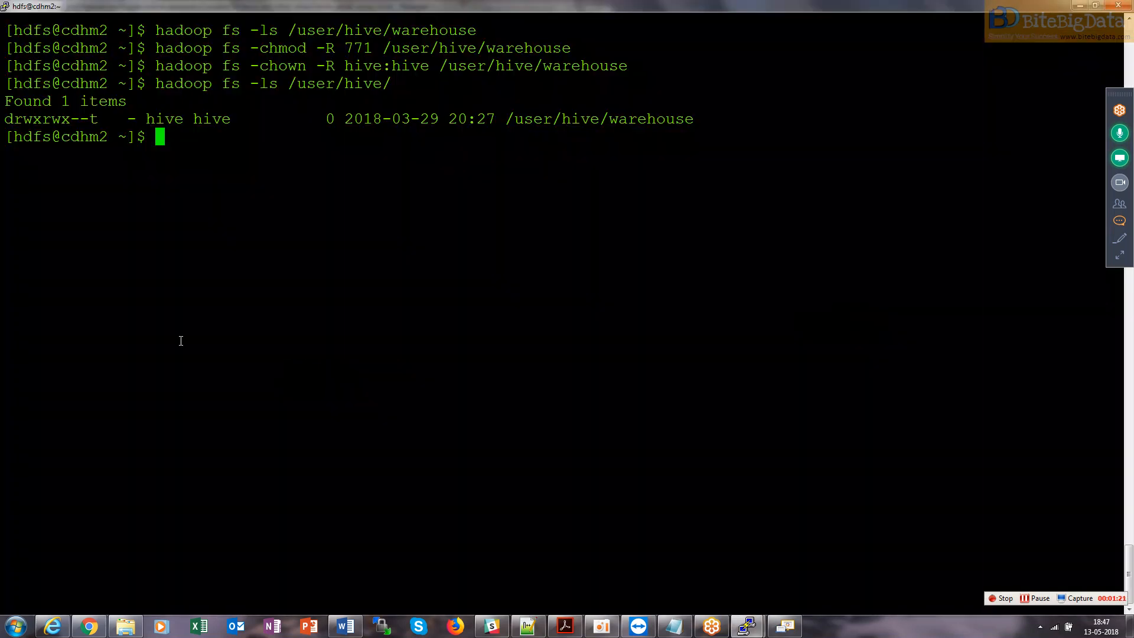
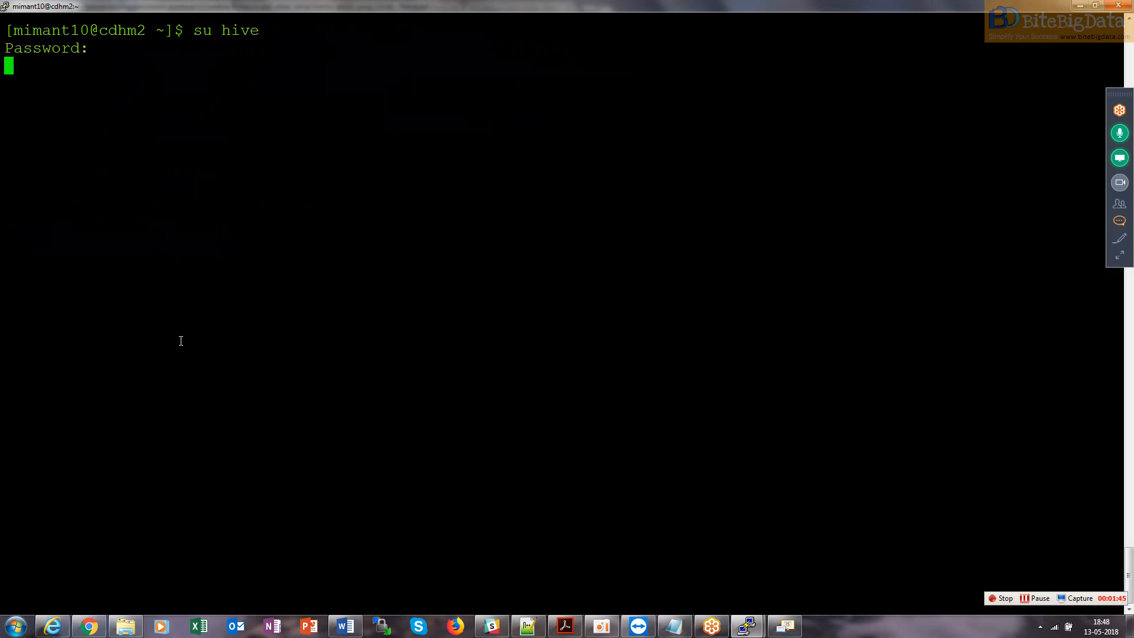
Run su hive and enter the password, which is rejected as incorrect.
{"action": "key", "text": "Enter"}
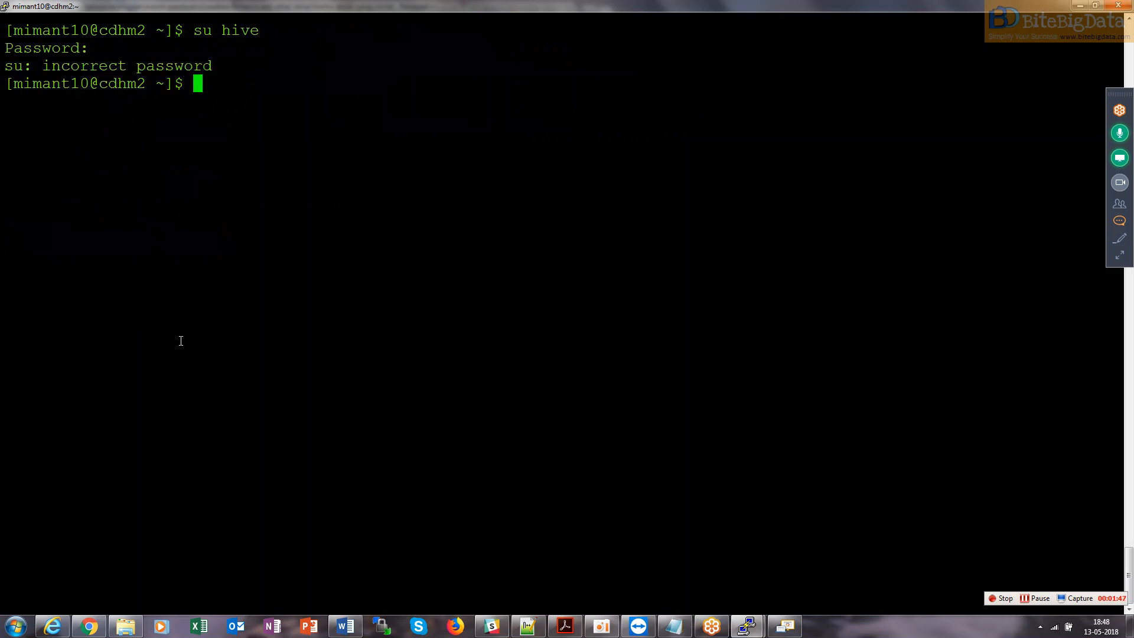
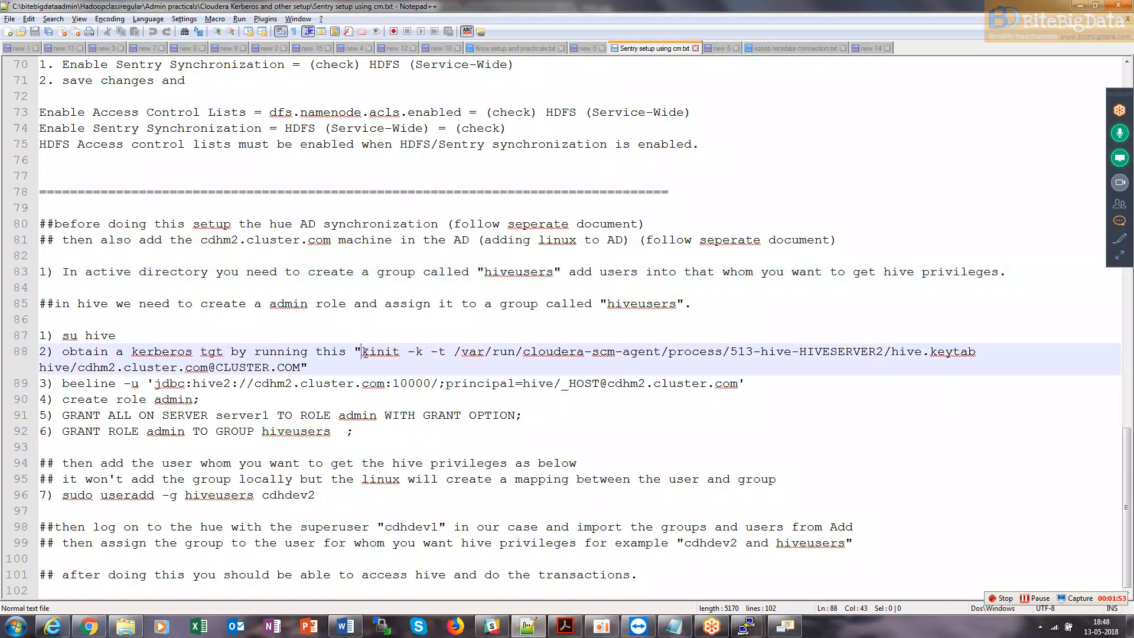
Run kinit with the 513-hive-HIVESERVER2 keytab, then list agent process folders as root.
{"action": "left_click_drag", "start_coordinate": [362, 352], "coordinate": [302, 367]}
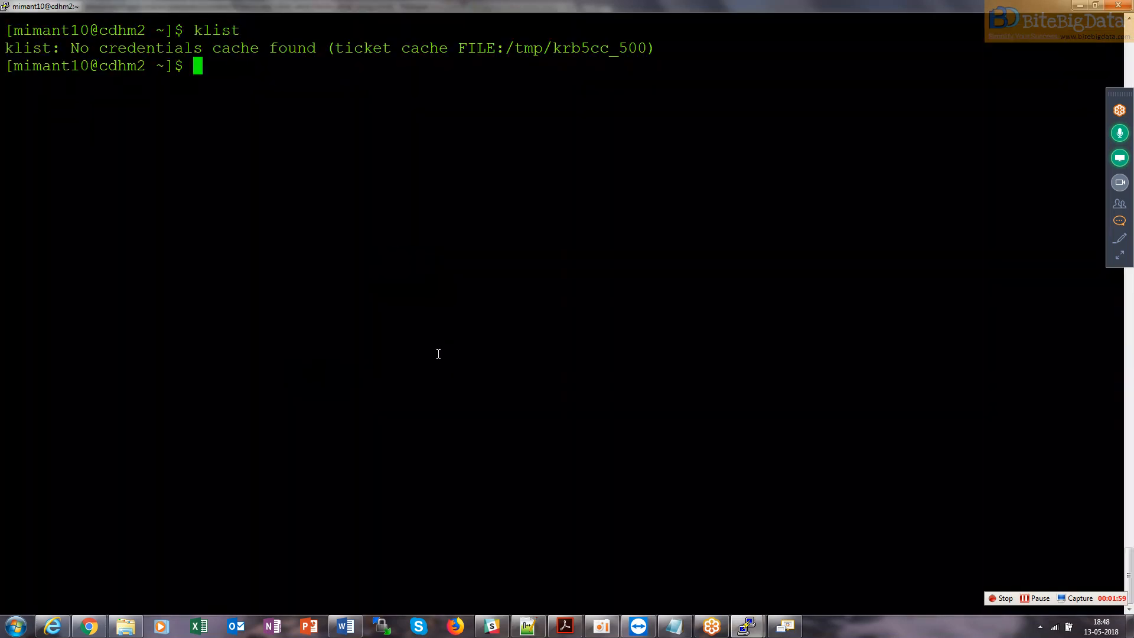
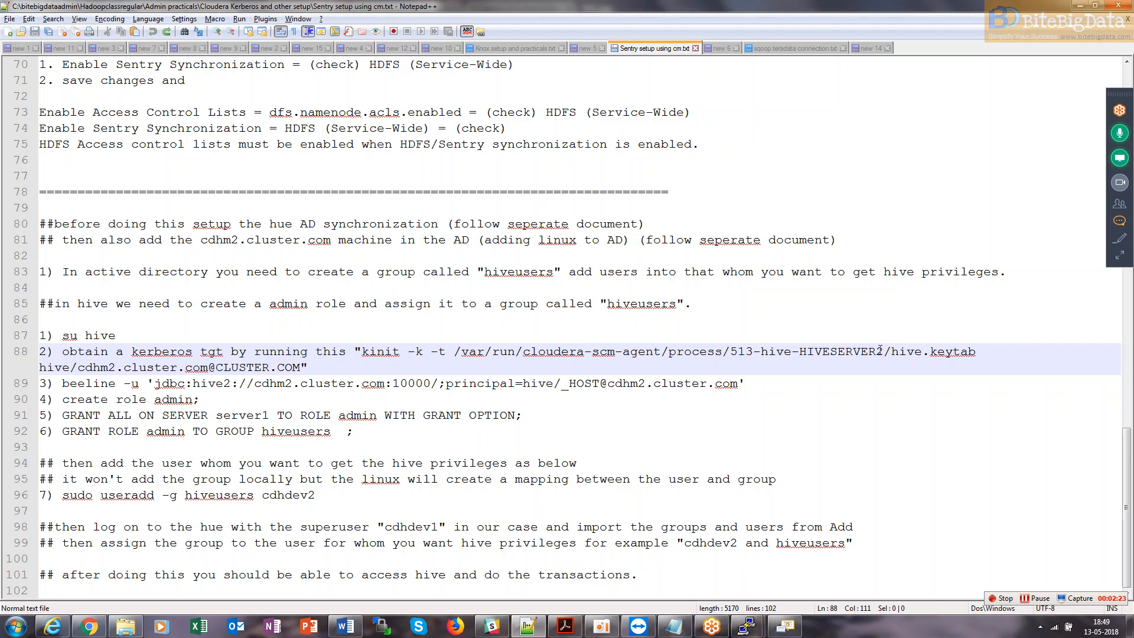
{"action": "left_click_drag", "start_coordinate": [731, 351], "coordinate": [882, 351]}
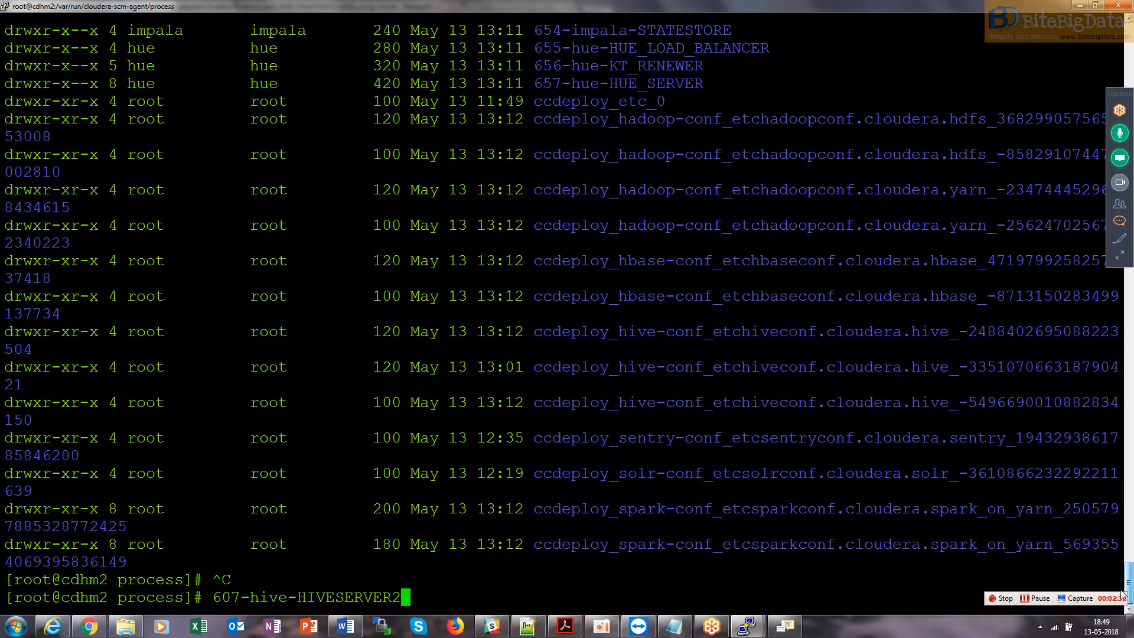
Use the current 607-hive-HIVESERVER2 folder in place of 513 for the keytab path.
{"action": "key", "text": "BackSpace"}
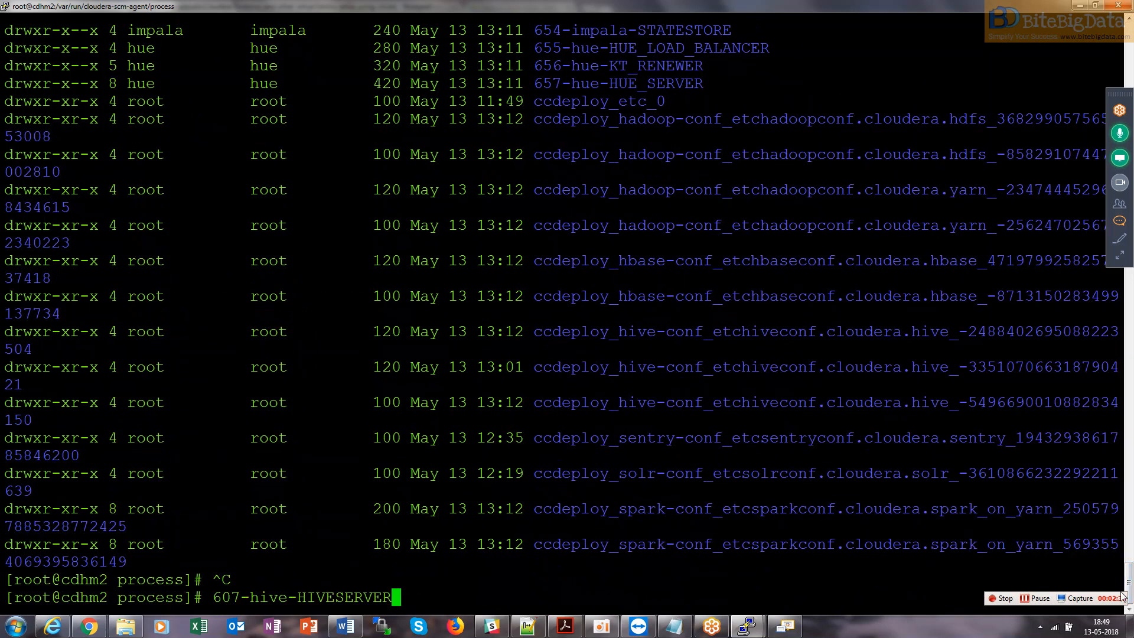
{"action": "type", "text": "cd"}
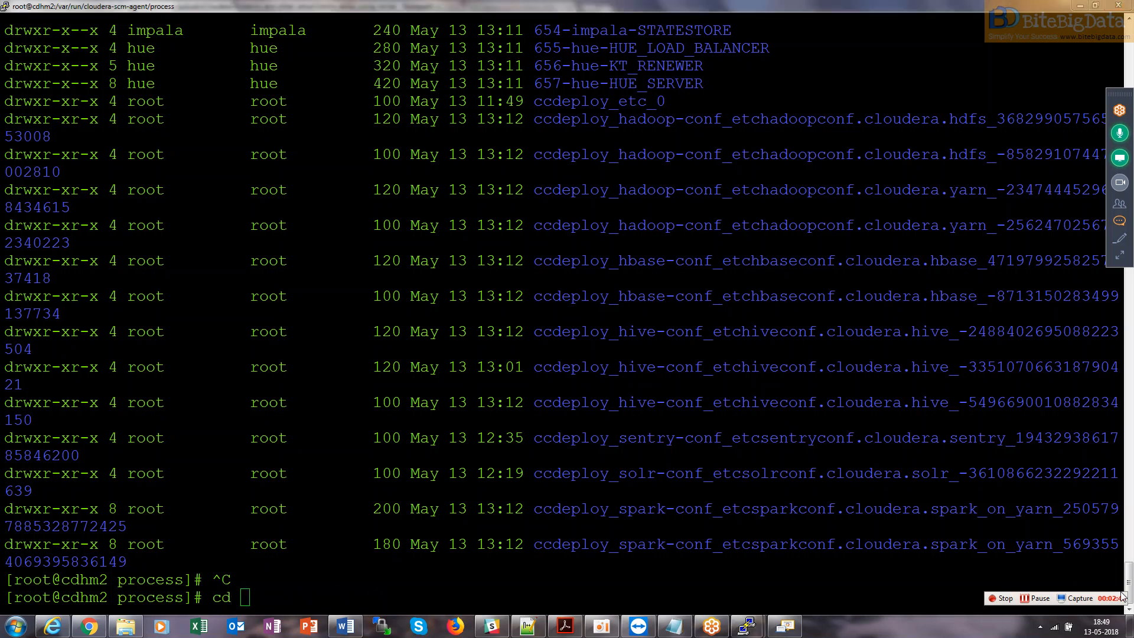
{"action": "type", "text": "607-hive-HIVESERVER2/hive.keytab hive/cdhm2.cluster.com@CLUSTER.COM\""}
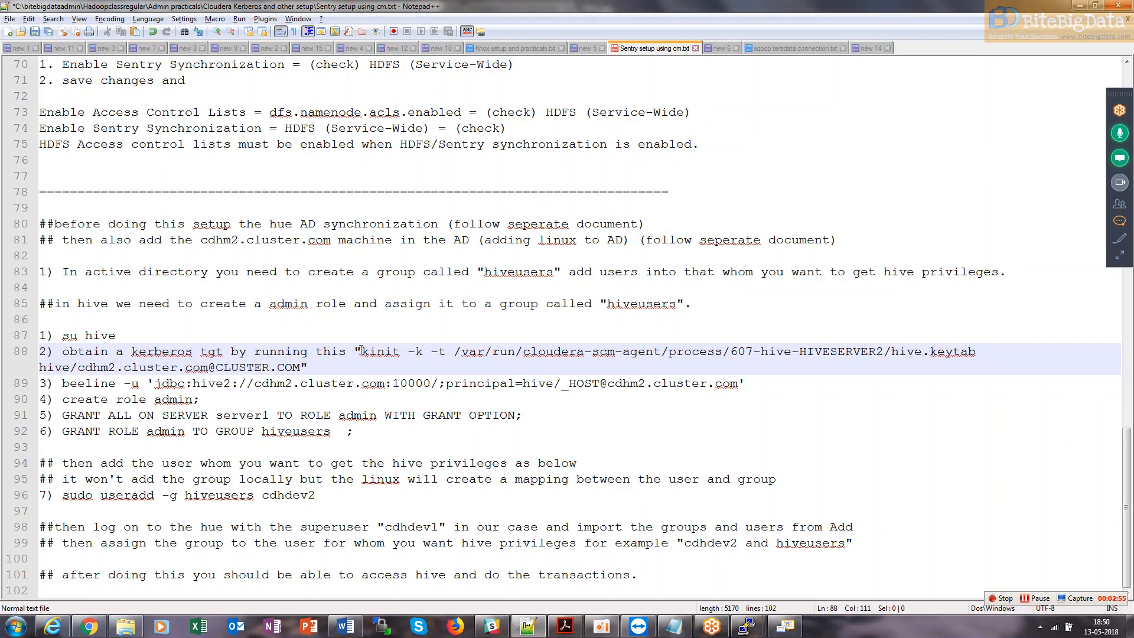
Try sudo kinit with the 607 keytab and klist, then select the path's process folder.
{"action": "left_click_drag", "start_coordinate": [361, 351], "coordinate": [303, 367]}
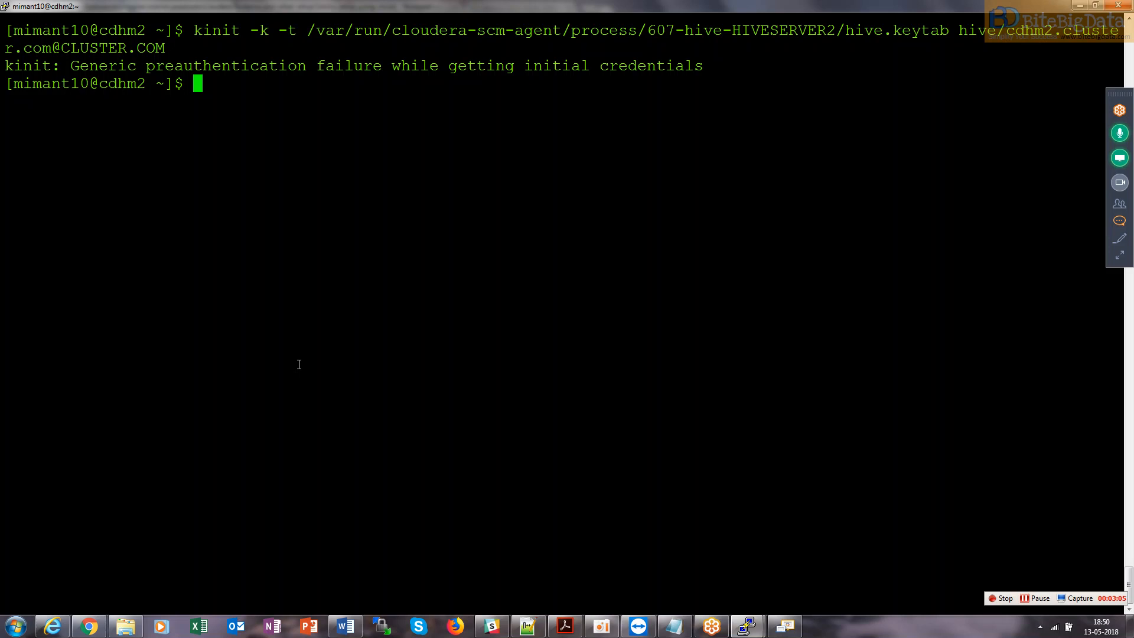
{"action": "type", "text": "sudo kinit -k -t /var/run/cloudera-scm-agent/process/607-hive-HIVESERVER2/hive.keytab hive/cdhm2.cluster.com@CLUSTER.COM"}
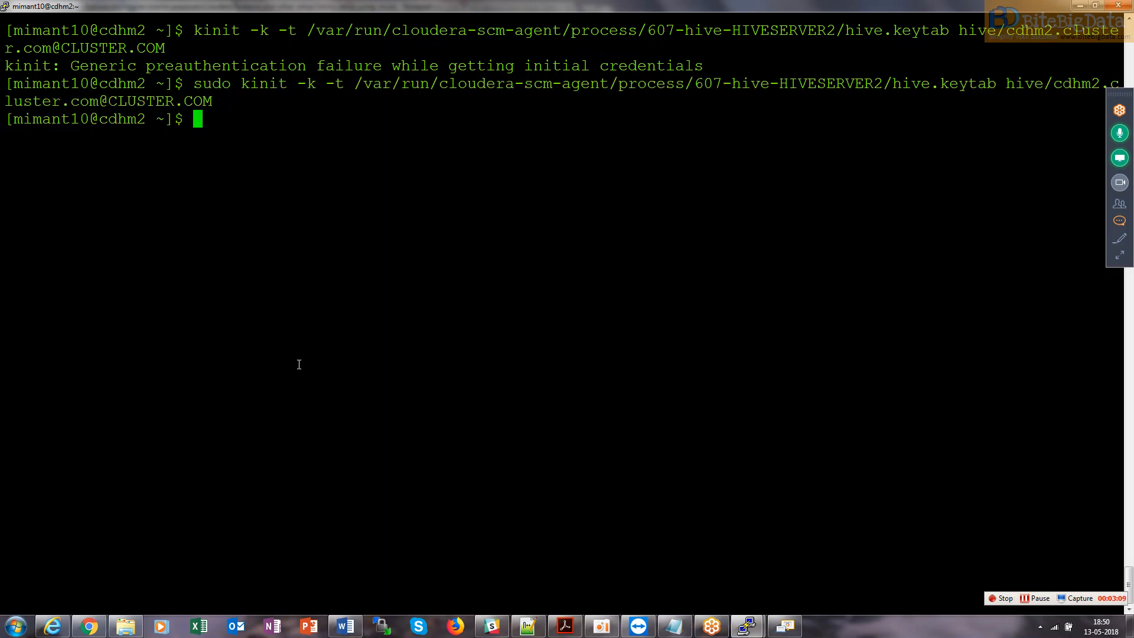
{"action": "type", "text": "klist"}
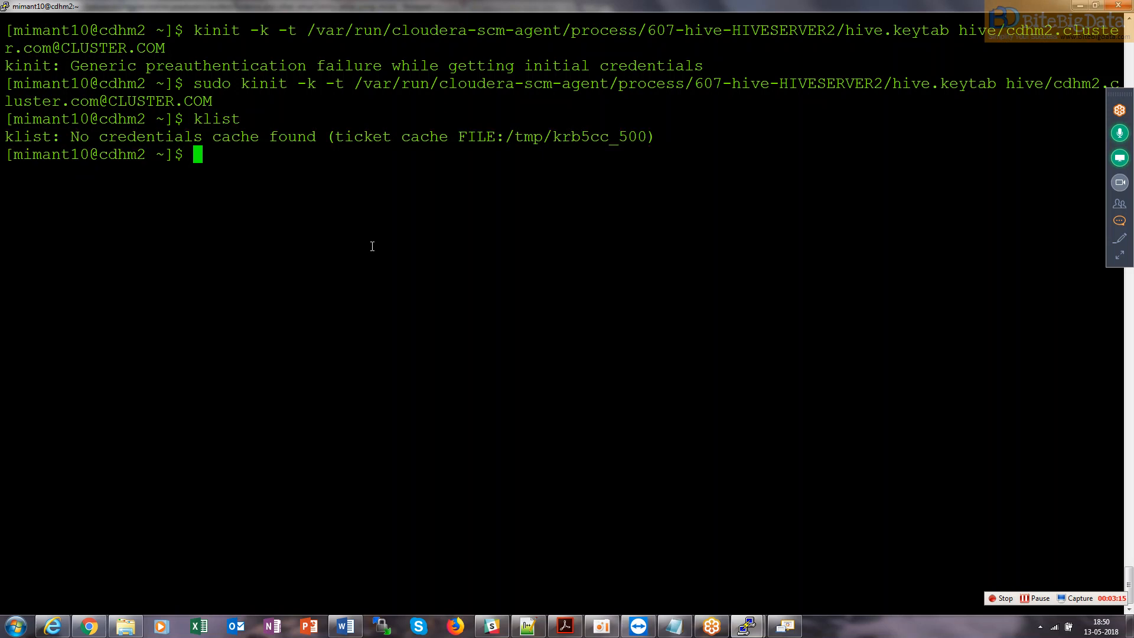
{"action": "type", "text": "klist"}
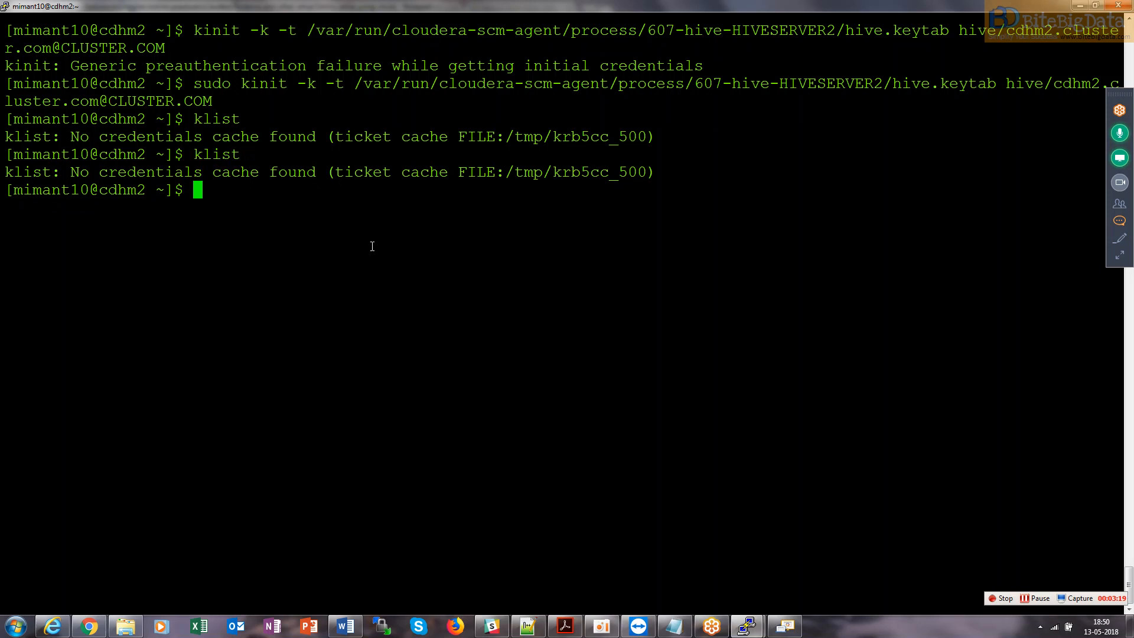
{"action": "mouse_move", "coordinate": [913, 543]}
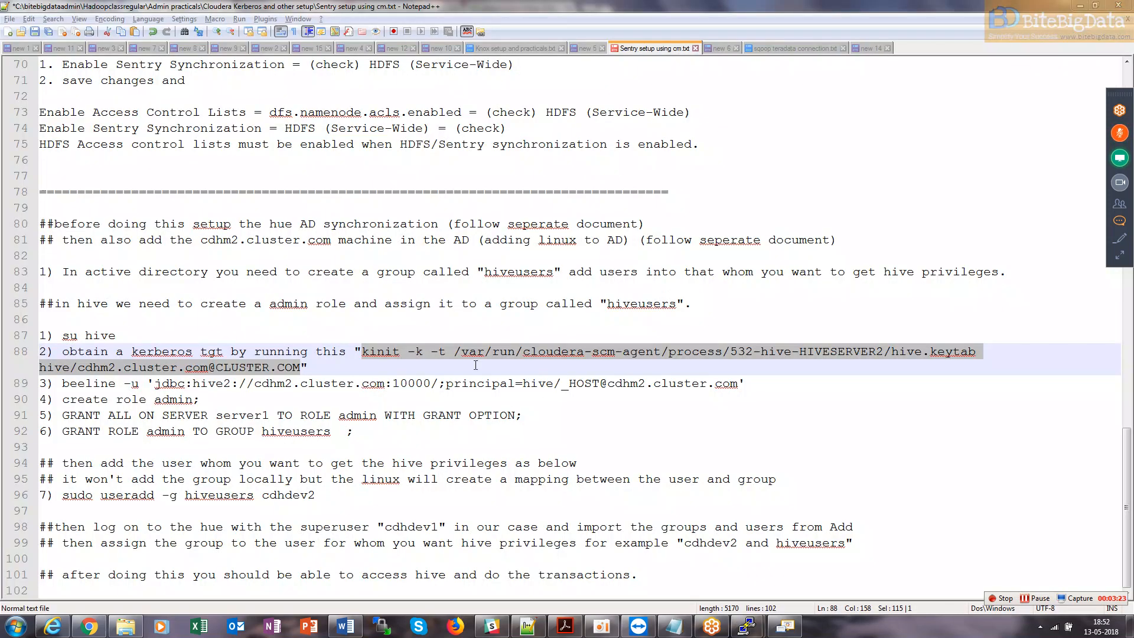
{"action": "left_click", "coordinate": [746, 352]}
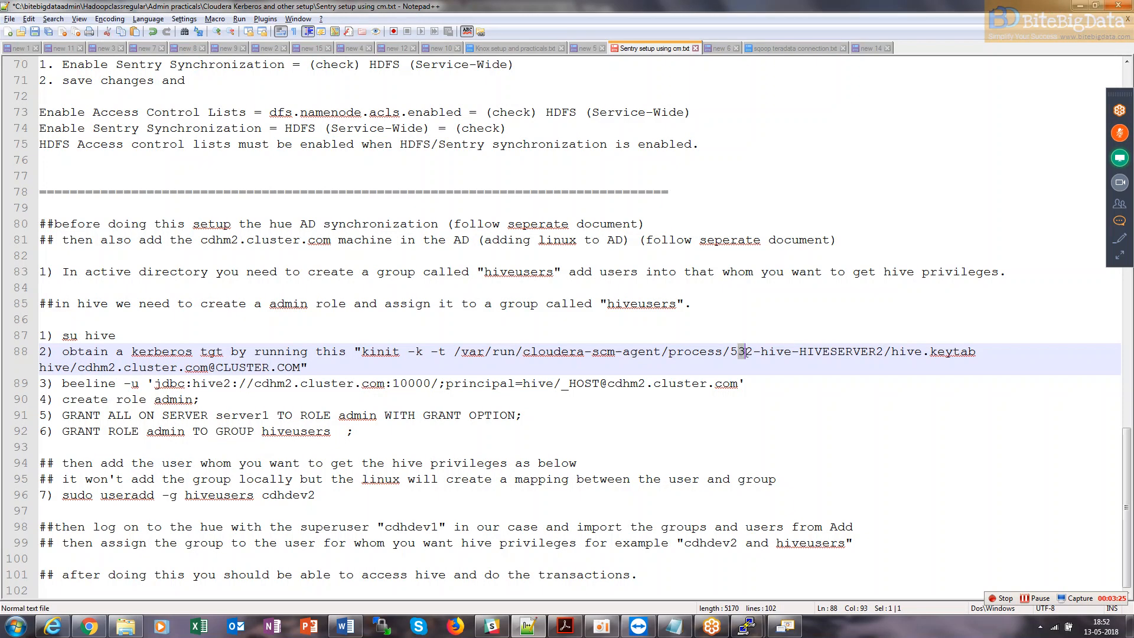
{"action": "left_click_drag", "start_coordinate": [735, 351], "coordinate": [879, 352]}
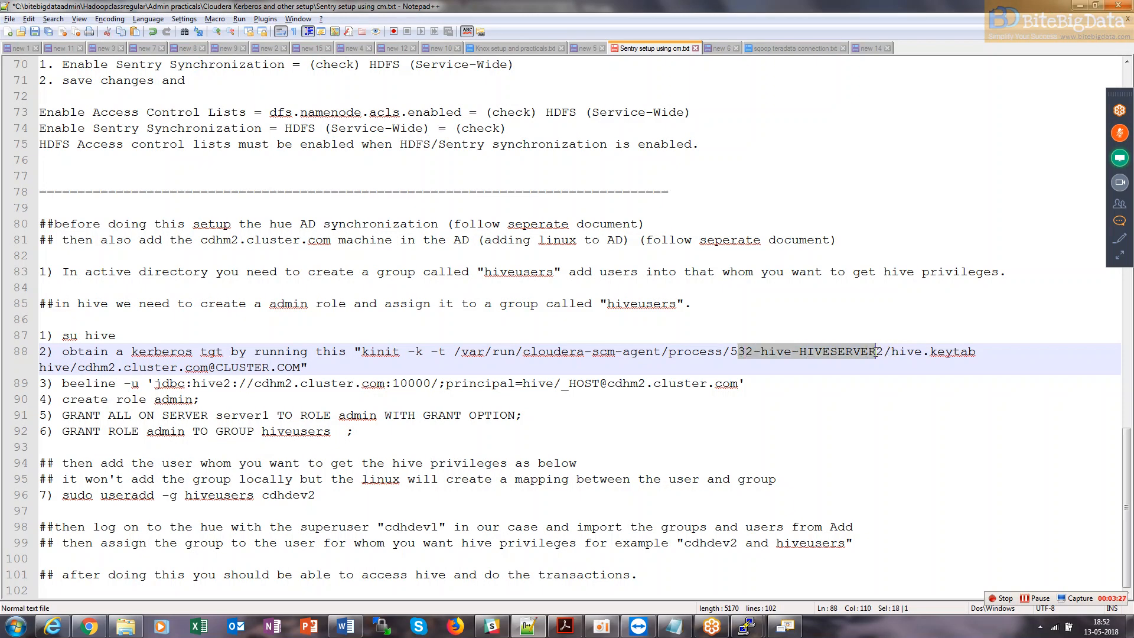
In PuTTY, kinit with the 532-hive-HIVESERVER2 hive.keytab and confirm the ticket with klist.
{"action": "key", "text": "Alt+Tab"}
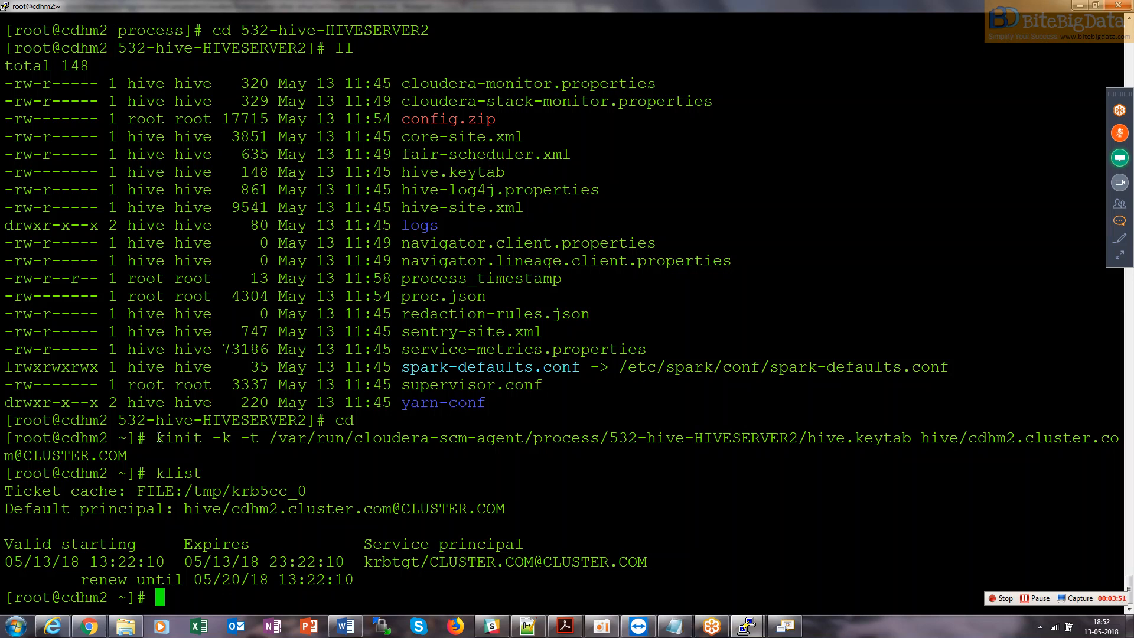
{"action": "left_click_drag", "start_coordinate": [154, 437], "coordinate": [129, 455]}
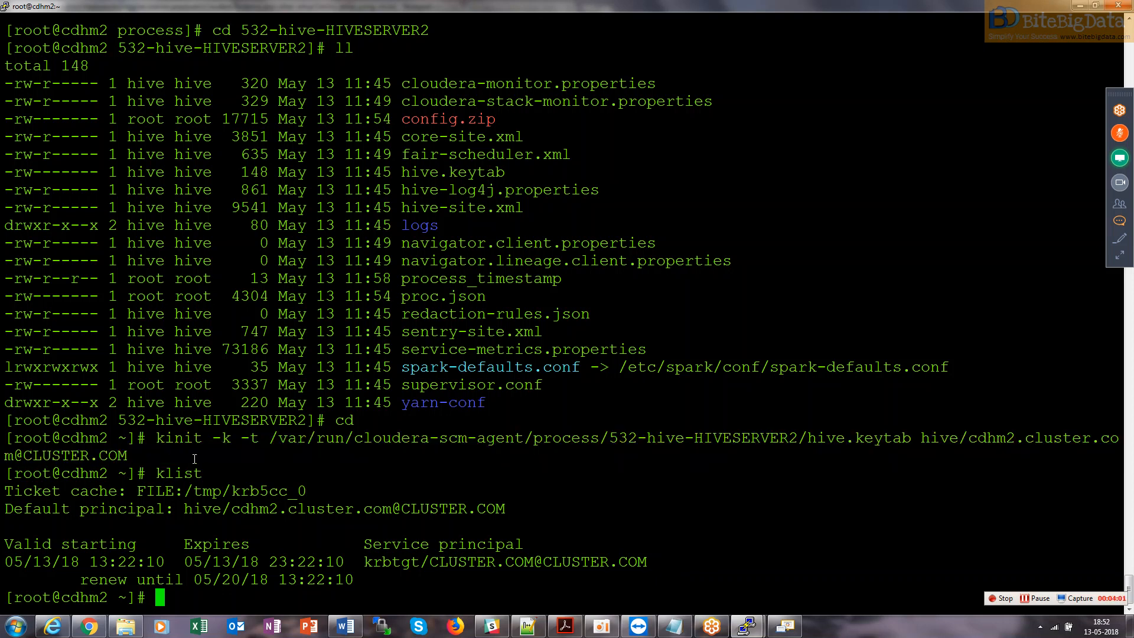
{"action": "mouse_move", "coordinate": [921, 436]}
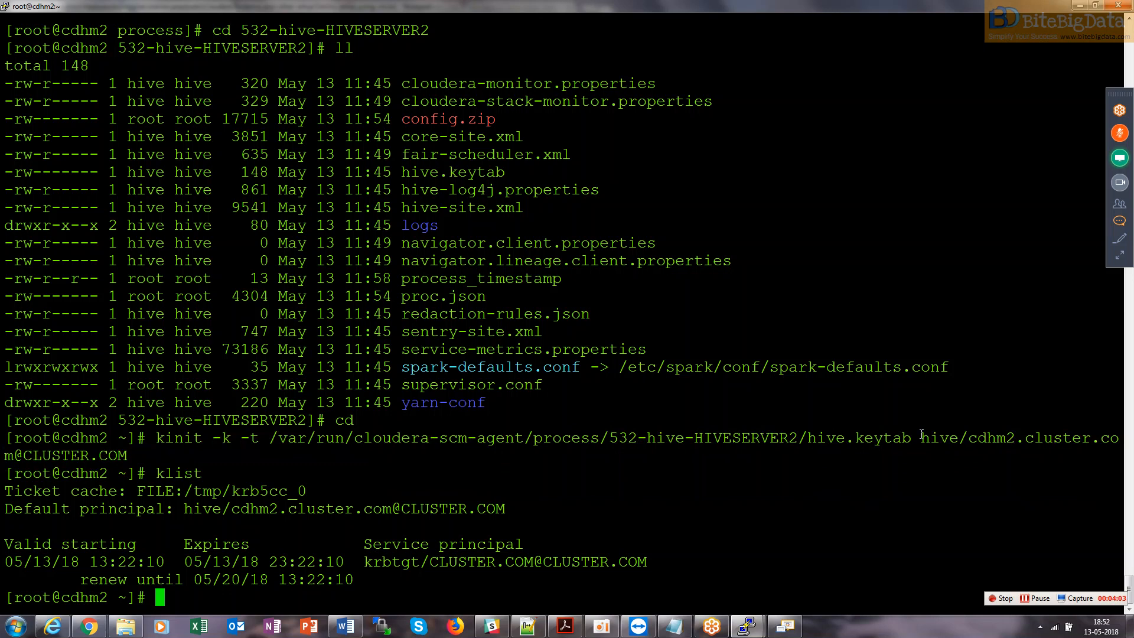
{"action": "left_click_drag", "start_coordinate": [311, 438], "coordinate": [912, 438]}
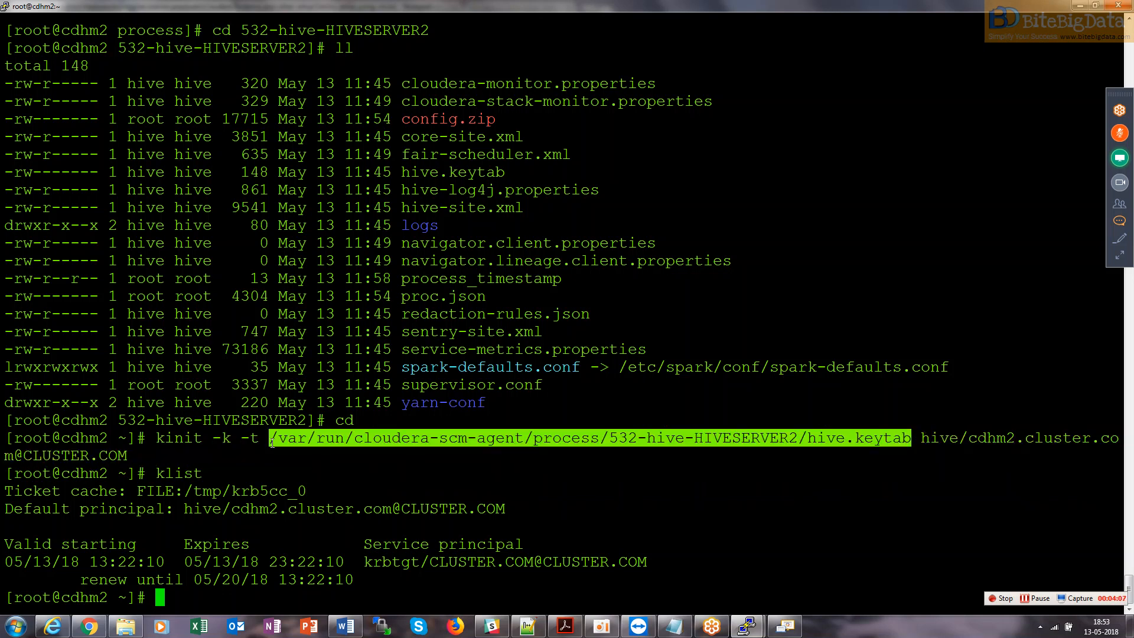
{"action": "mouse_move", "coordinate": [259, 440]}
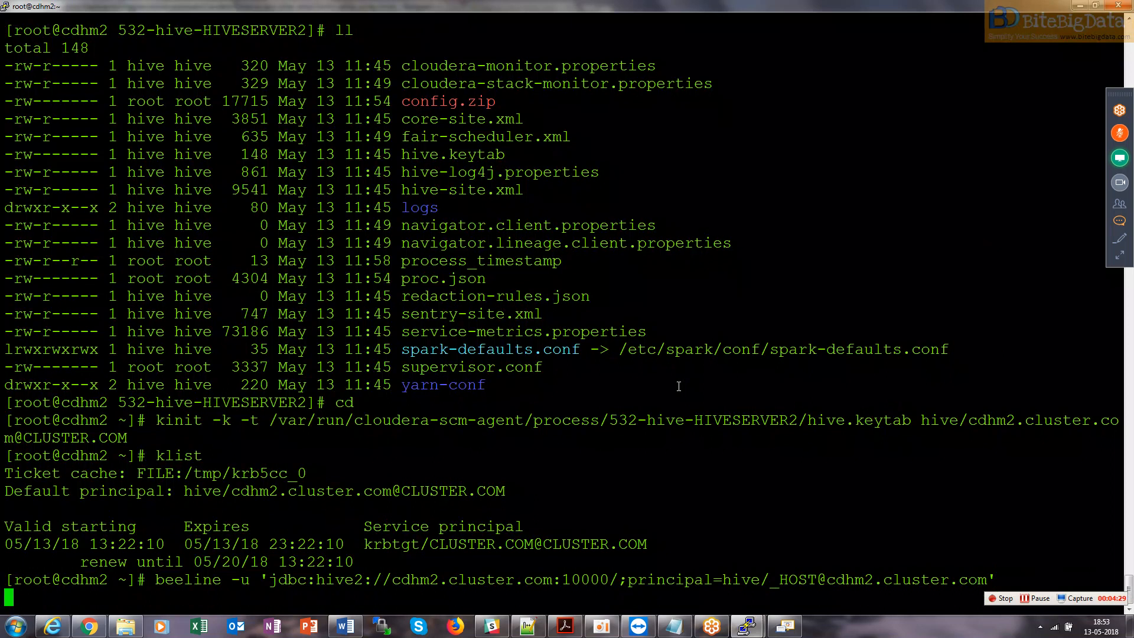
Connect beeline to jdbc:hive2://cdhm2.cluster.com:10000 as hive and type show databases;.
{"action": "key", "text": "Return"}
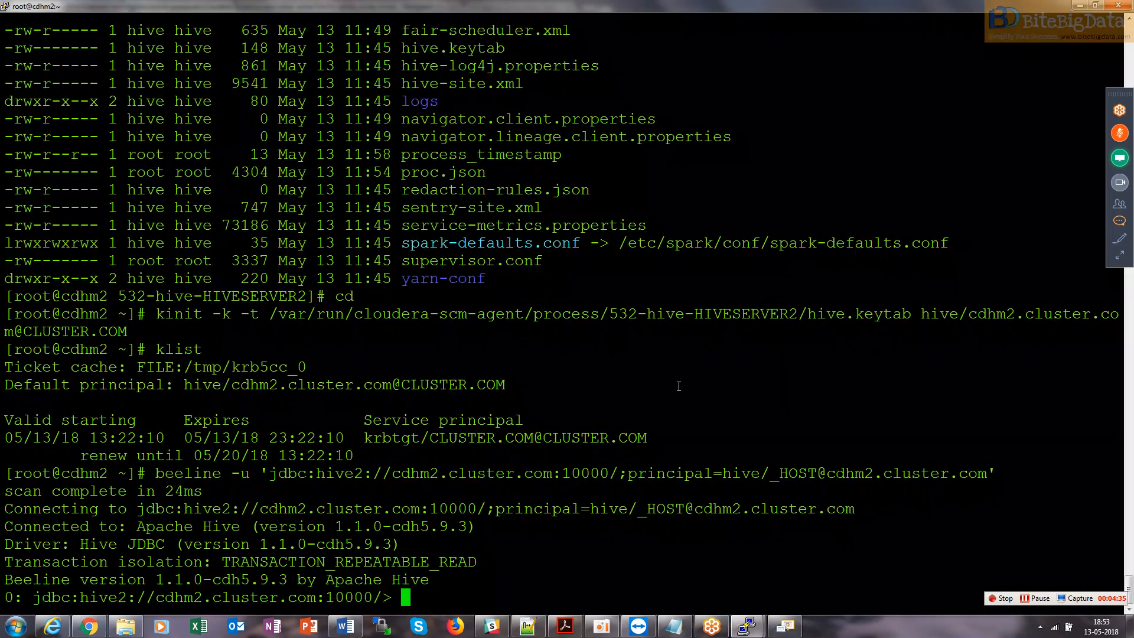
{"action": "type", "text": "show ta"}
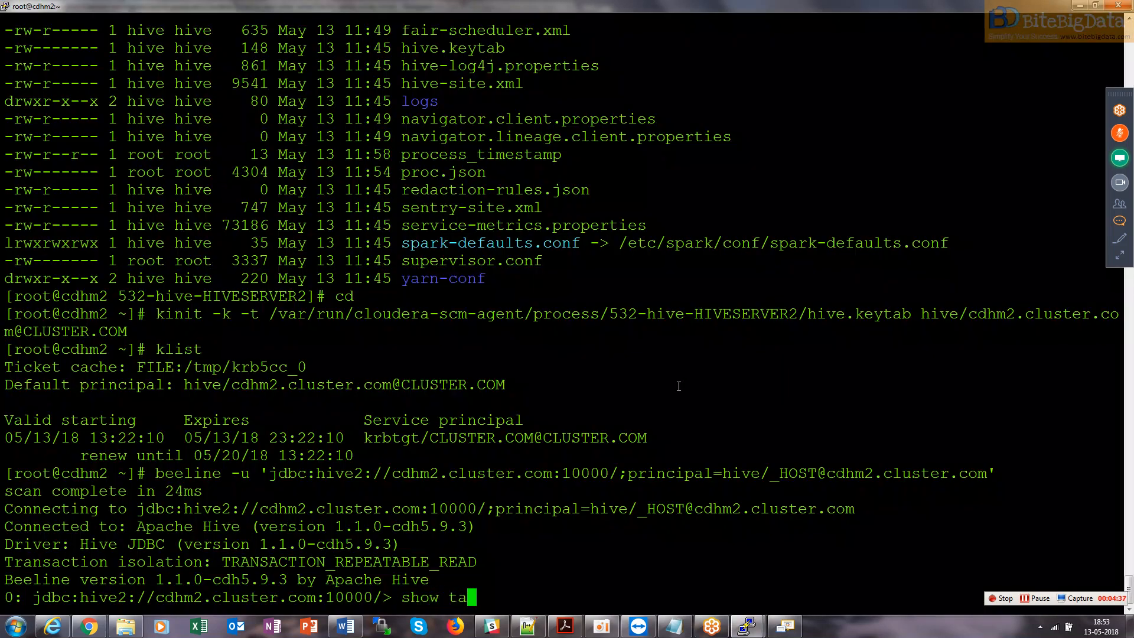
{"action": "key", "text": "BackSpace"}
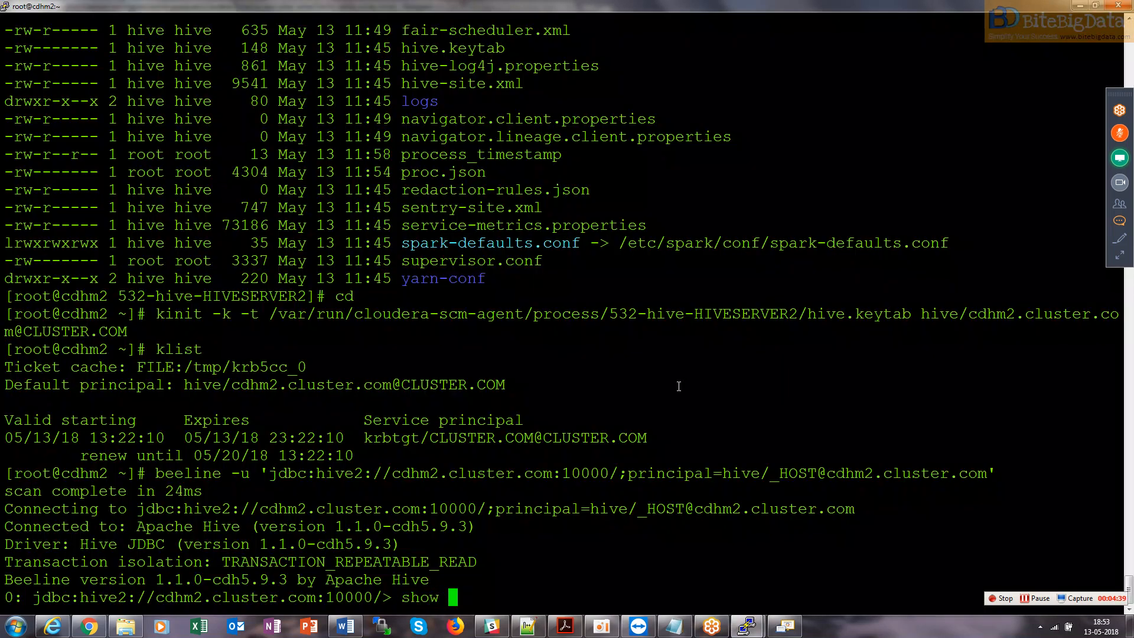
{"action": "type", "text": "databases;"}
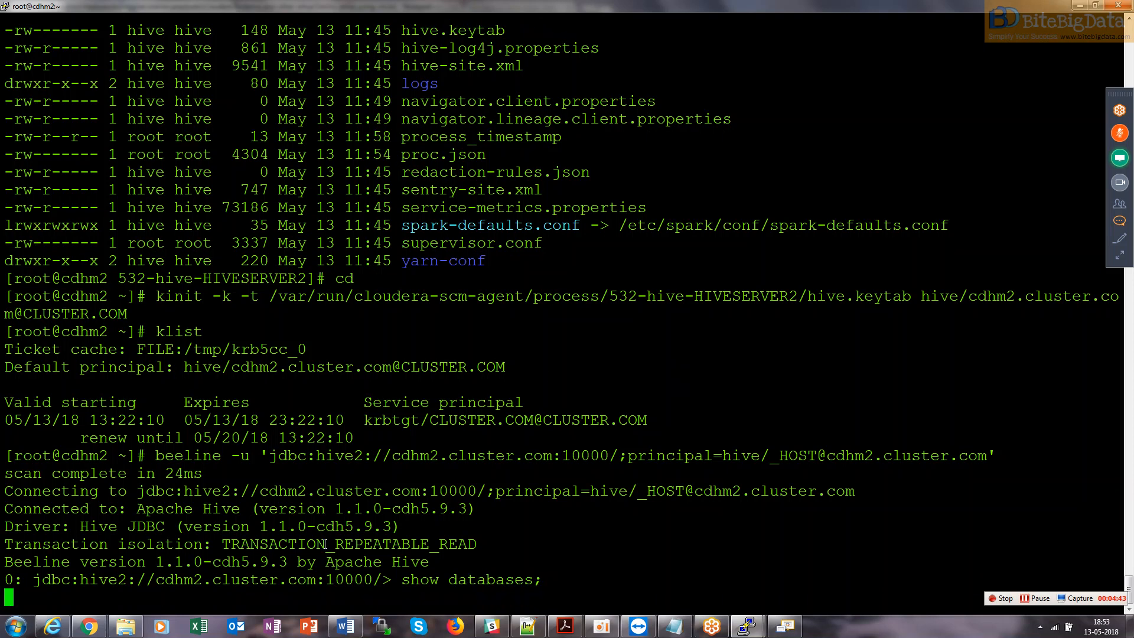
Run the database listing, then enter GRANT ROLE admin TO GROUP cdhdevs in beeline.
{"action": "key", "text": "Return"}
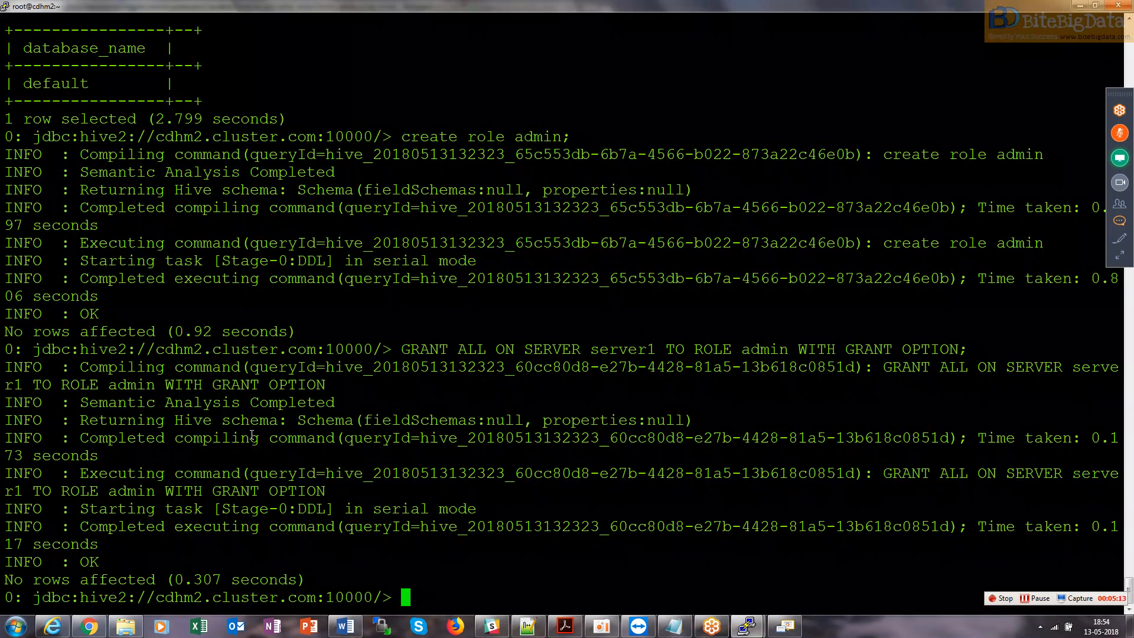
{"action": "type", "text": "GRANT ROLE admin TO GROUP c"}
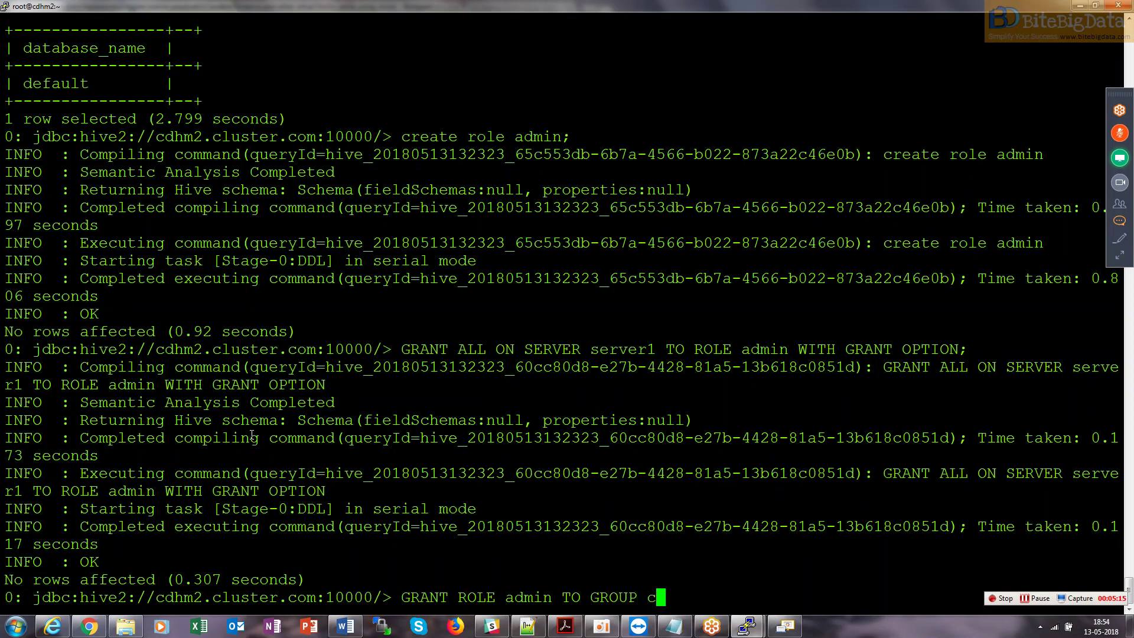
{"action": "type", "text": "dhdev"}
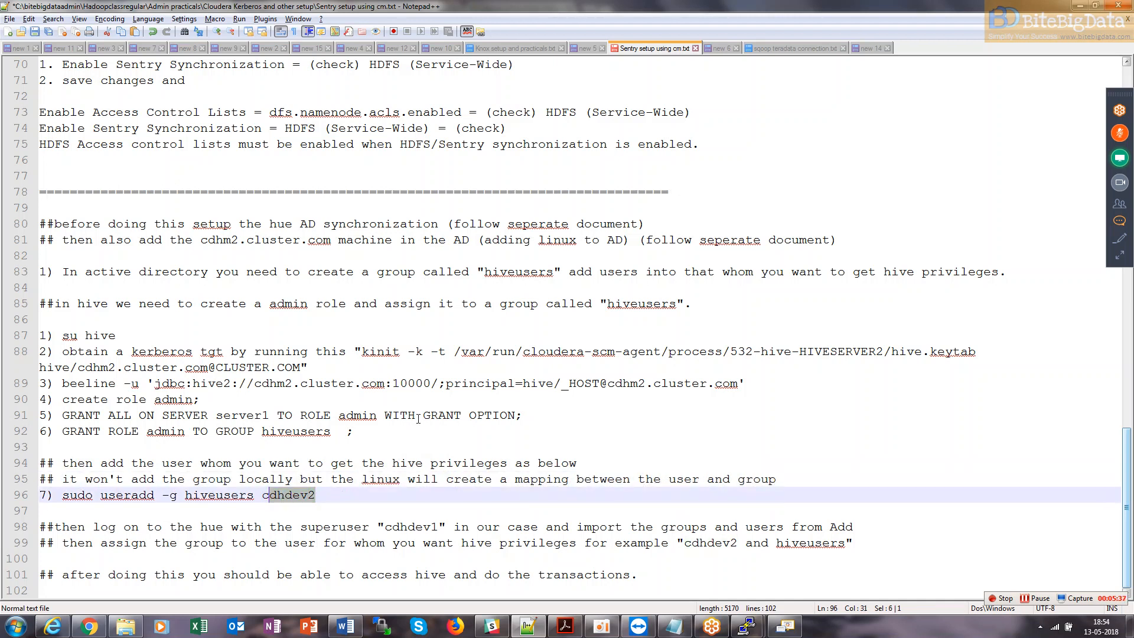
Switch to the Hue - Editor tab in Chrome and sign out of Hue.
{"action": "key", "text": "alt+tab"}
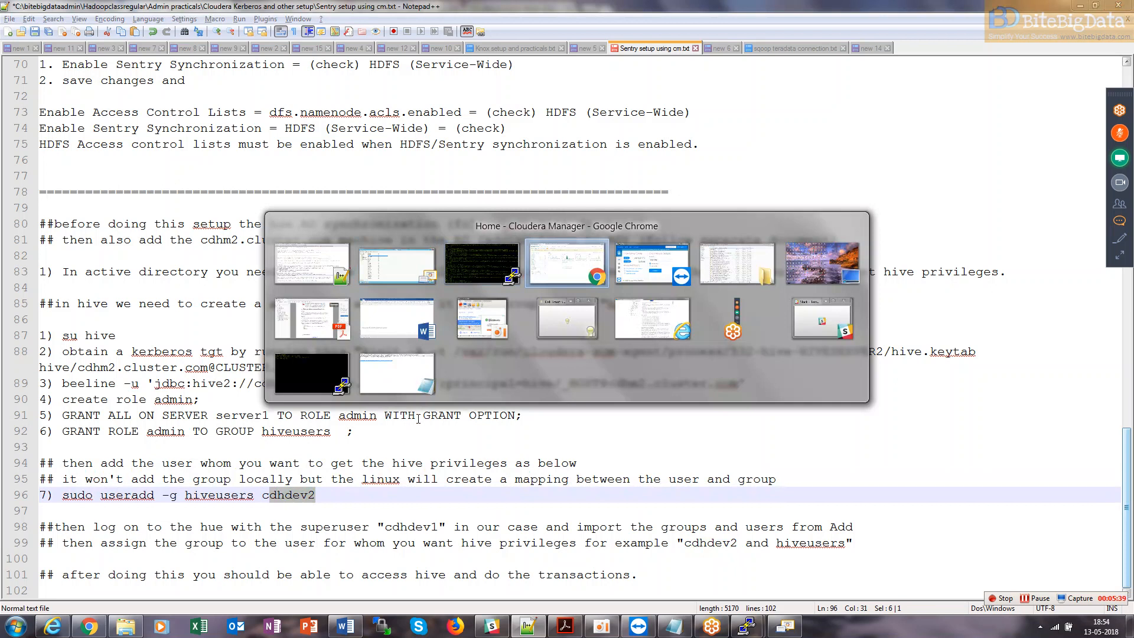
{"action": "left_click", "coordinate": [566, 264]}
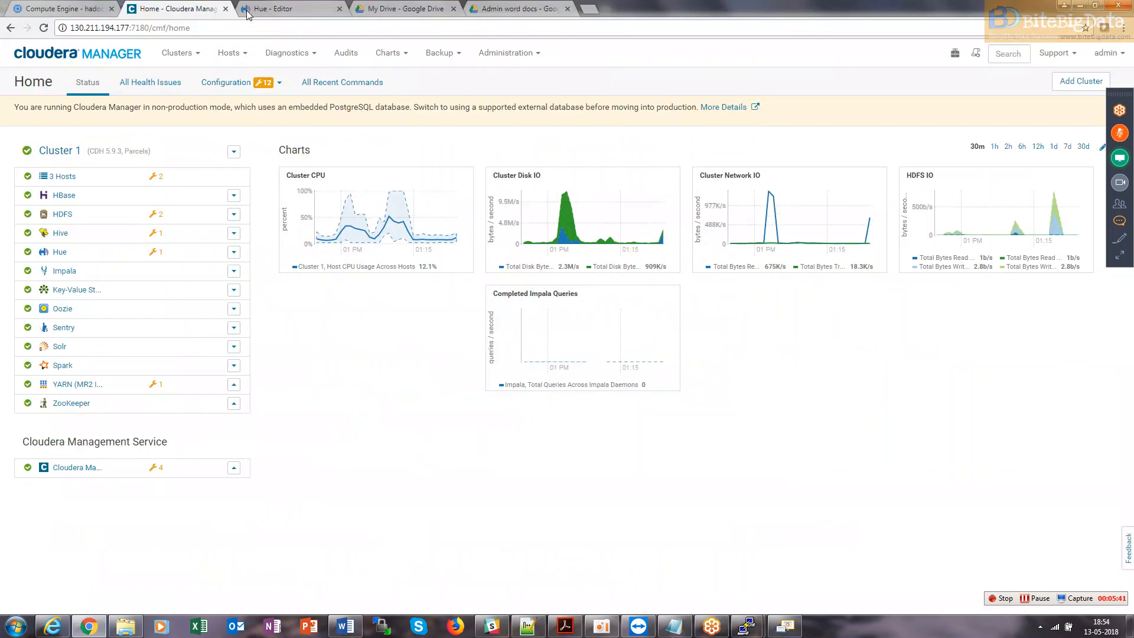
{"action": "left_click", "coordinate": [283, 9]}
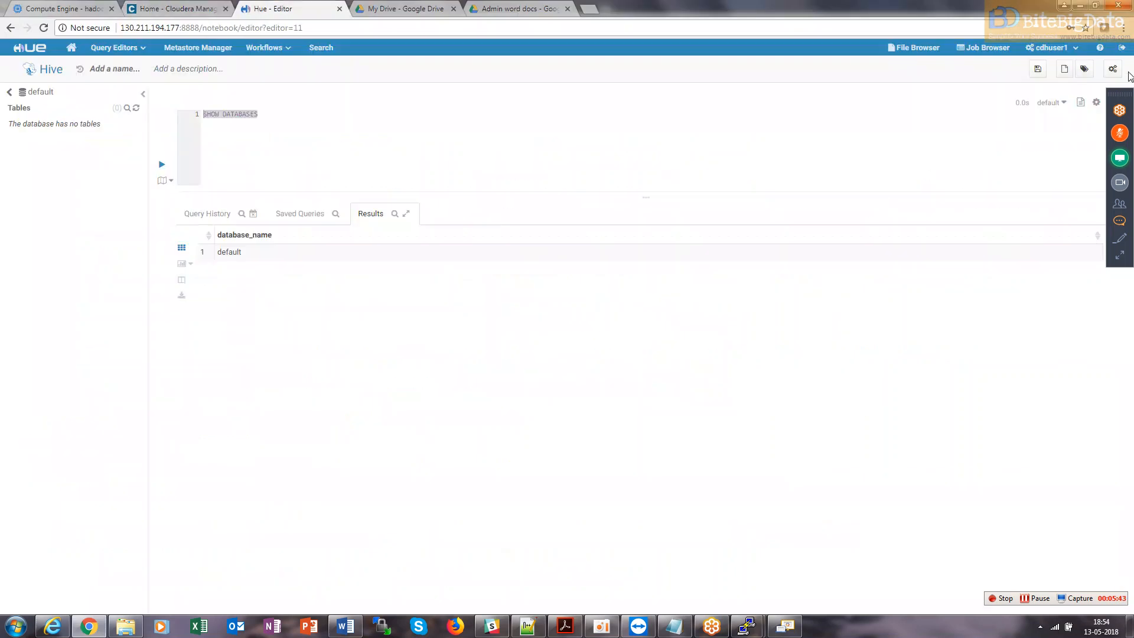
{"action": "left_click", "coordinate": [1075, 47]}
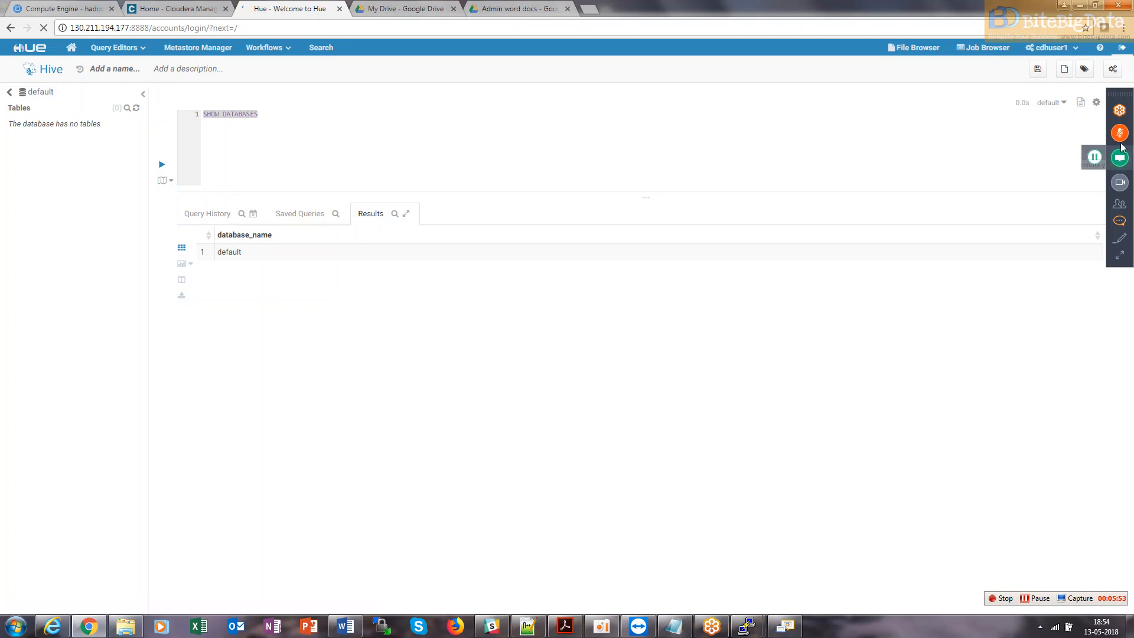
{"action": "left_click", "coordinate": [1119, 133]}
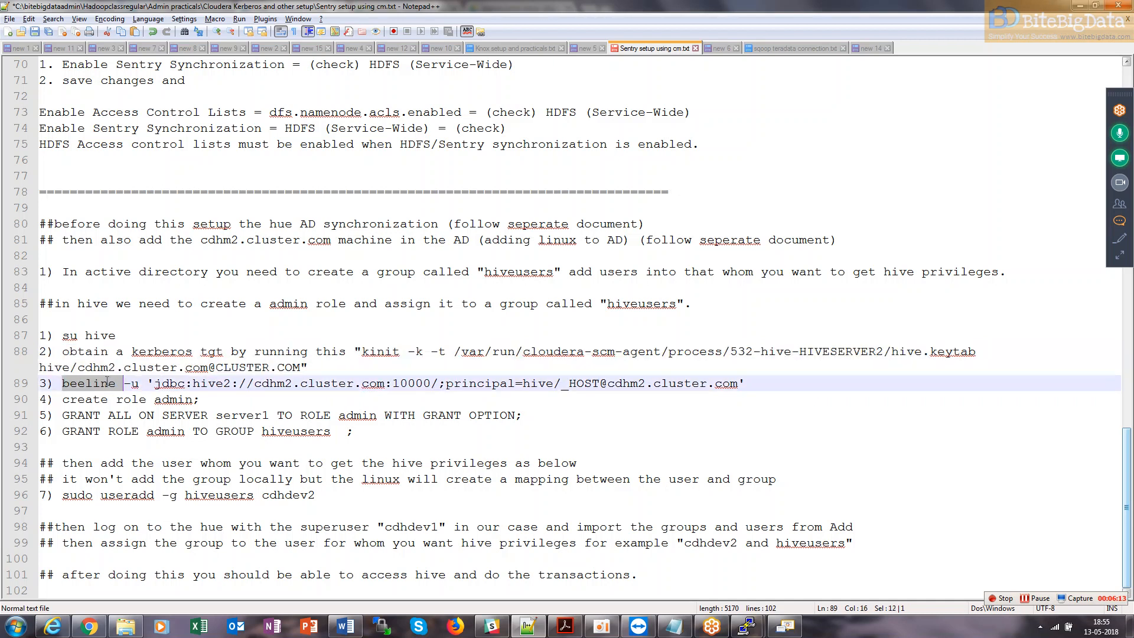
Leave Notepad++ for Active Directory Users and Computers showing the cdhusers OU.
{"action": "key", "text": "alt+tab"}
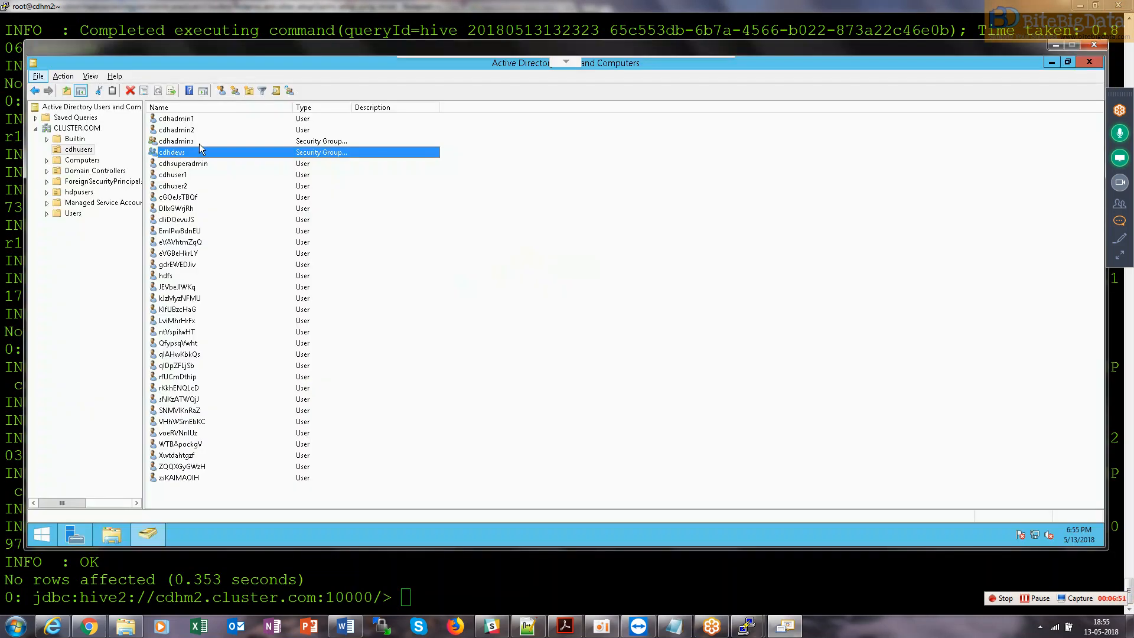
Open the cdhdevs group's Properties and view its Members list.
{"action": "double_click", "coordinate": [171, 152]}
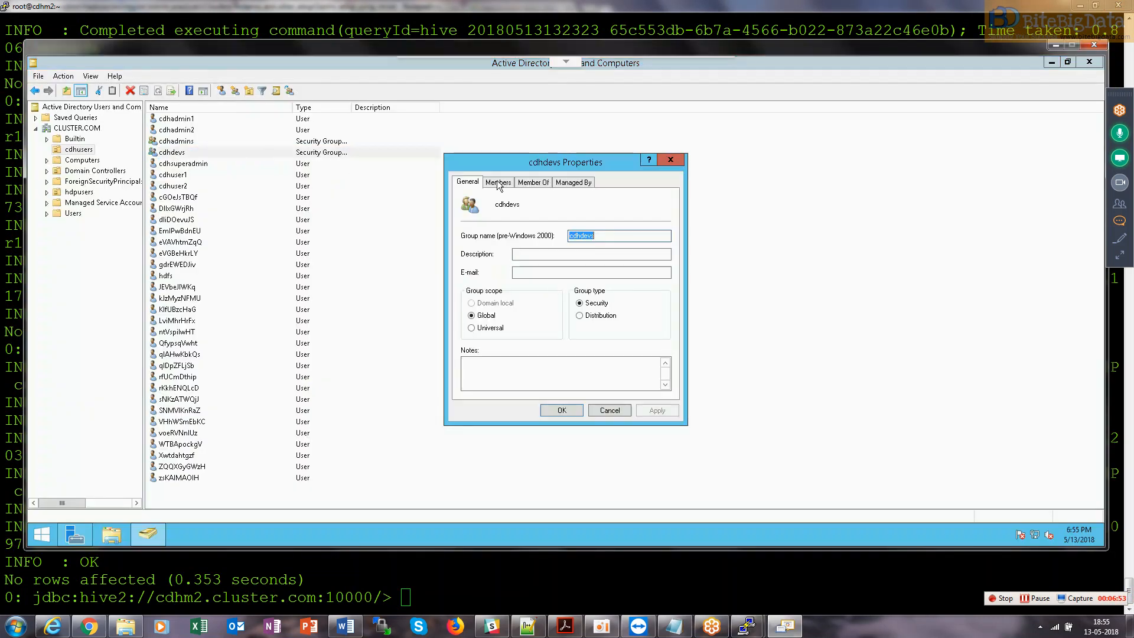
{"action": "left_click", "coordinate": [497, 182]}
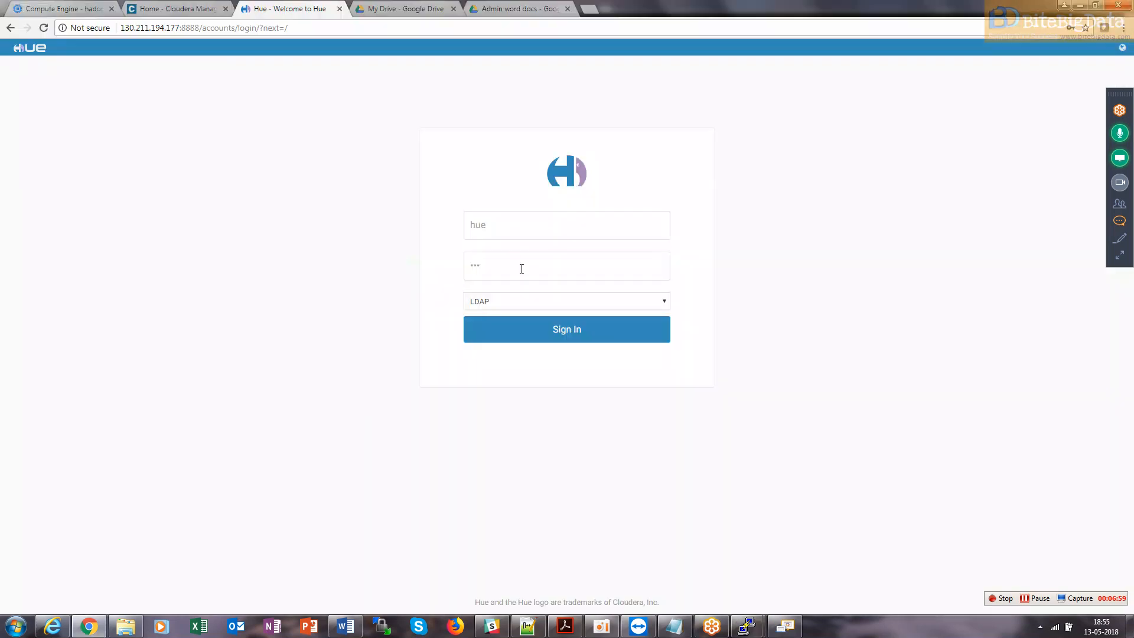
Sign in to Hue over LDAP as cdhuser1 with its password.
{"action": "type", "text": "cdhuser1"}
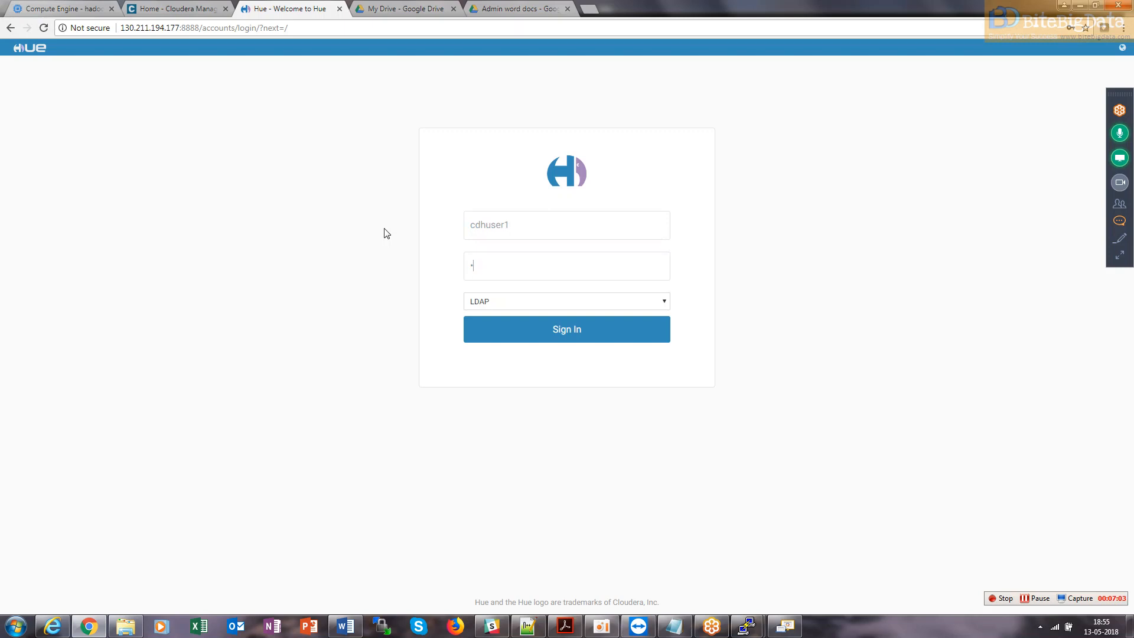
{"action": "type", "text": "password"}
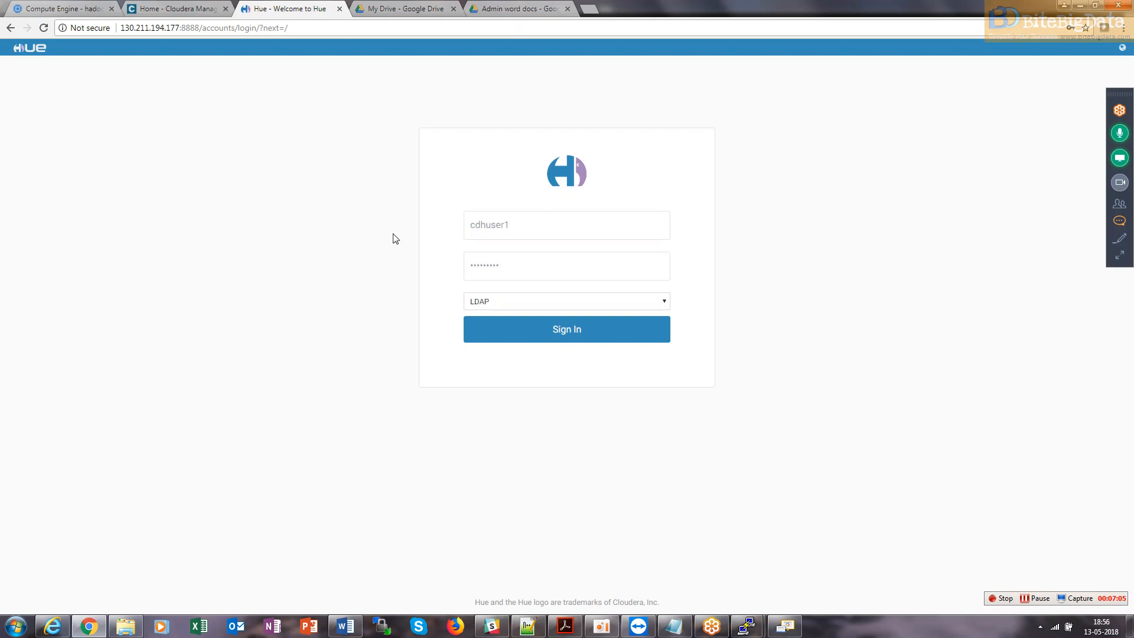
{"action": "left_click", "coordinate": [567, 329]}
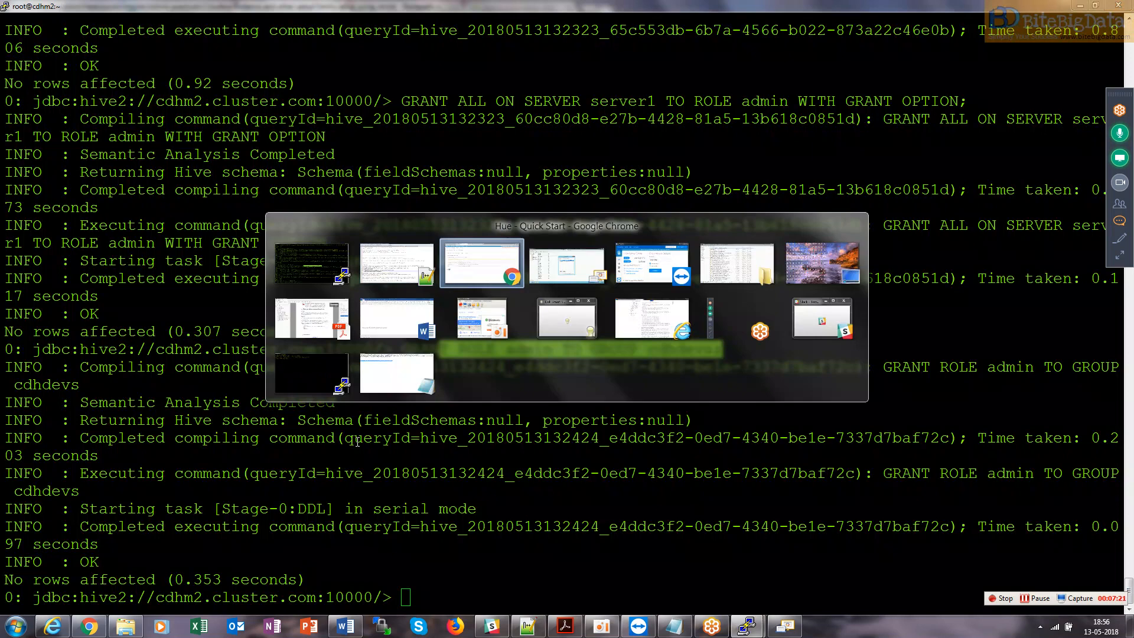
Open cdhuser1 in Hue User Admin and confirm it belongs only to the default group.
{"action": "left_click", "coordinate": [482, 263]}
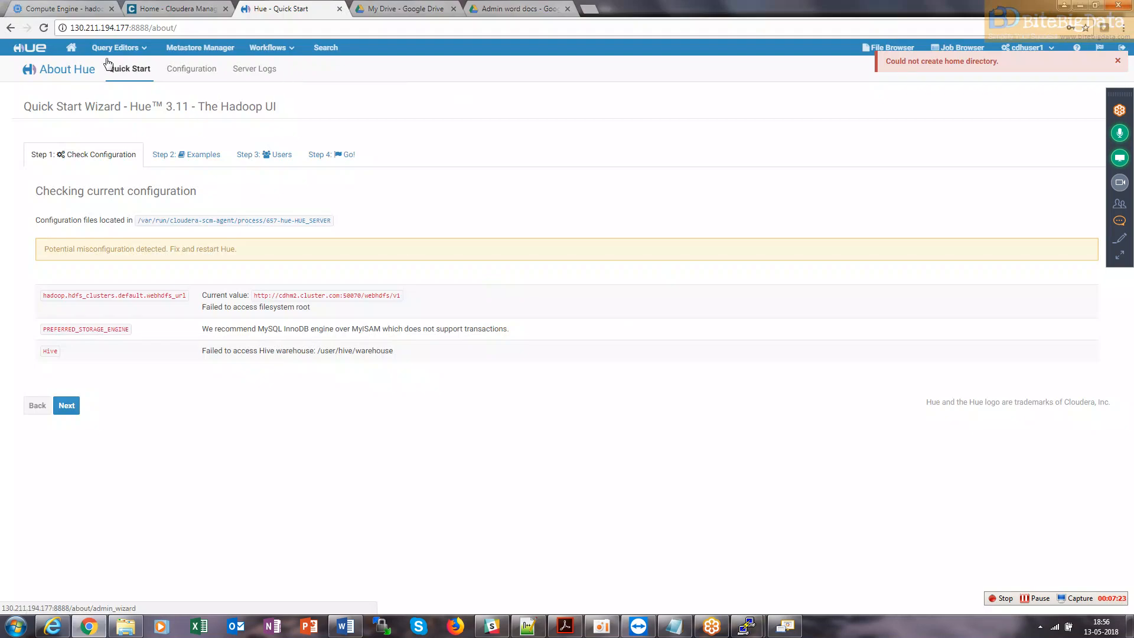
{"action": "left_click", "coordinate": [119, 47]}
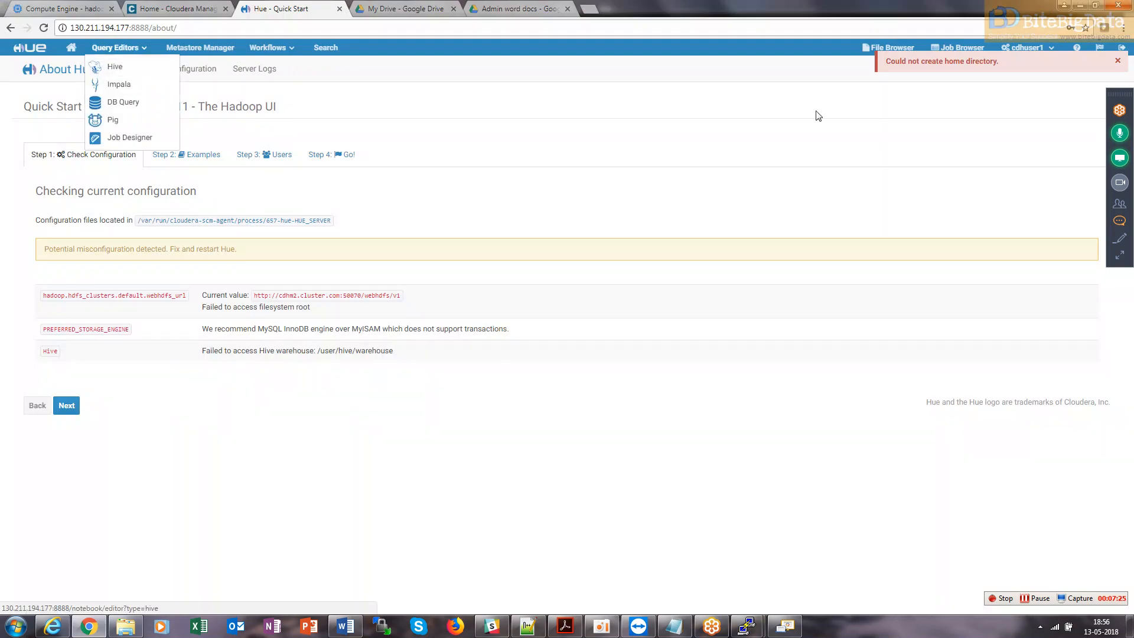
{"action": "left_click", "coordinate": [1028, 48]}
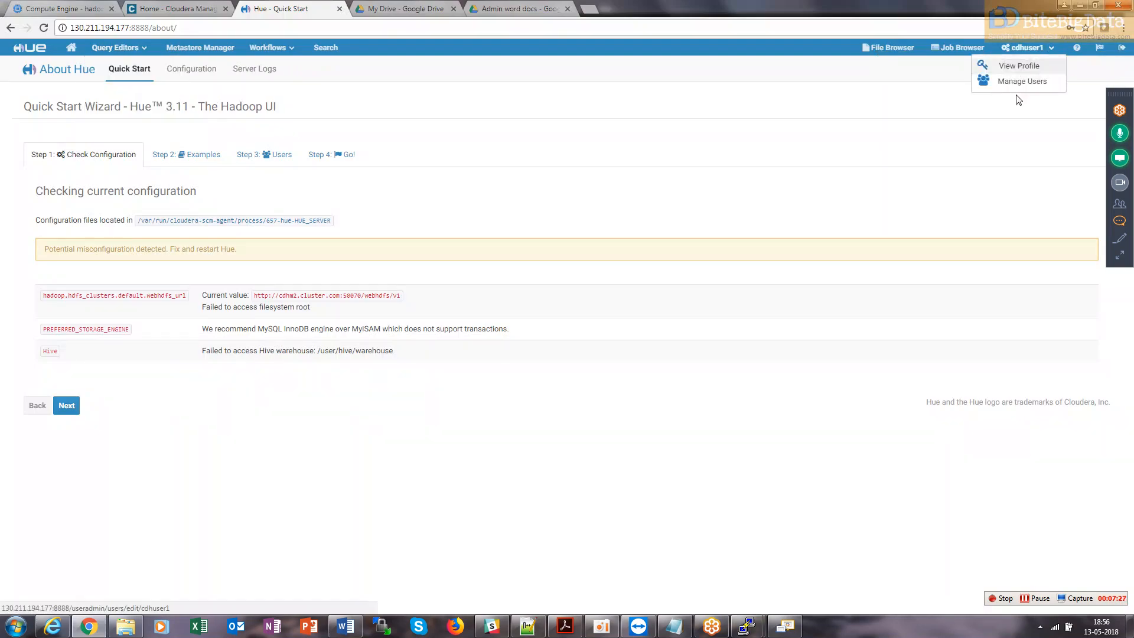
{"action": "left_click", "coordinate": [1022, 81]}
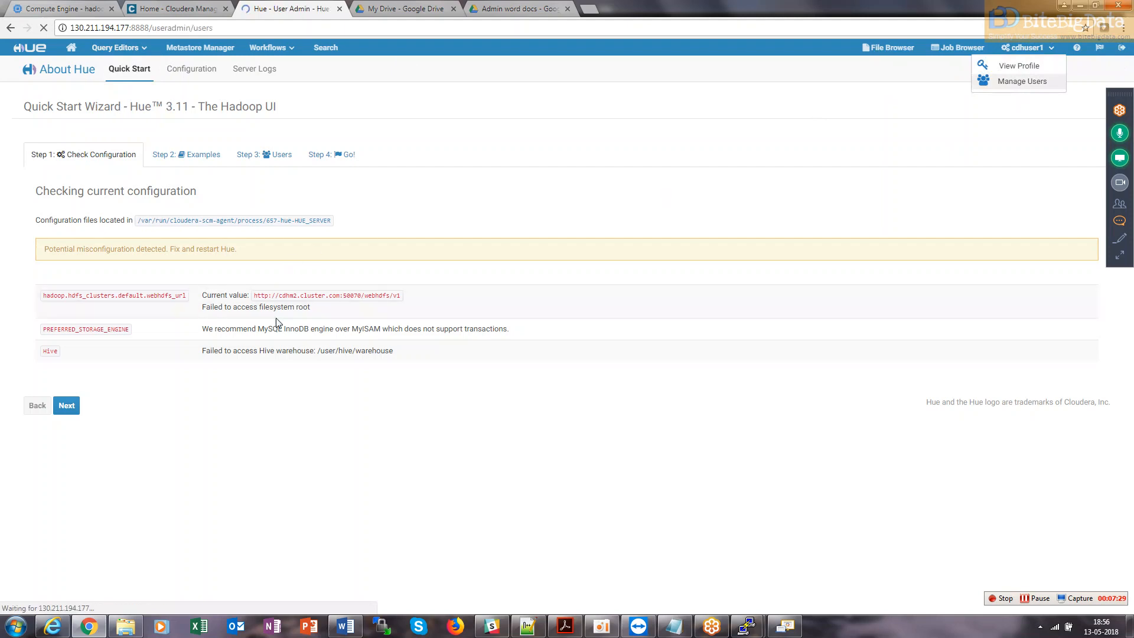
{"action": "left_click", "coordinate": [1022, 81]}
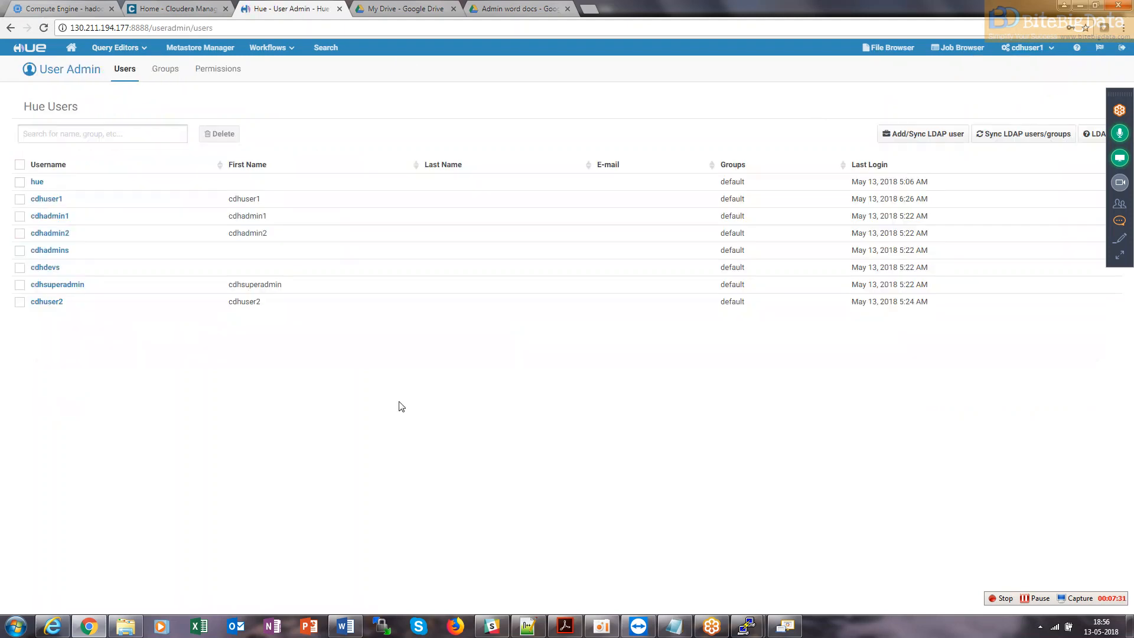
{"action": "mouse_move", "coordinate": [167, 246]}
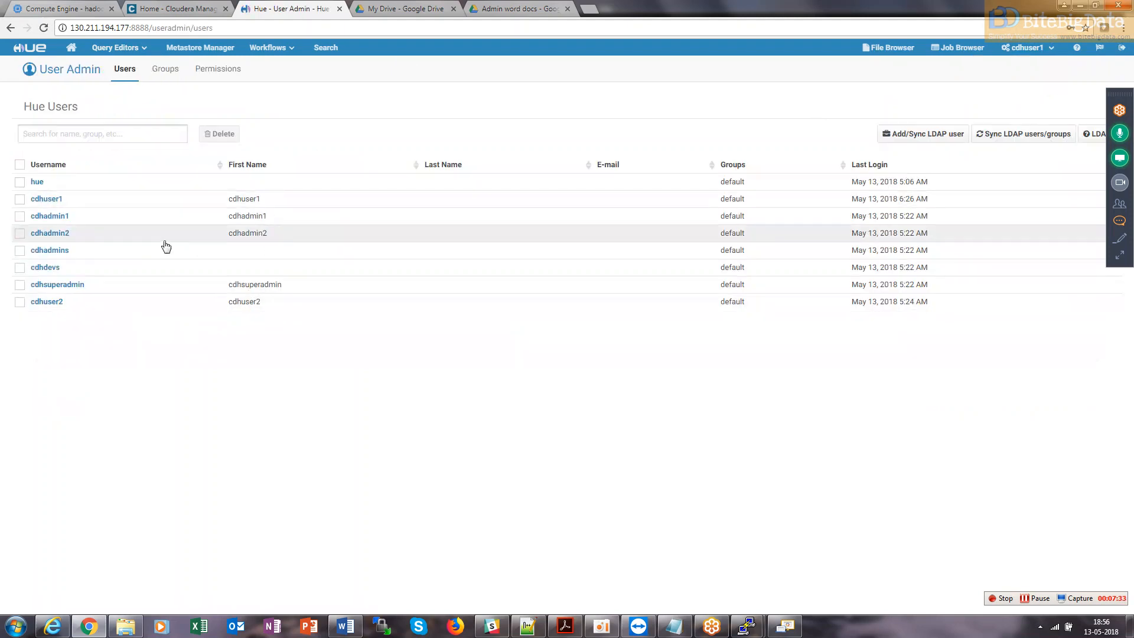
{"action": "mouse_move", "coordinate": [53, 201]}
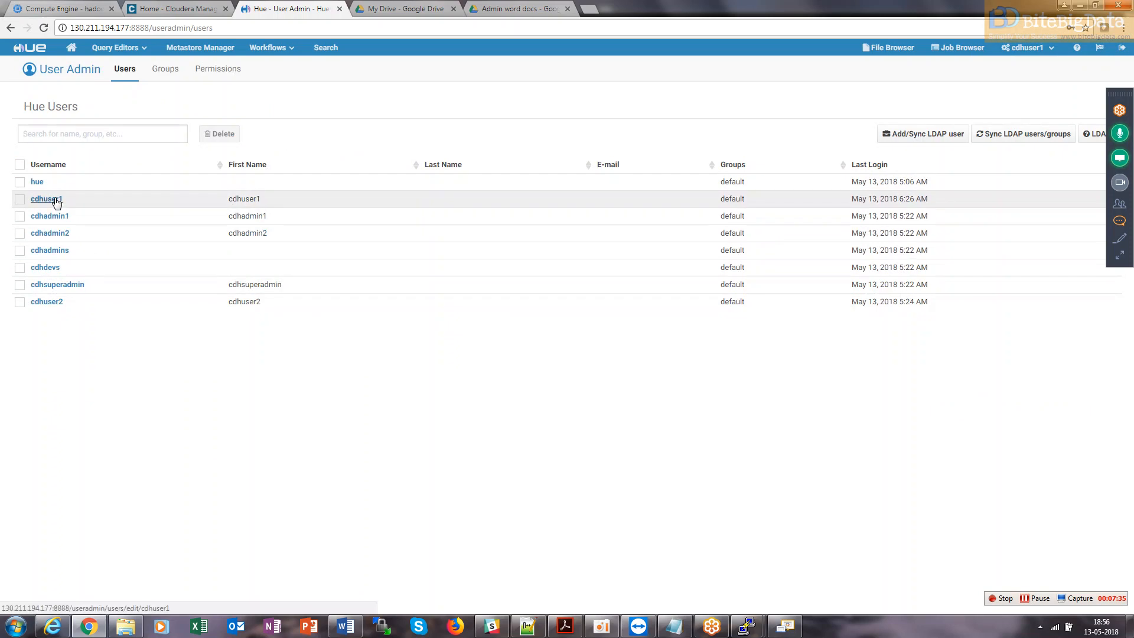
{"action": "left_click", "coordinate": [46, 199]}
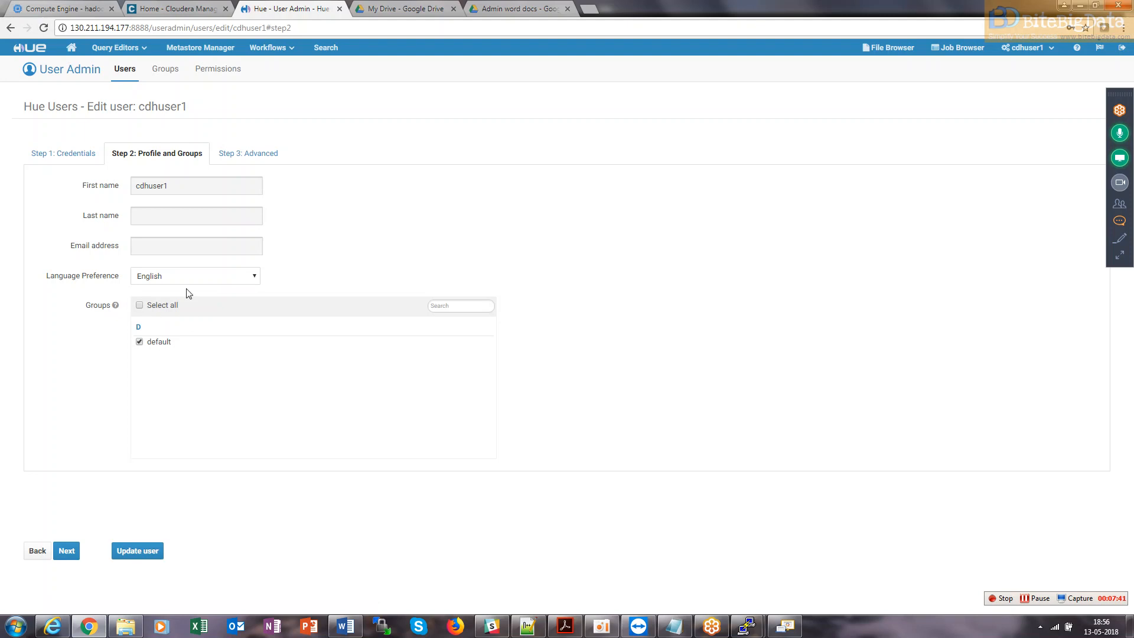
{"action": "mouse_move", "coordinate": [1052, 52]}
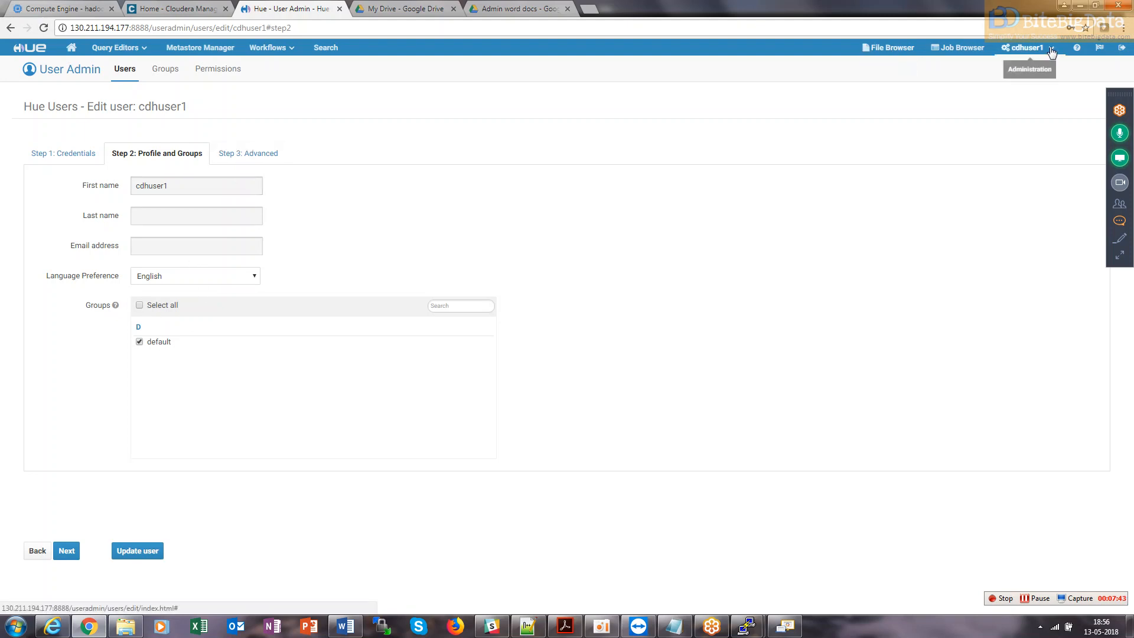
Go to the Hive query editor from the Query Editors menu.
{"action": "left_click", "coordinate": [1027, 47]}
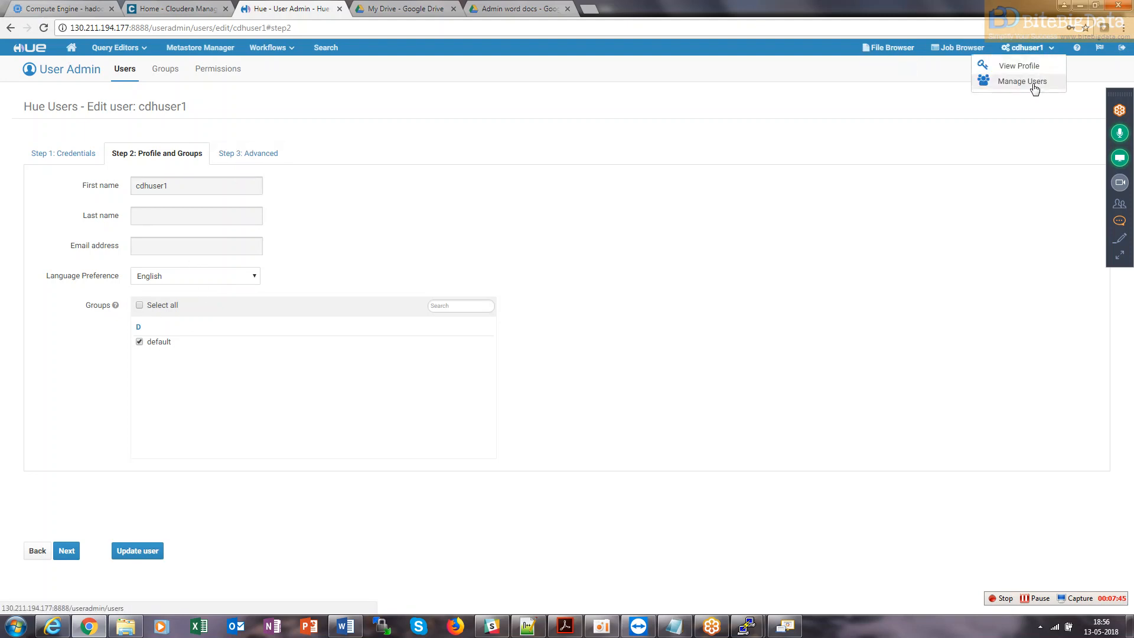
{"action": "mouse_move", "coordinate": [389, 123]}
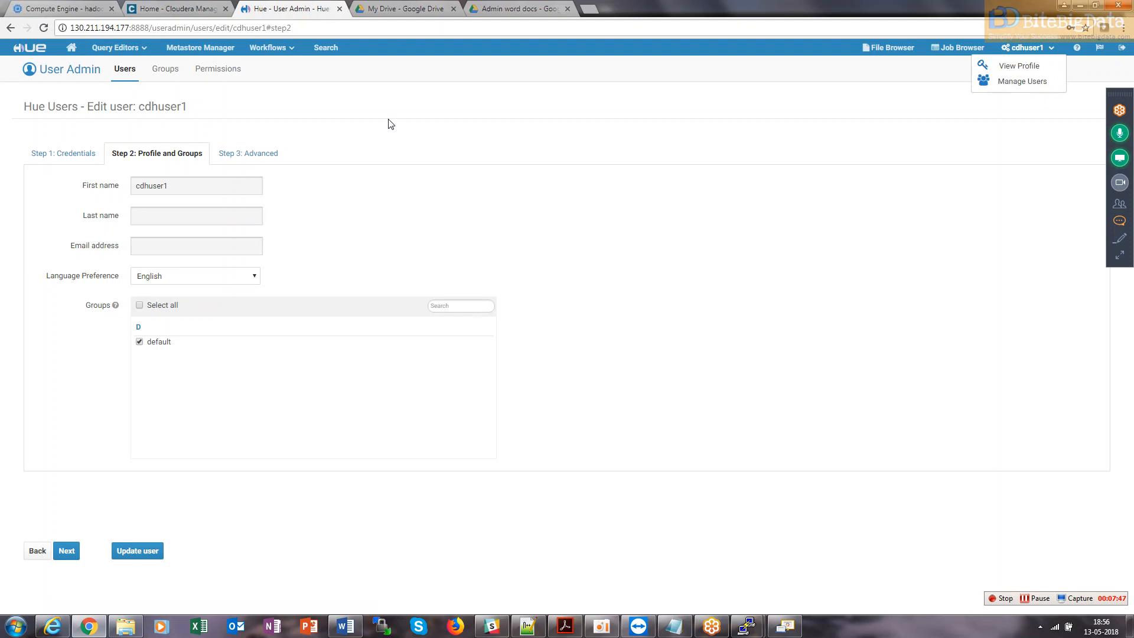
{"action": "left_click", "coordinate": [119, 47]}
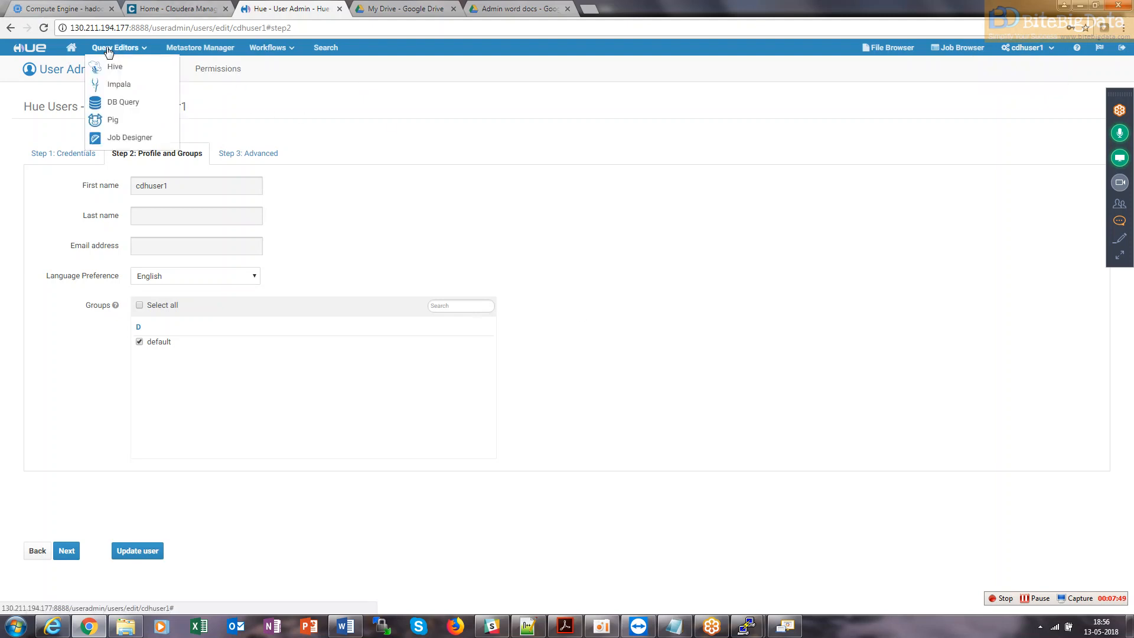
{"action": "left_click", "coordinate": [114, 66]}
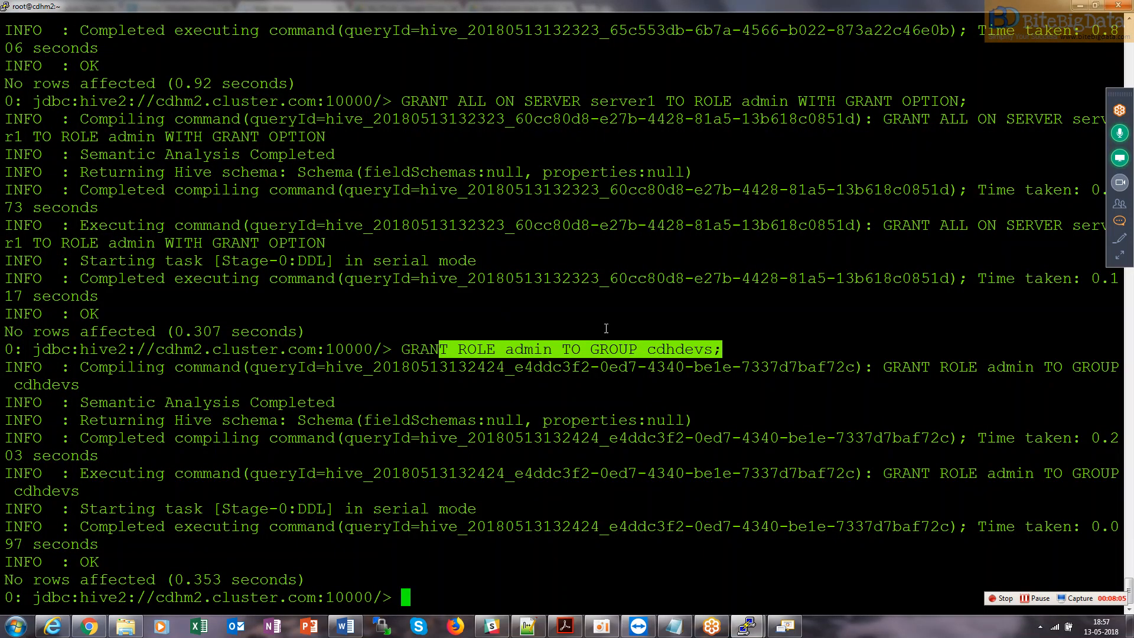
Review the Sentry notes' useradd line, highlighting group hiveusers and user cdhdev2.
{"action": "key", "text": "alt+tab"}
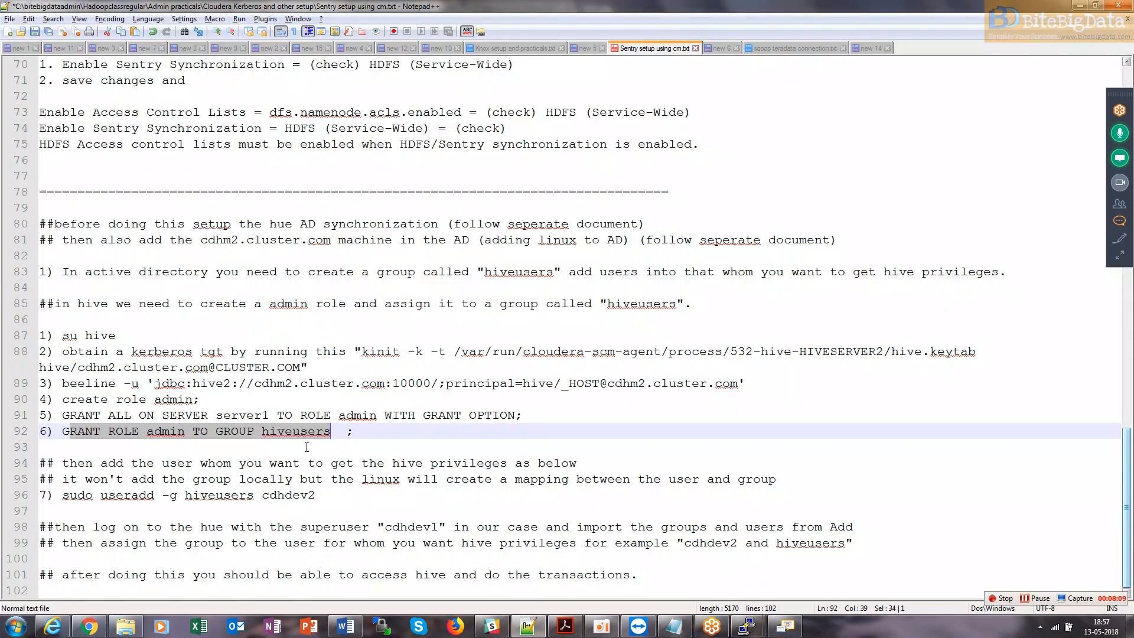
{"action": "double_click", "coordinate": [296, 431]}
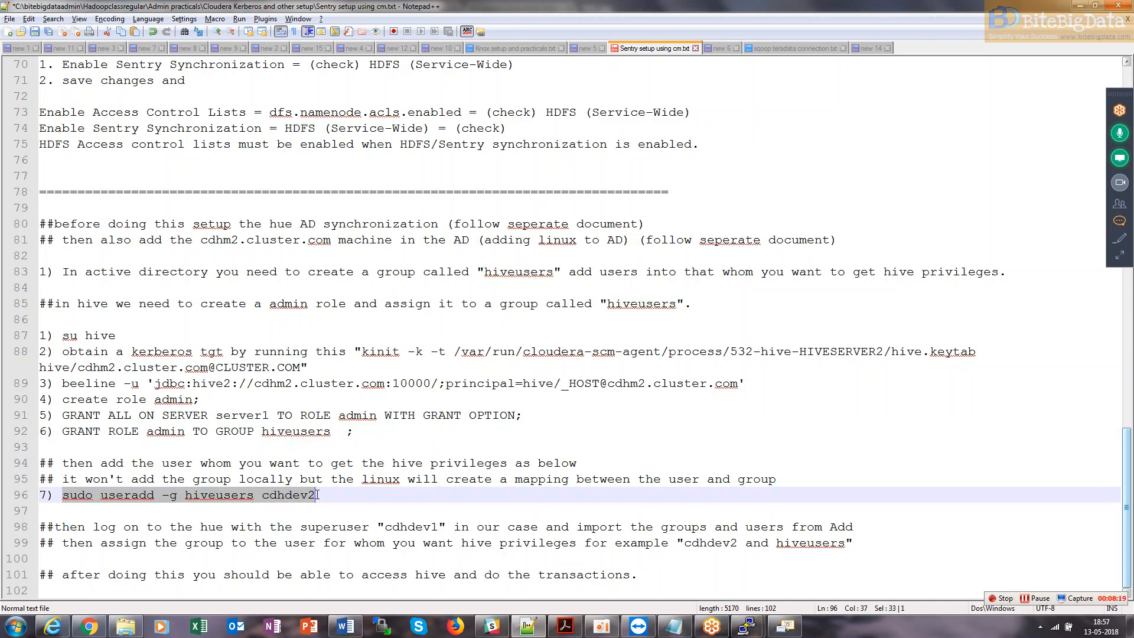
{"action": "double_click", "coordinate": [219, 495]}
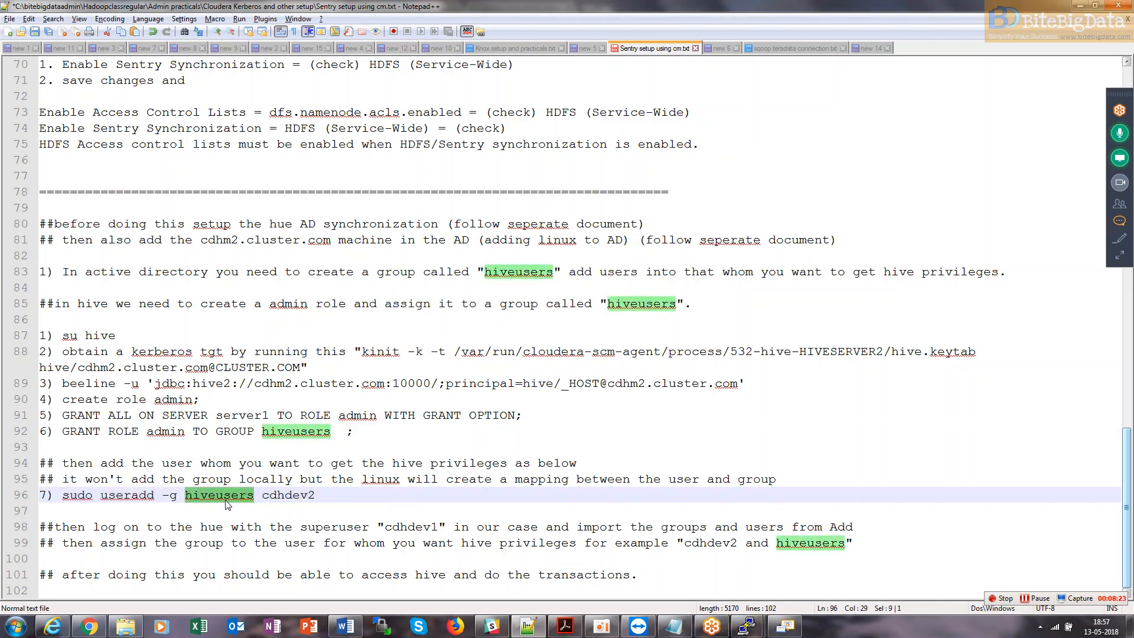
{"action": "mouse_move", "coordinate": [242, 506]}
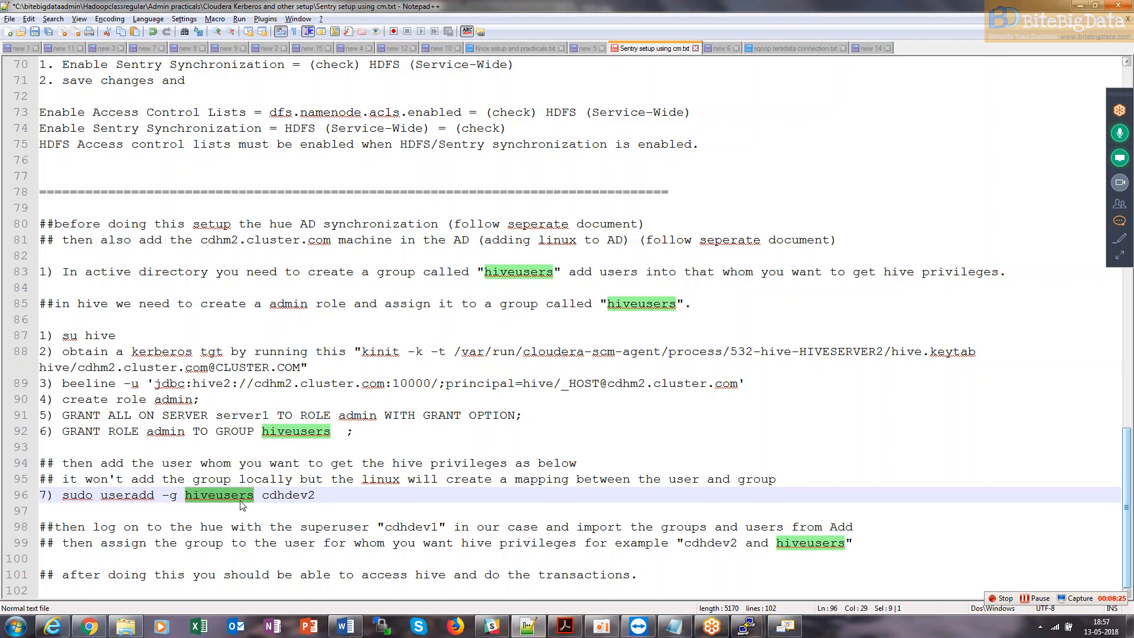
{"action": "double_click", "coordinate": [287, 495]}
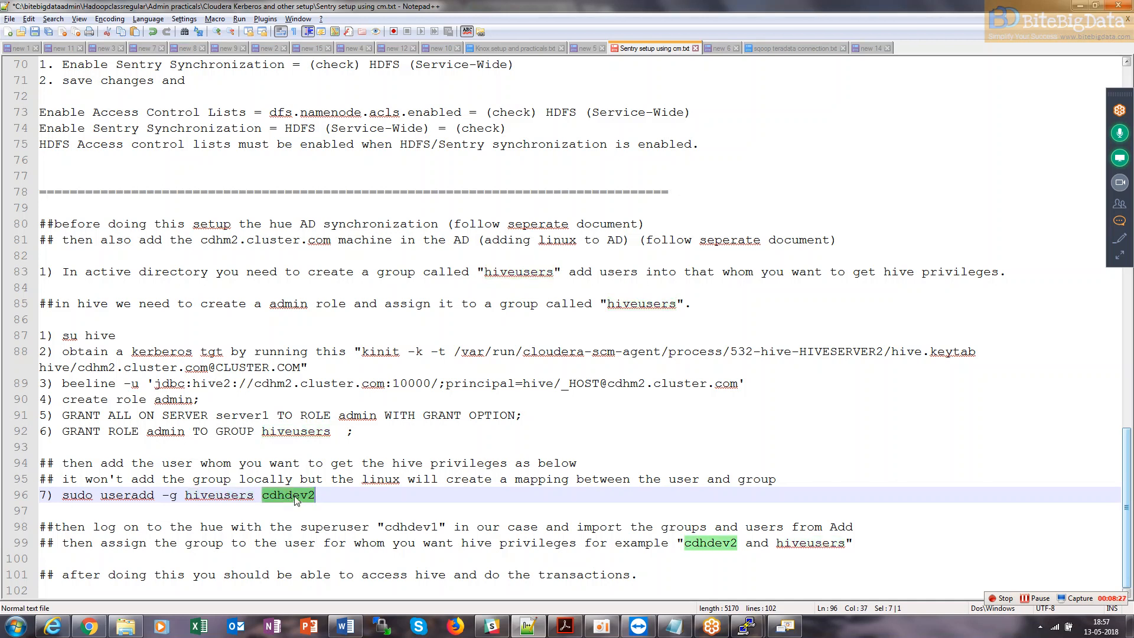
{"action": "mouse_move", "coordinate": [307, 504]}
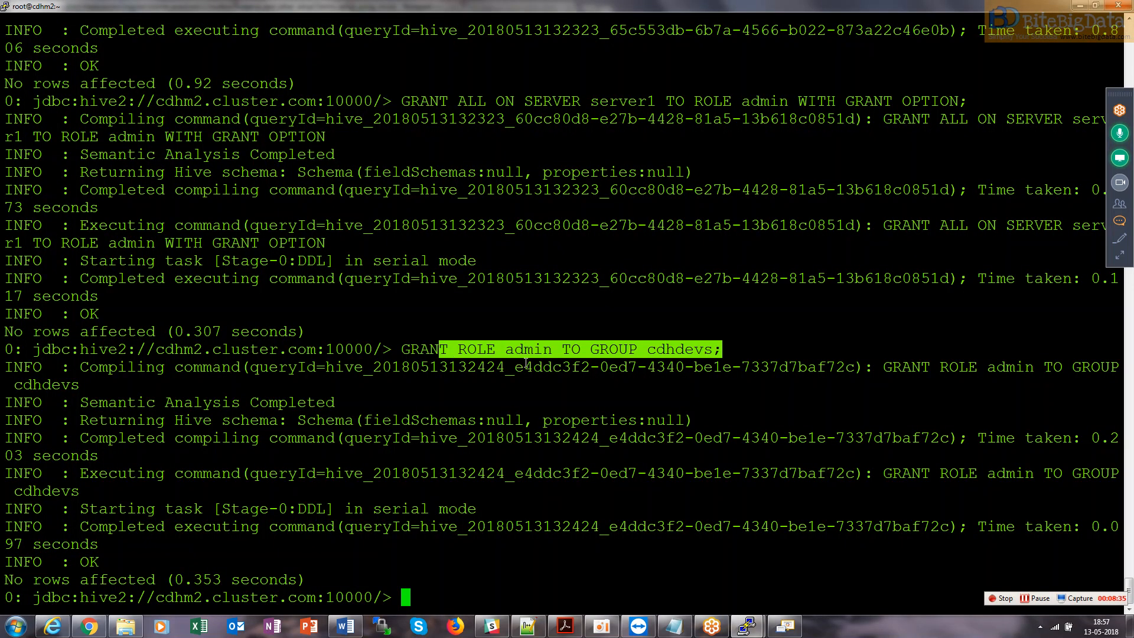
{"action": "left_click", "coordinate": [653, 48]}
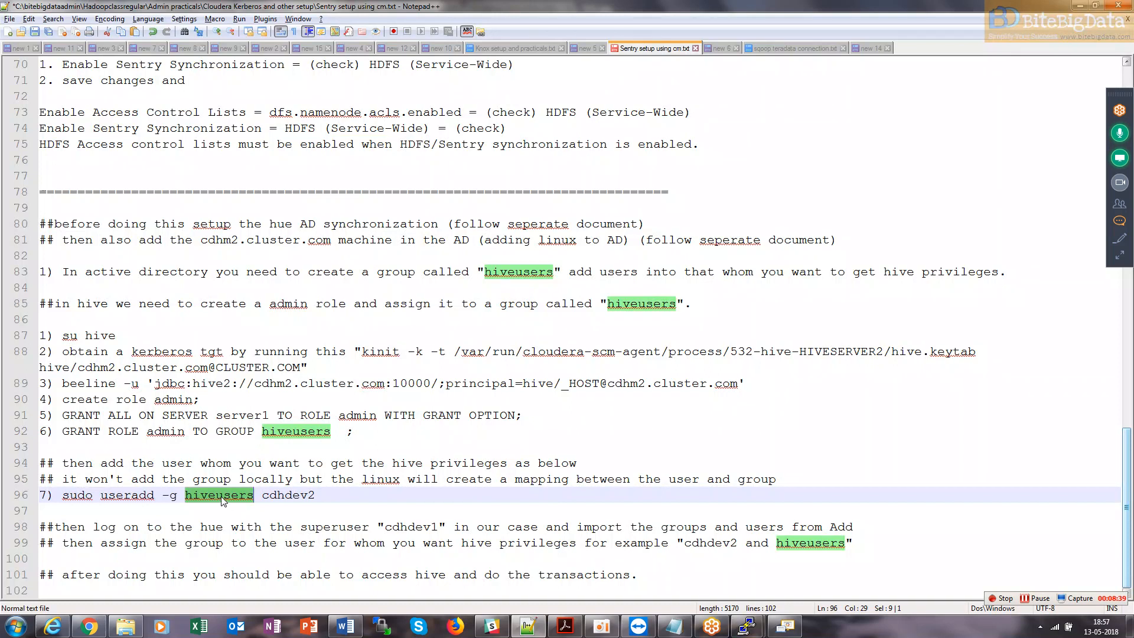
{"action": "mouse_move", "coordinate": [307, 495]}
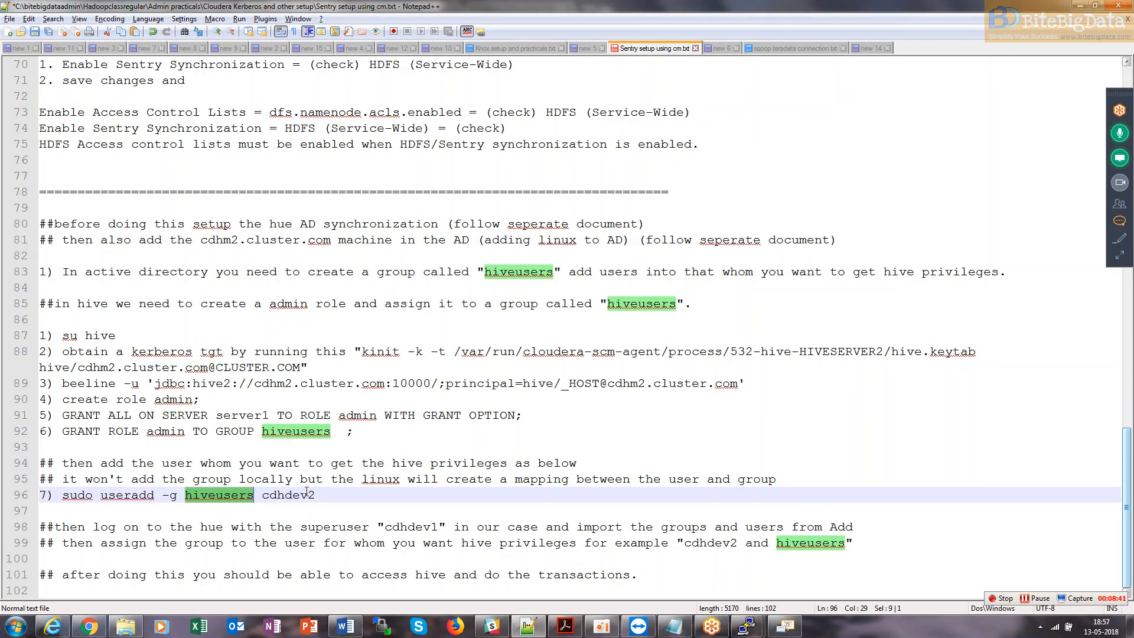
{"action": "key", "text": "alt+tab"}
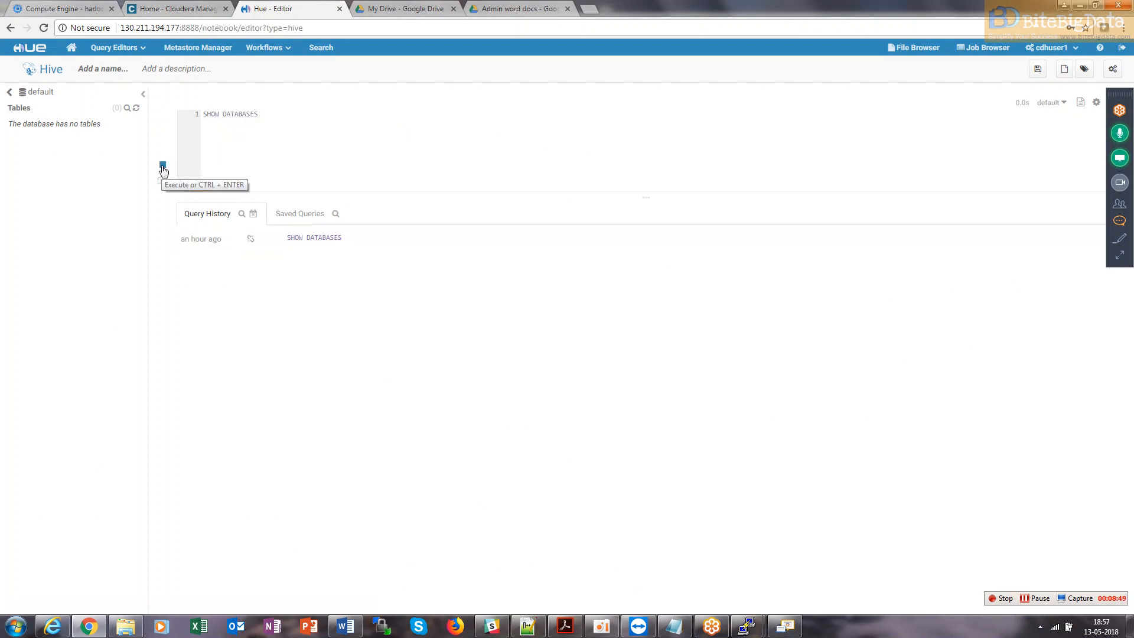
Execute SHOW DATABASES in Hue, which fails with a SWITCHDATABASE privilege error.
{"action": "left_click", "coordinate": [162, 166]}
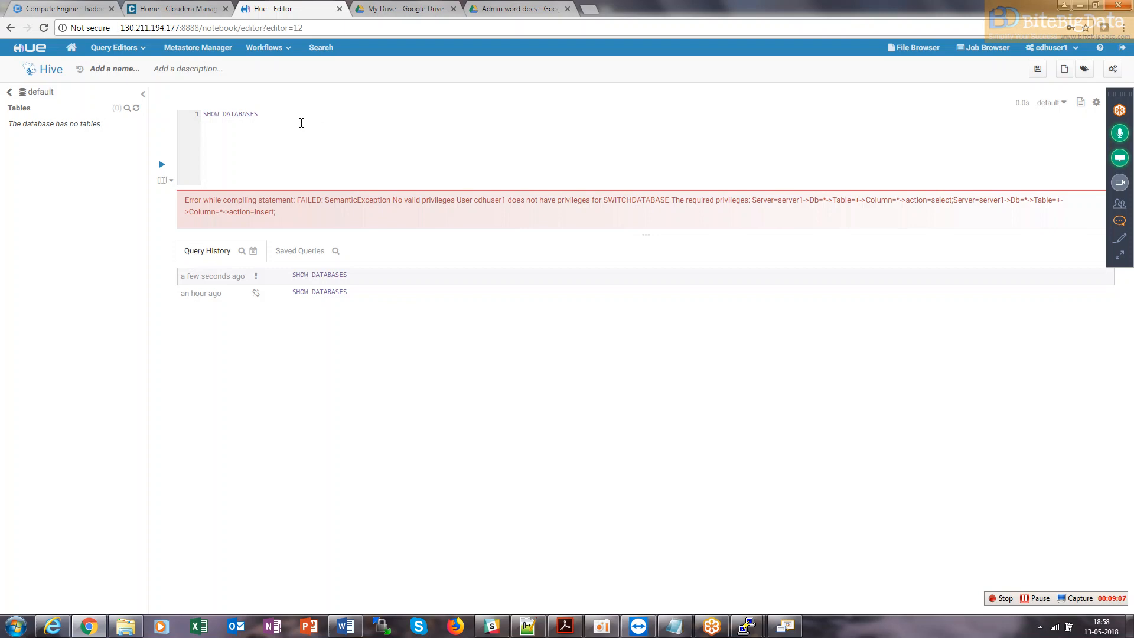
{"action": "mouse_move", "coordinate": [363, 248]}
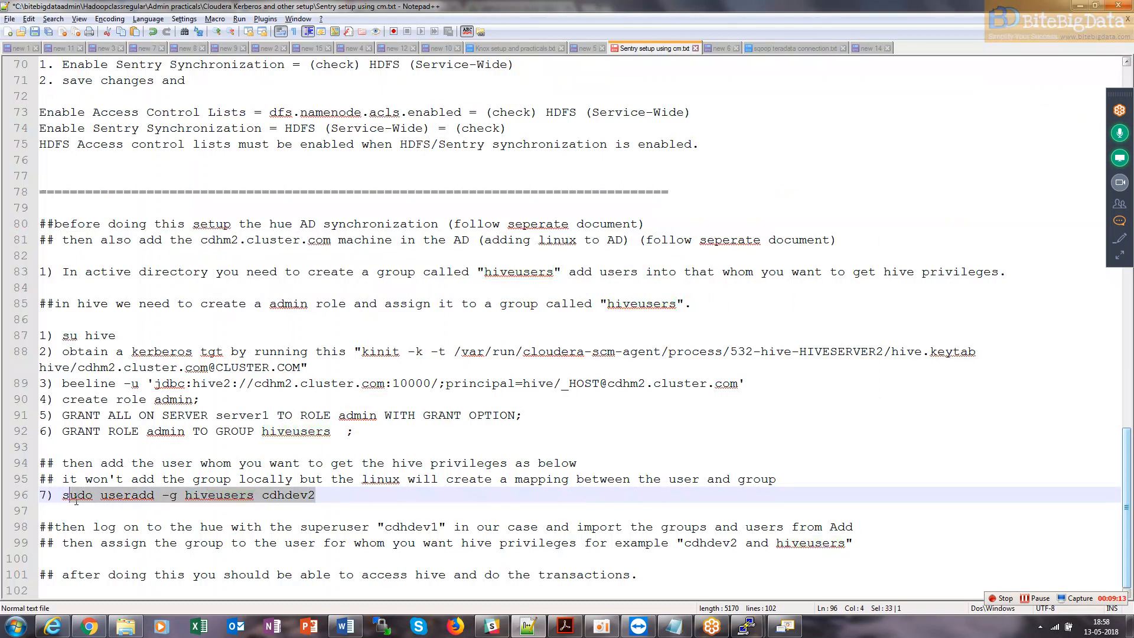
{"action": "mouse_move", "coordinate": [334, 491]}
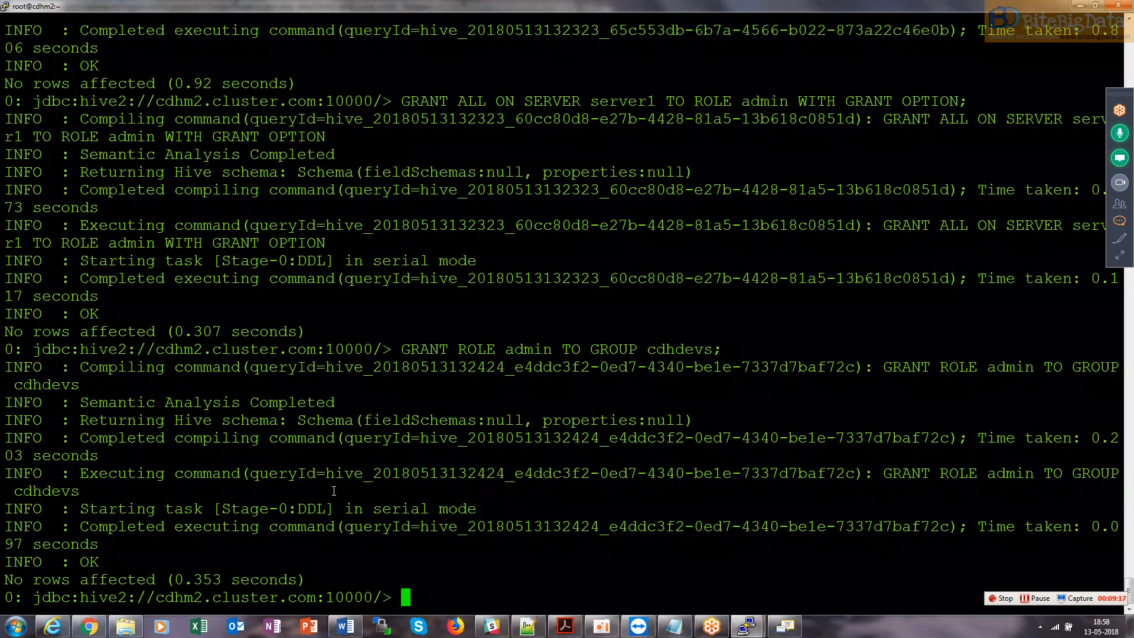
{"action": "type", "text": "!"}
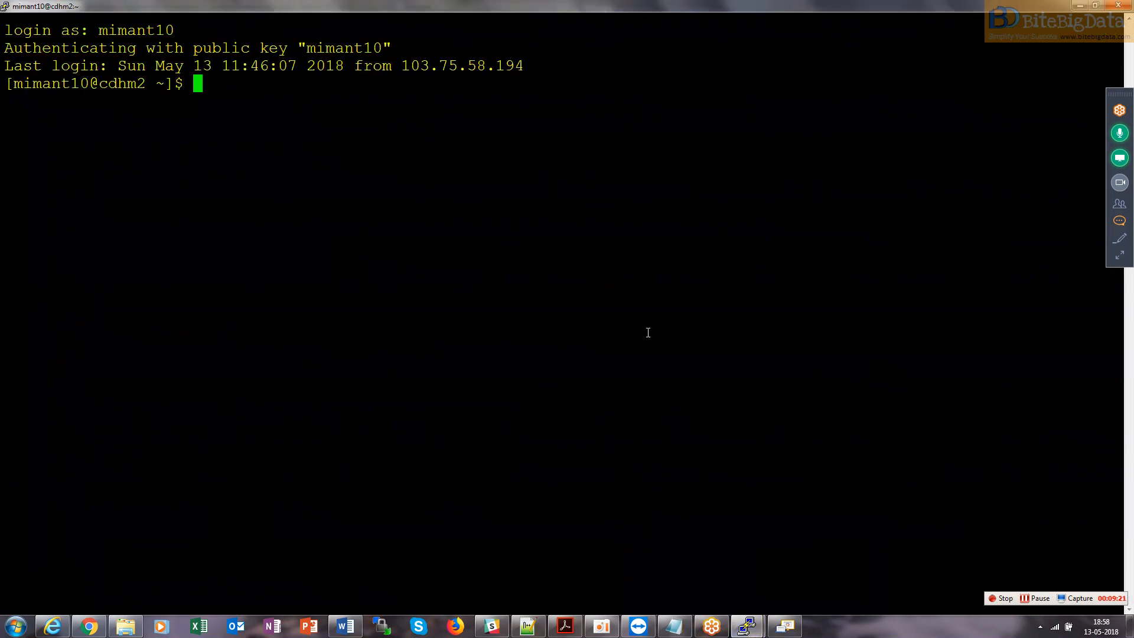
Become root and try adding cdhdev2 under group hiveusers, which doesn't exist.
{"action": "type", "text": "sudo -i"}
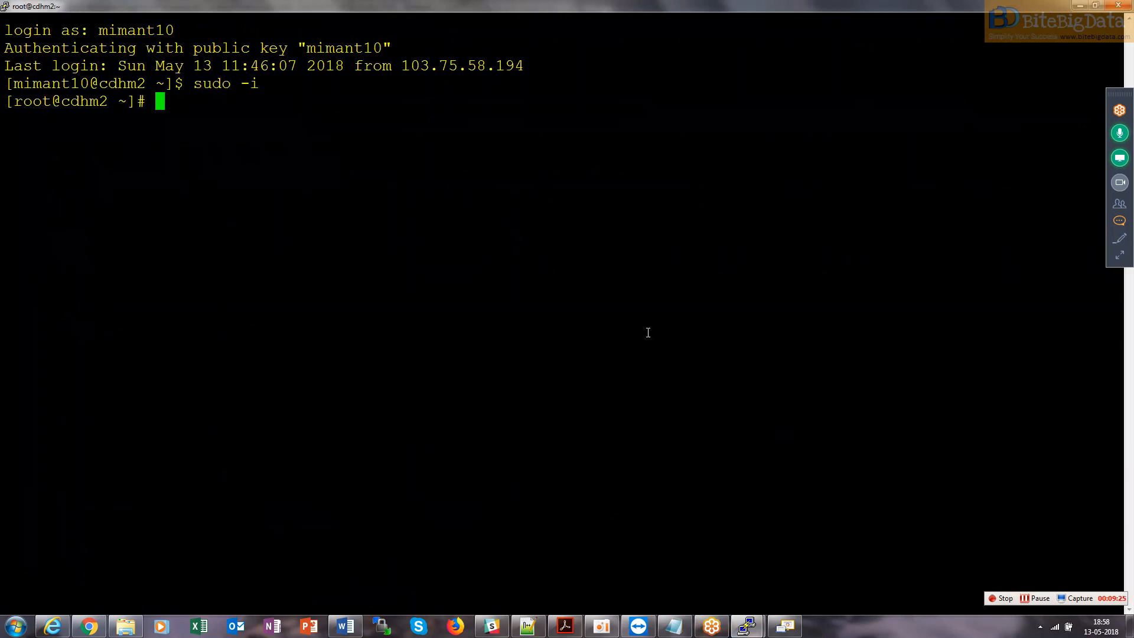
{"action": "type", "text": "sudo useradd -g hiveusers cdhdev2"}
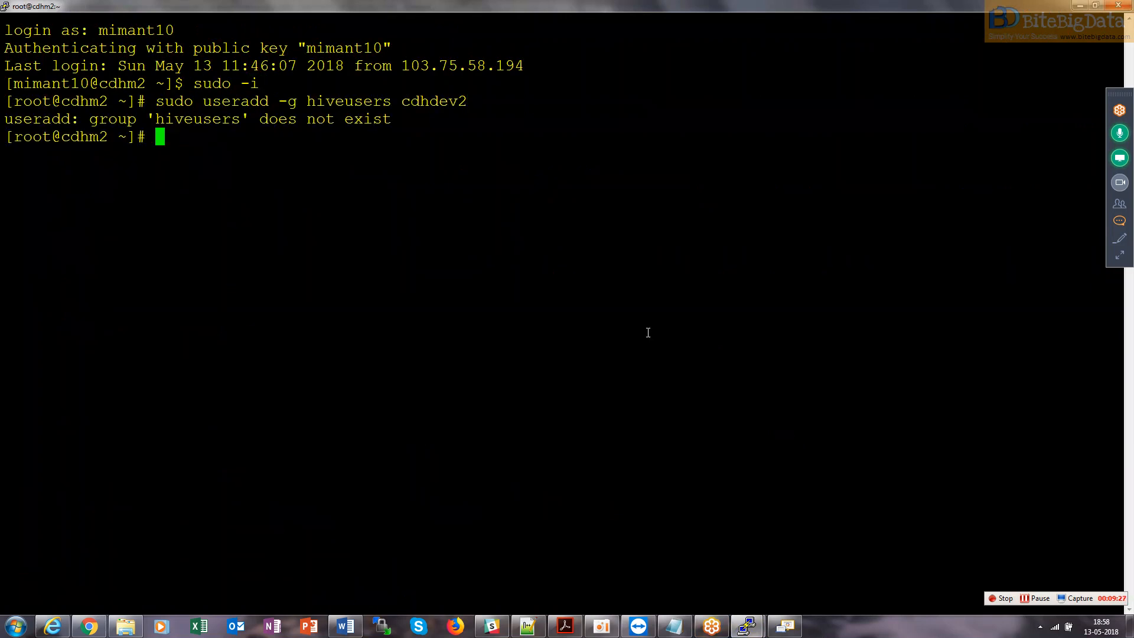
{"action": "type", "text": "sudo useradd -g hiveusers cdhdev2"}
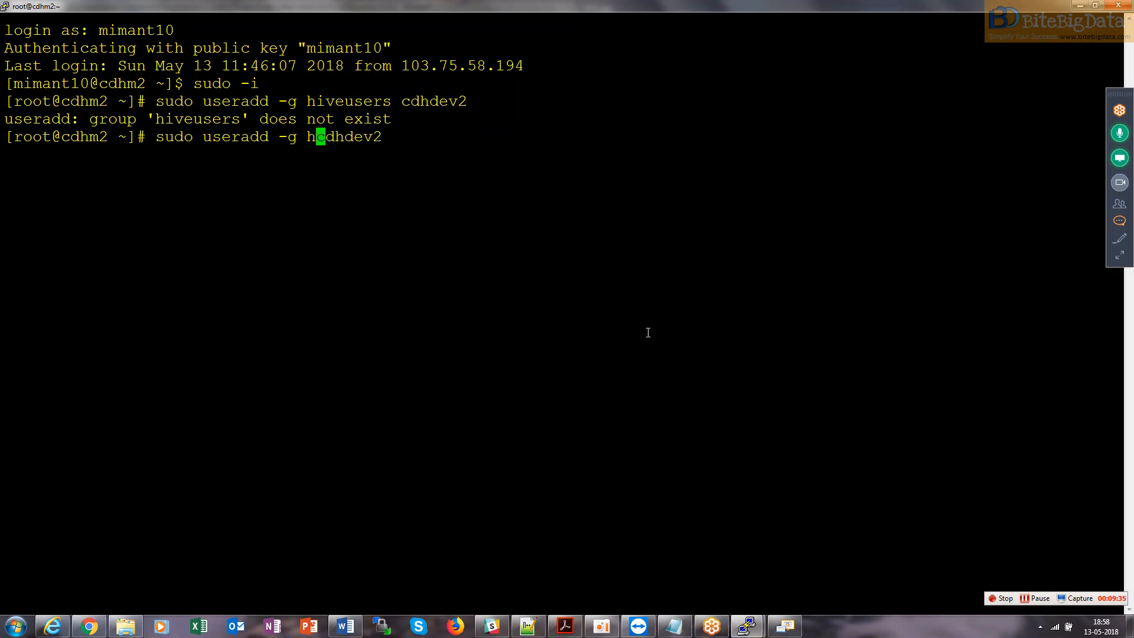
Retry useradd for cdhdev2 with group cdhdevs, which also doesn't exist.
{"action": "type", "text": "d"}
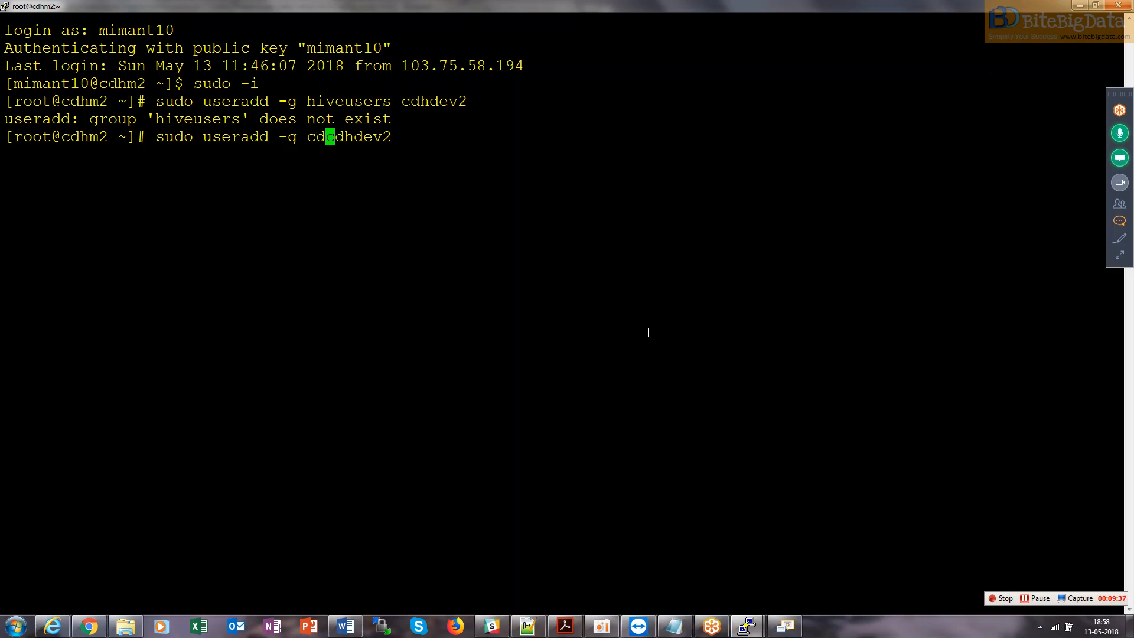
{"action": "type", "text": "hdev"}
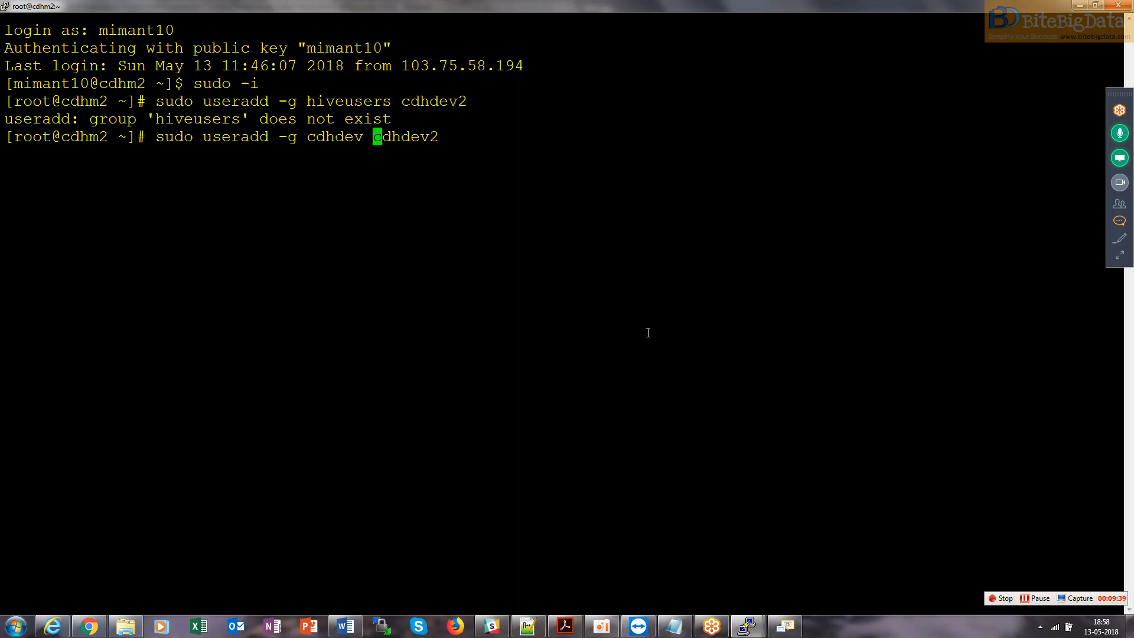
{"action": "type", "text": "s"}
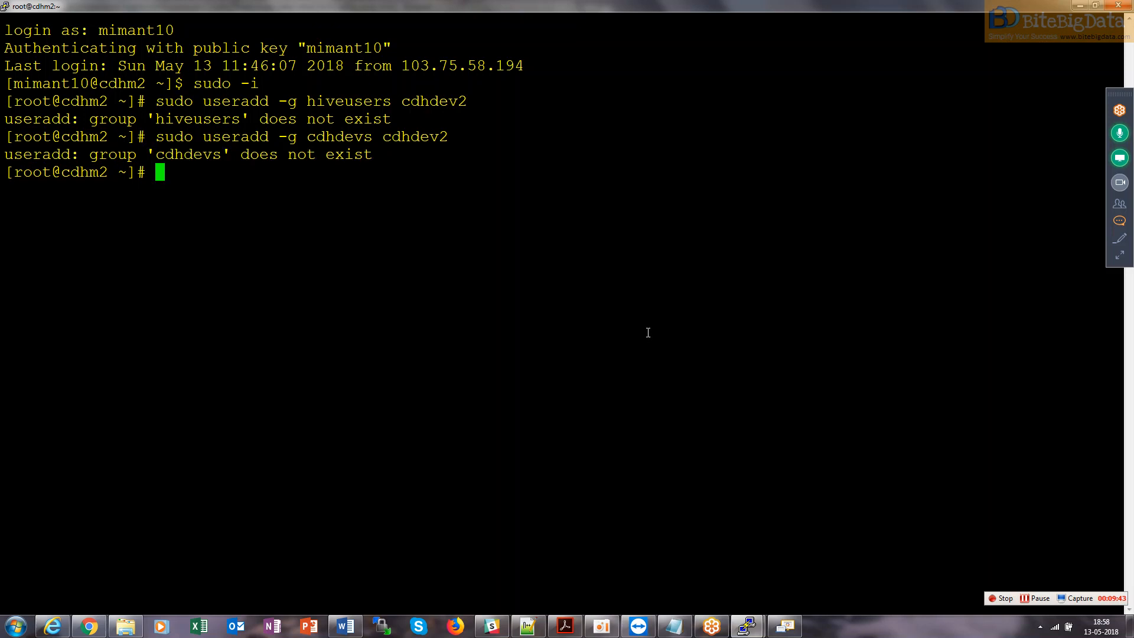
{"action": "mouse_move", "coordinate": [395, 194]}
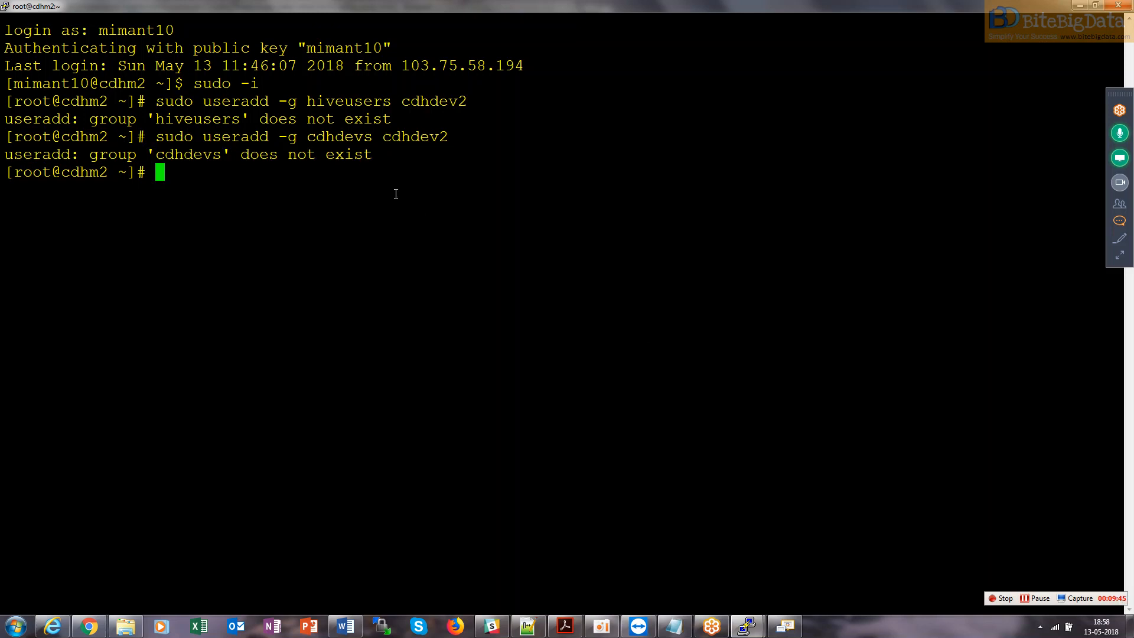
{"action": "type", "text": "sudo useradd -g cdhdevs cdhdev2"}
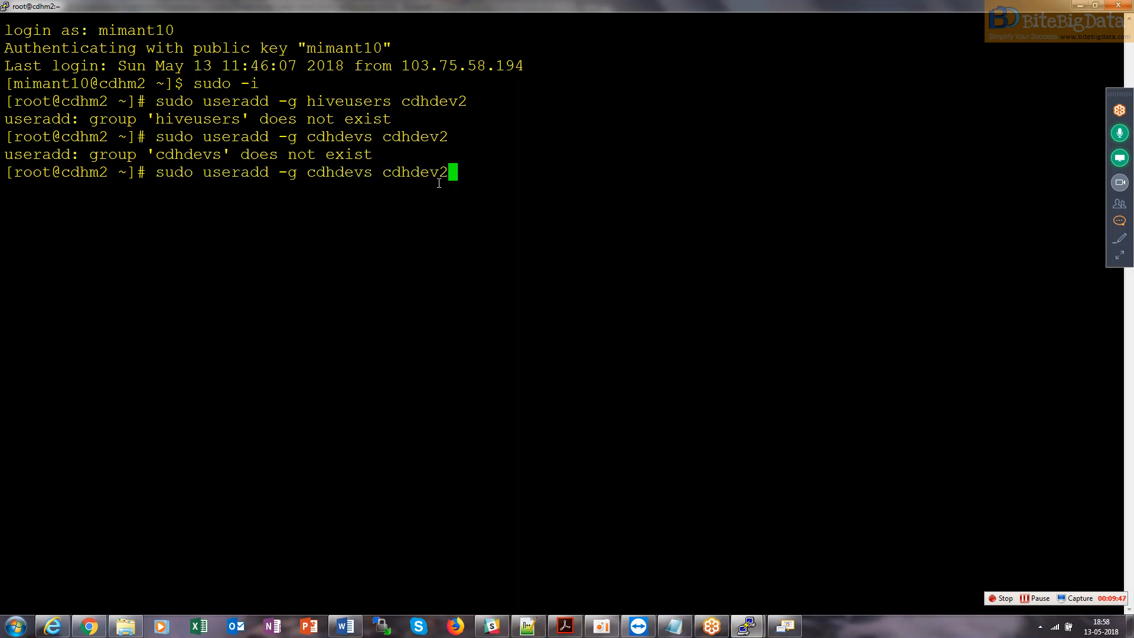
{"action": "type", "text": "cdhuser"}
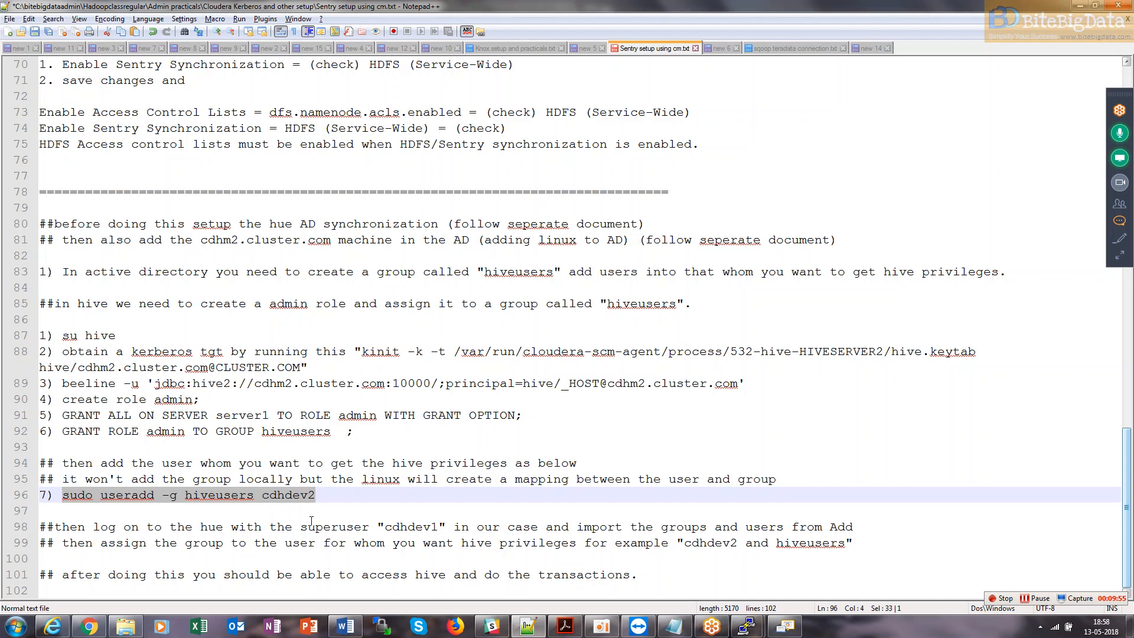
{"action": "mouse_move", "coordinate": [211, 503]}
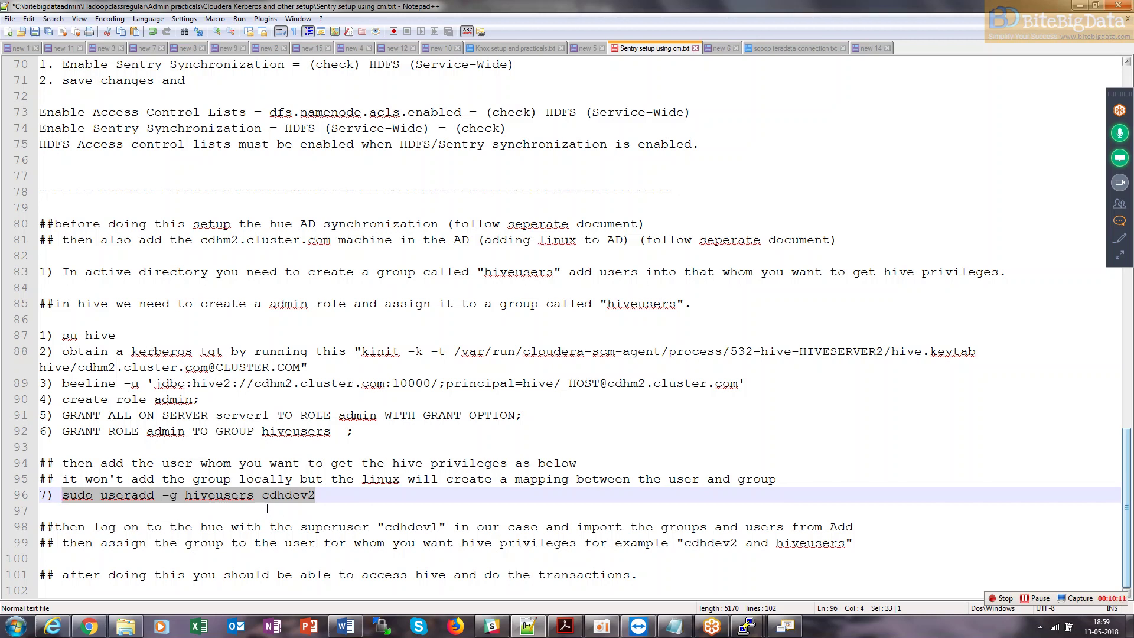
{"action": "mouse_move", "coordinate": [250, 519]}
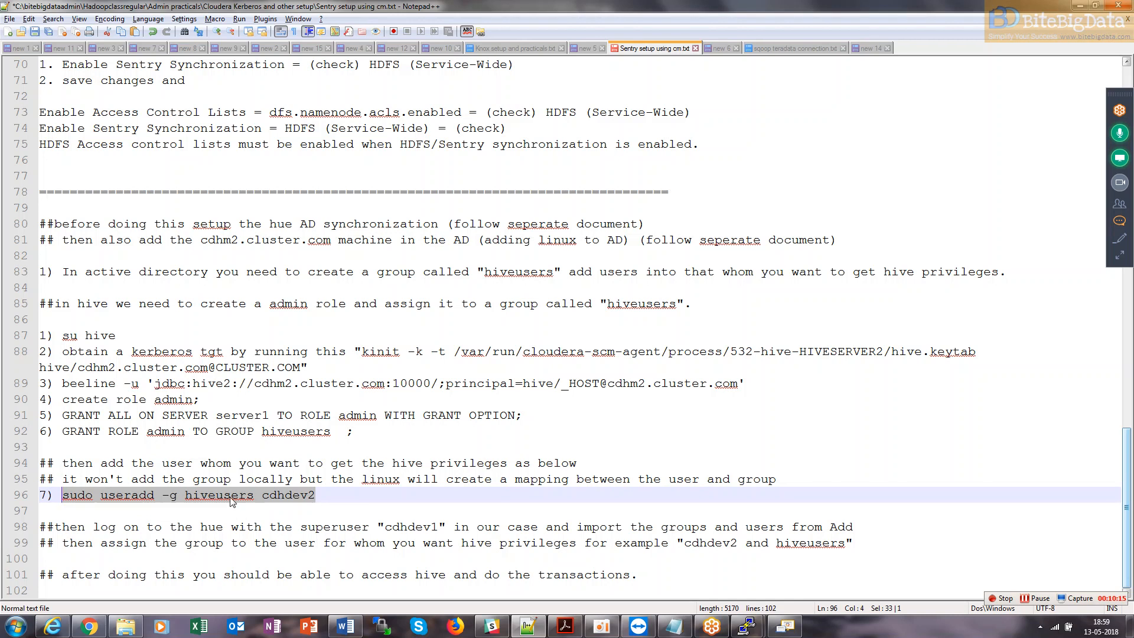
{"action": "left_click", "coordinate": [272, 496]}
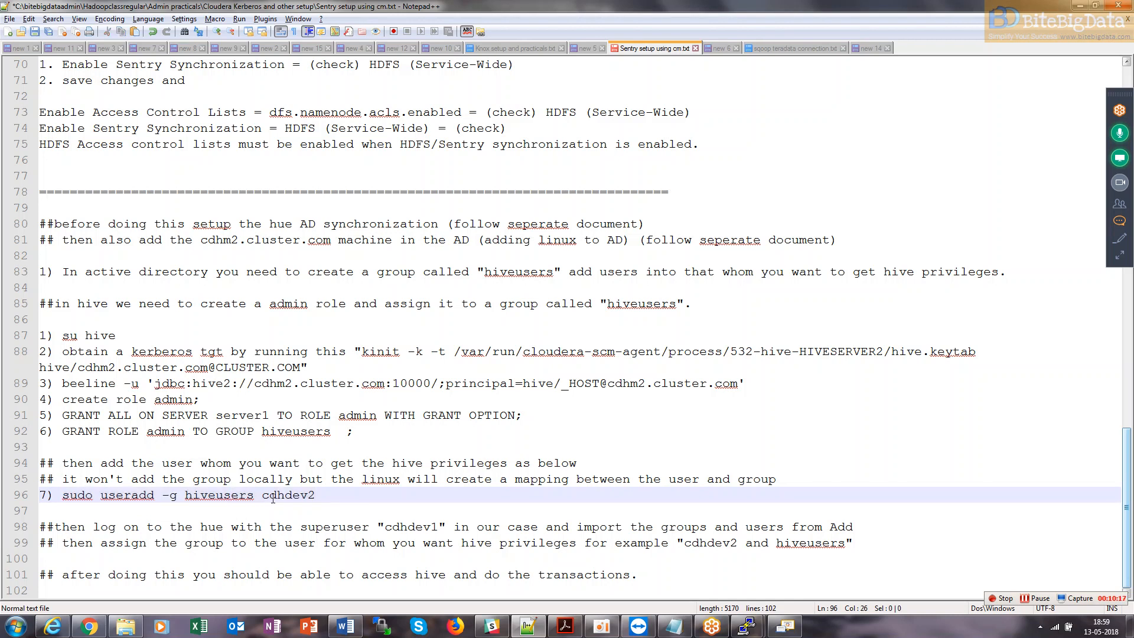
{"action": "left_click_drag", "start_coordinate": [315, 495], "coordinate": [62, 495]}
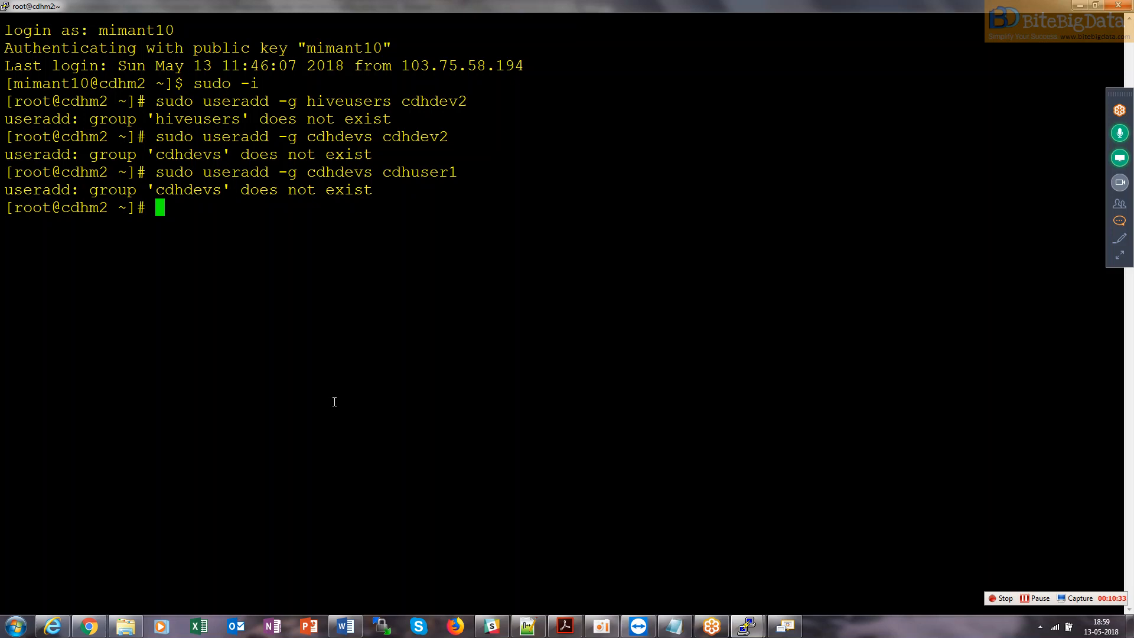
{"action": "mouse_move", "coordinate": [275, 222]}
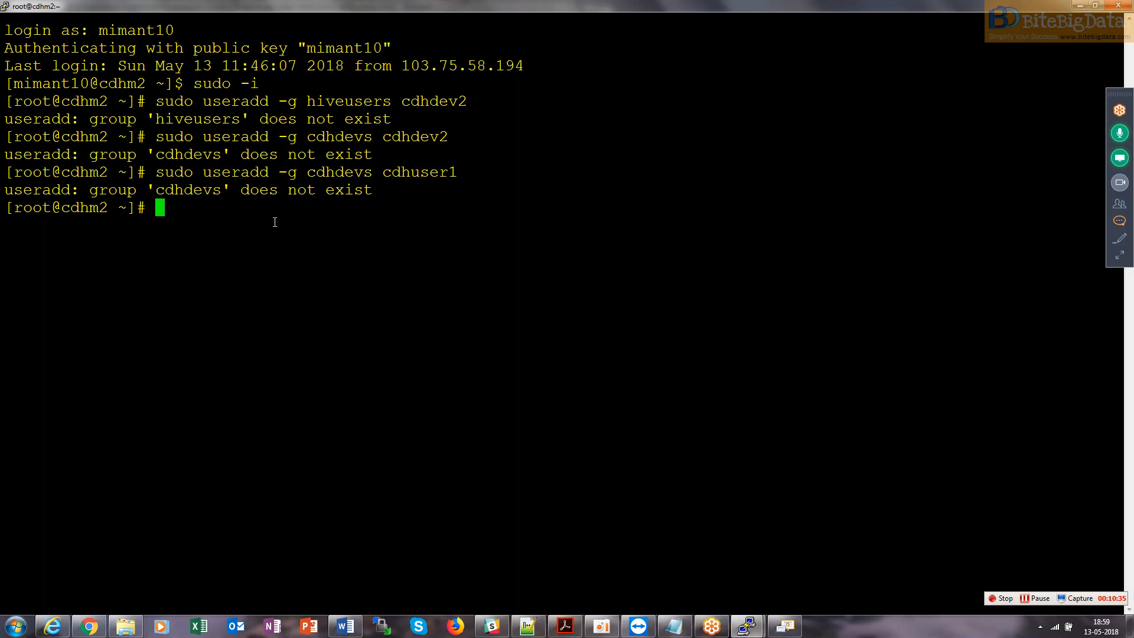
Create the cdhdevs Linux group with sudo groupadd cdhdevs.
{"action": "double_click", "coordinate": [187, 190]}
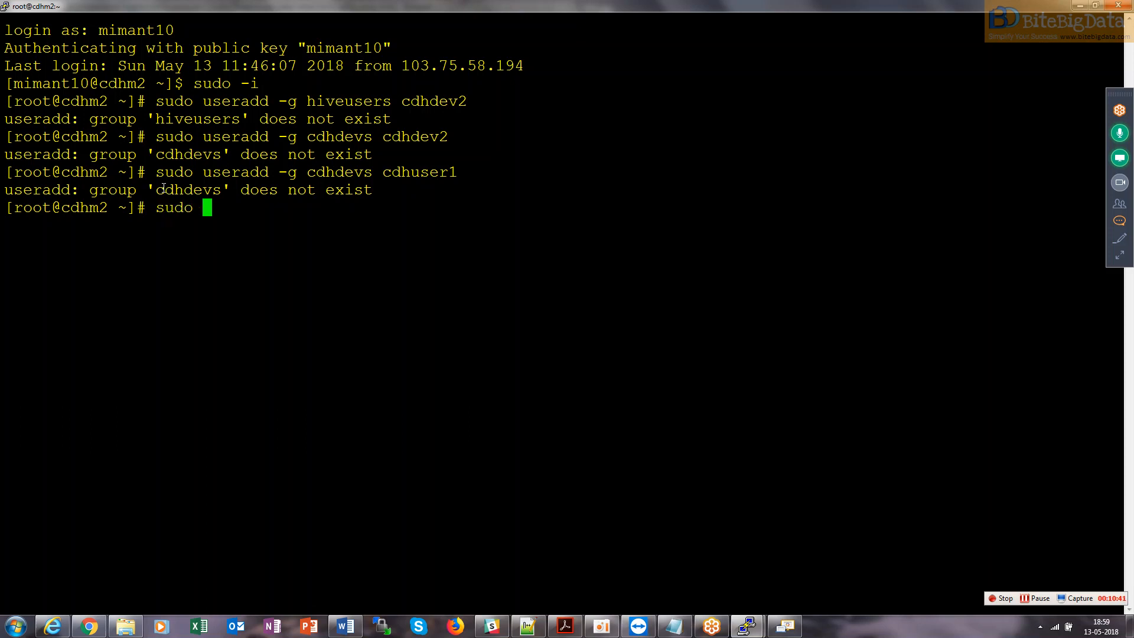
{"action": "type", "text": "grp"}
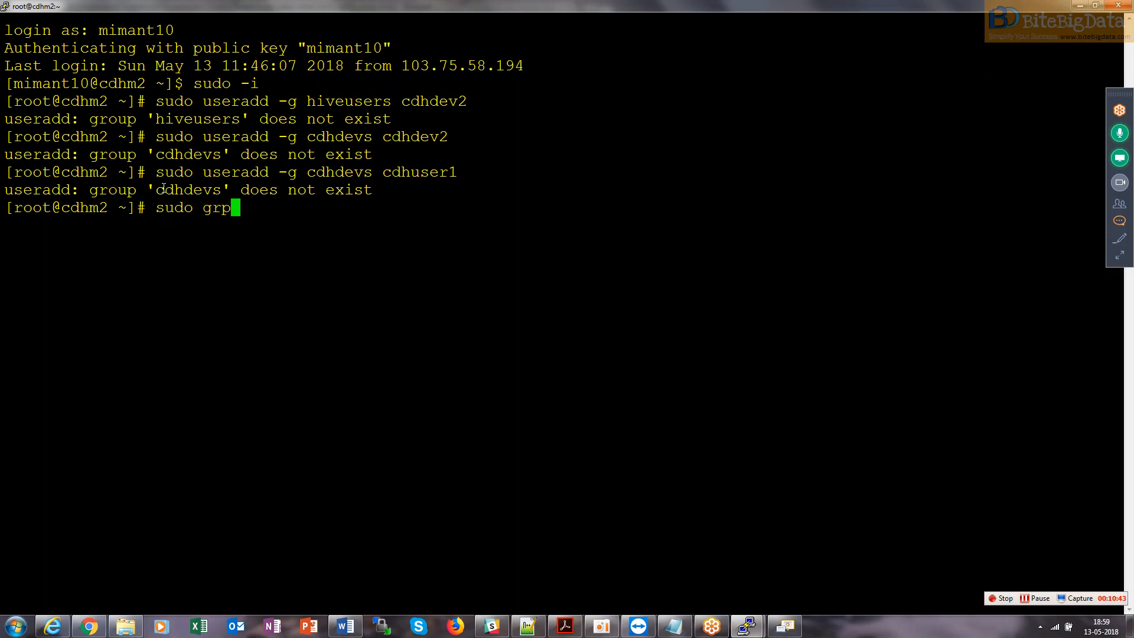
{"action": "type", "text": "oupadd cdhdevs"}
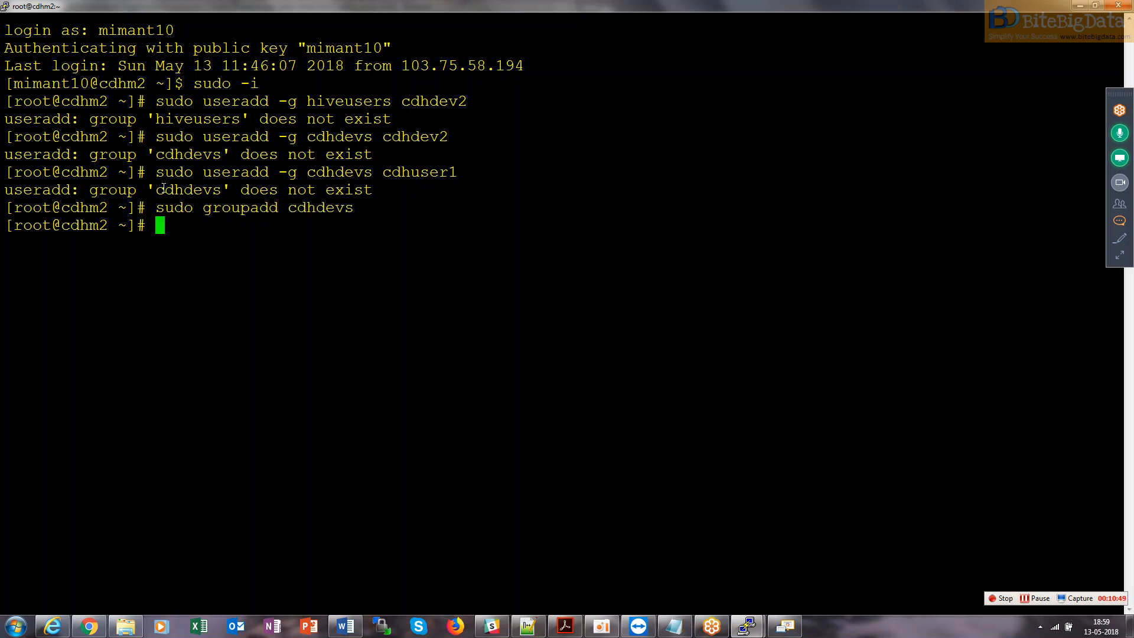
Add cdhuser1 under group cdhdevs with sudo useradd -g cdhdevs cdhuser1.
{"action": "left_click_drag", "start_coordinate": [154, 171], "coordinate": [297, 171]}
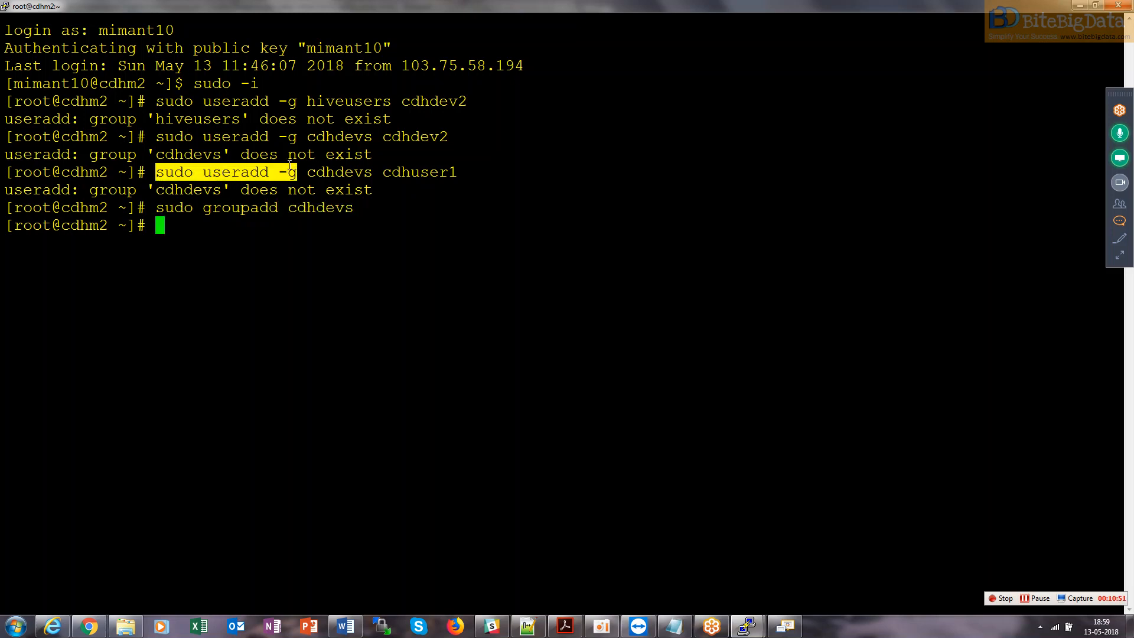
{"action": "type", "text": "sudo useradd -g cdhdevs cdhuser1"}
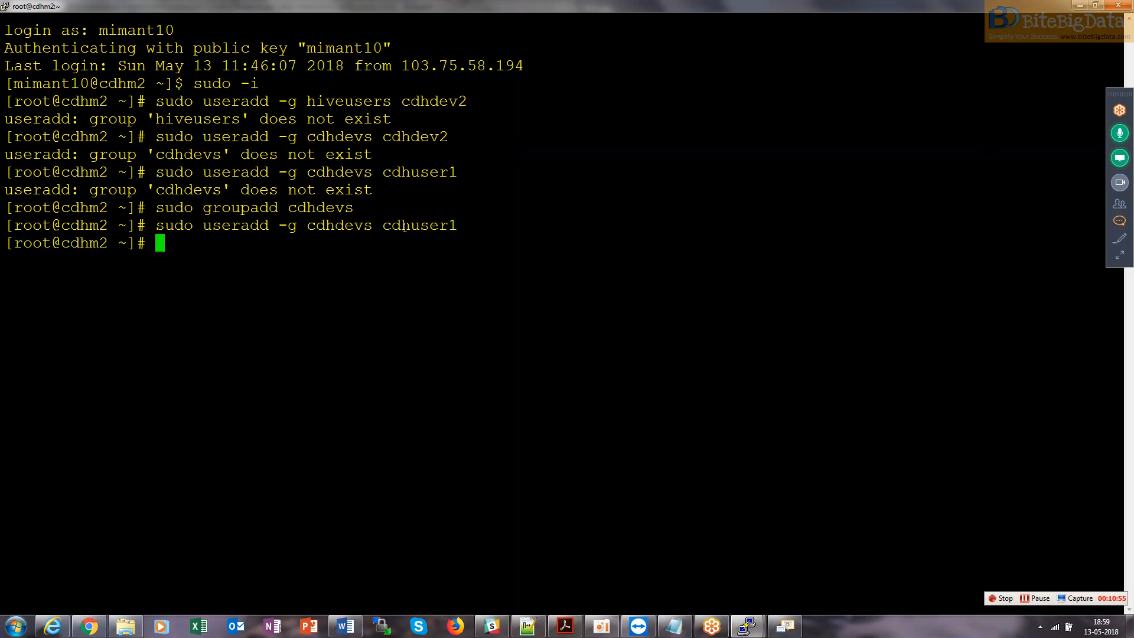
{"action": "double_click", "coordinate": [330, 225]}
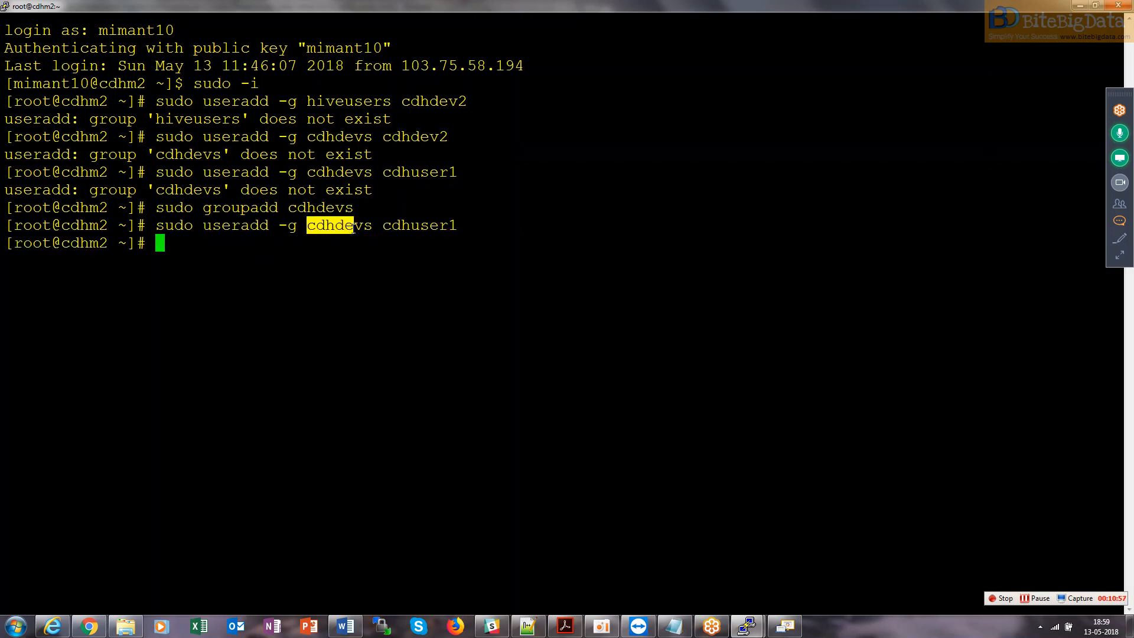
{"action": "key", "text": "Alt+Tab"}
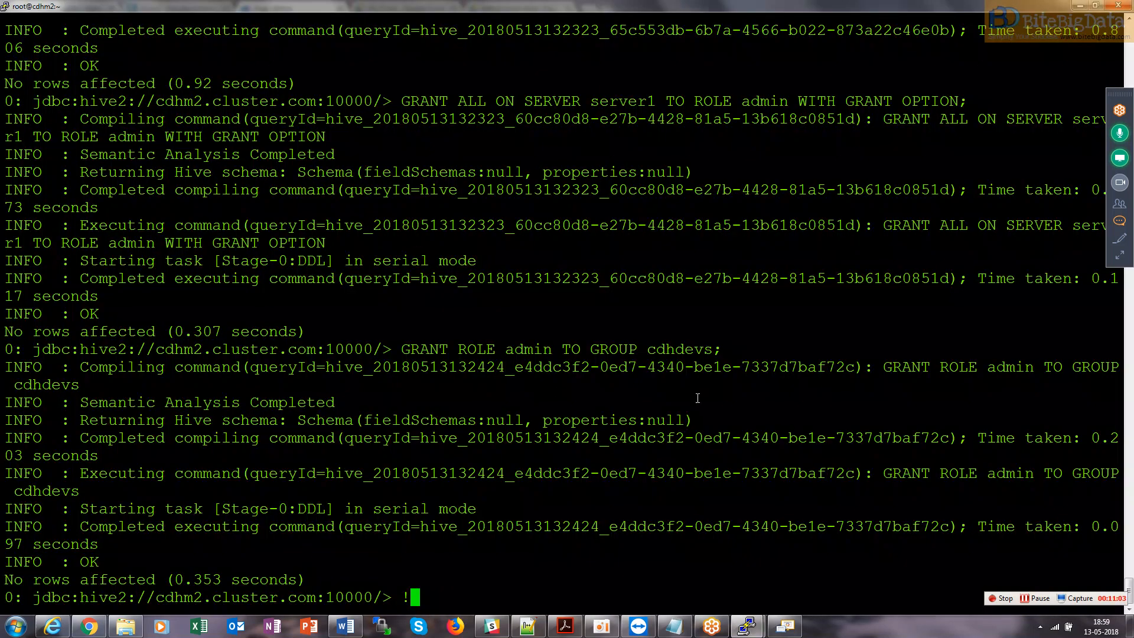
{"action": "key", "text": "alt+tab"}
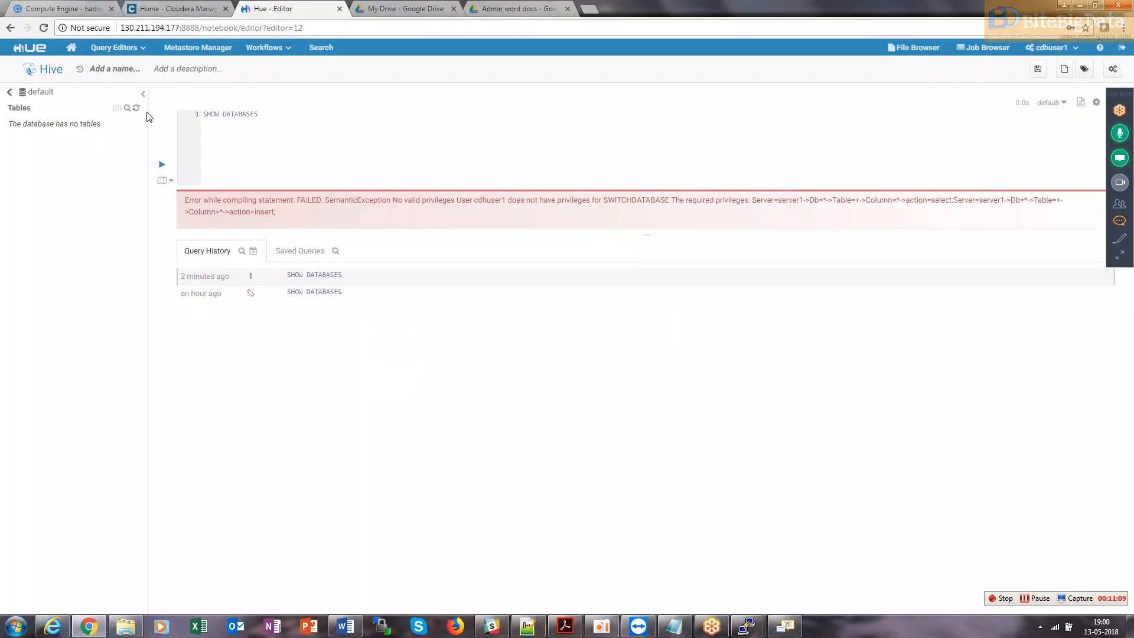
Rerun SHOW DATABASES as cdhuser1, now successfully listing the default database.
{"action": "left_click", "coordinate": [161, 164]}
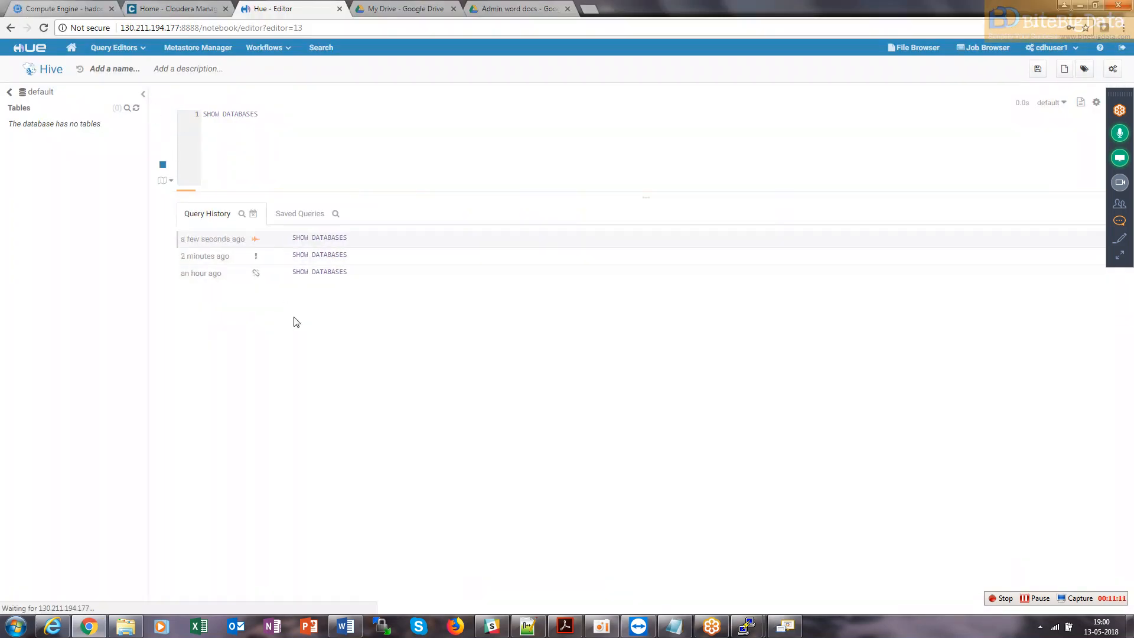
{"action": "left_click", "coordinate": [163, 164]}
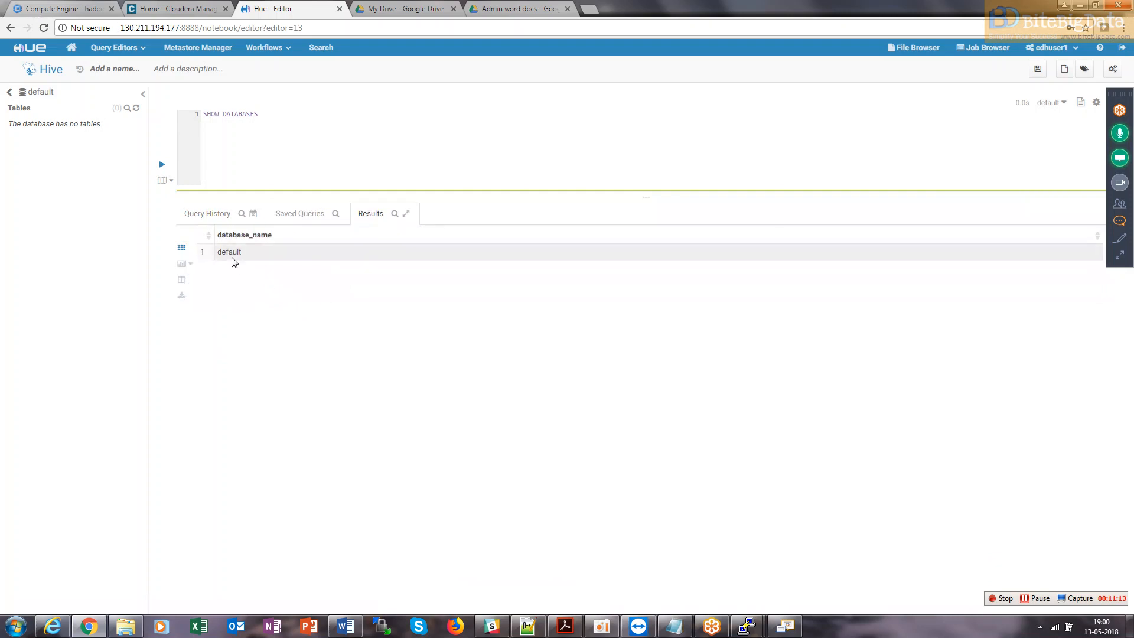
{"action": "double_click", "coordinate": [211, 114]}
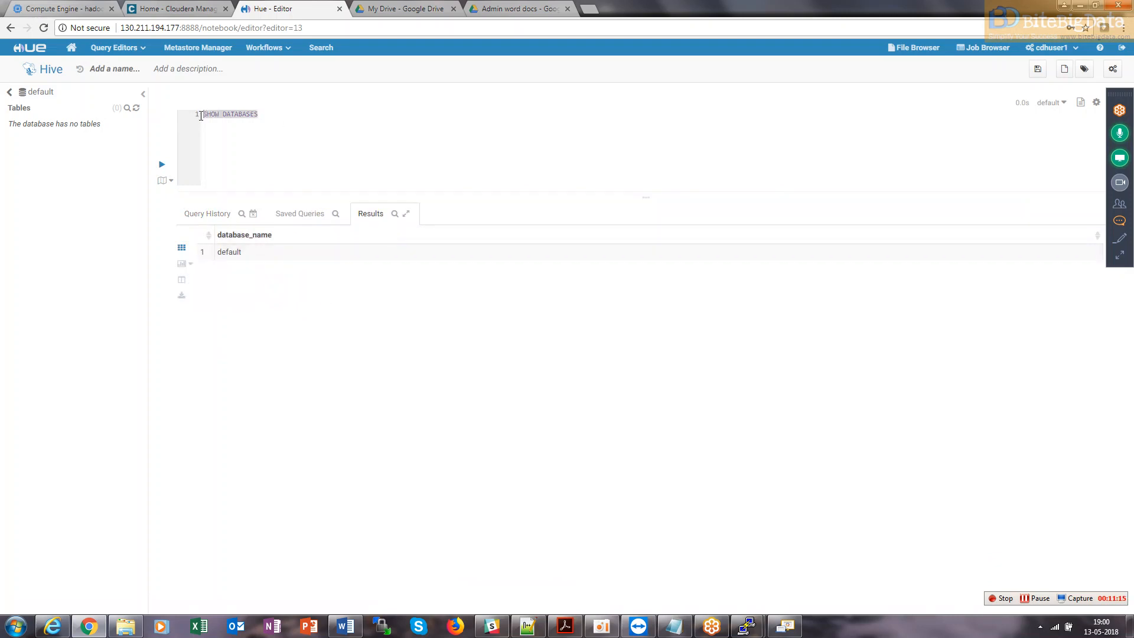
{"action": "mouse_move", "coordinate": [244, 180]}
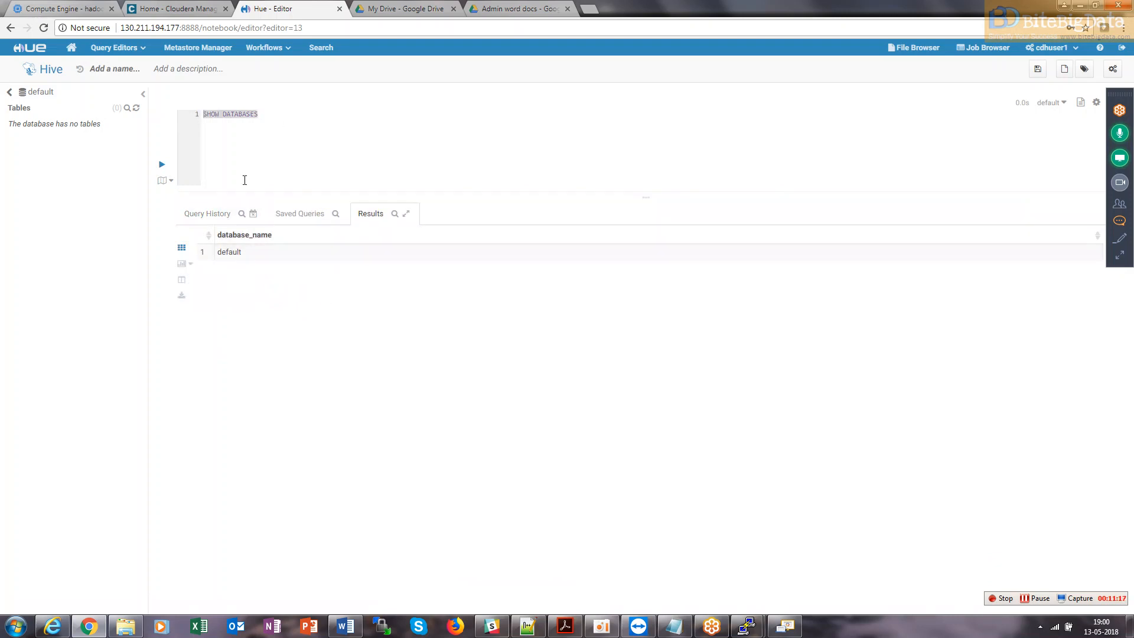
{"action": "mouse_move", "coordinate": [244, 155]}
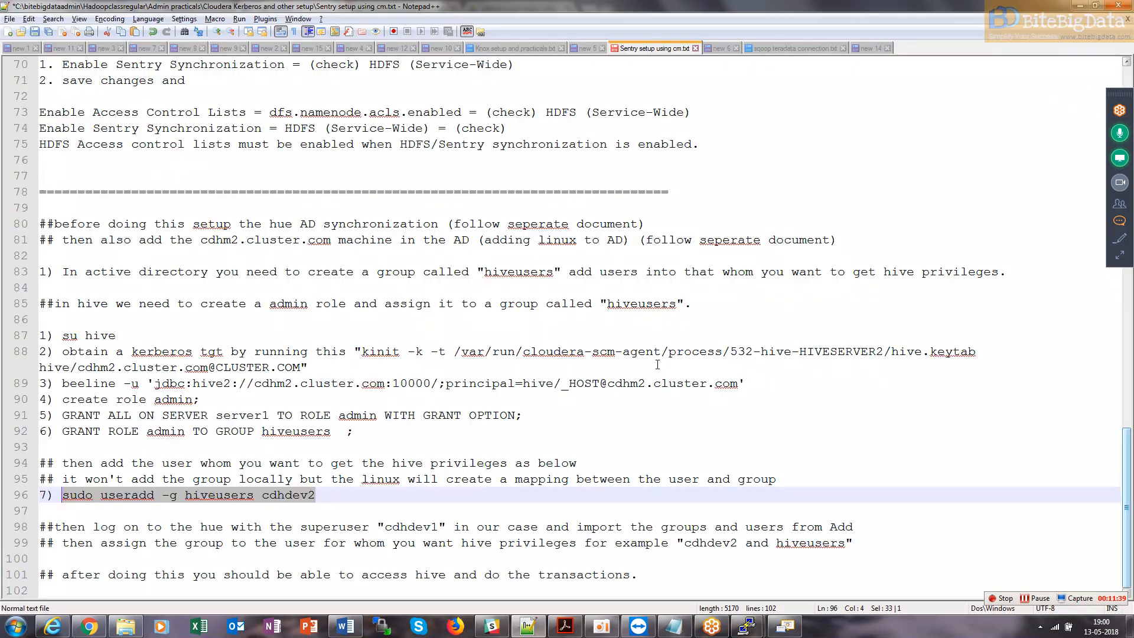
Revisit the beeline output granting role admin to group cdhdevs, then return to Hue.
{"action": "key", "text": "alt+tab"}
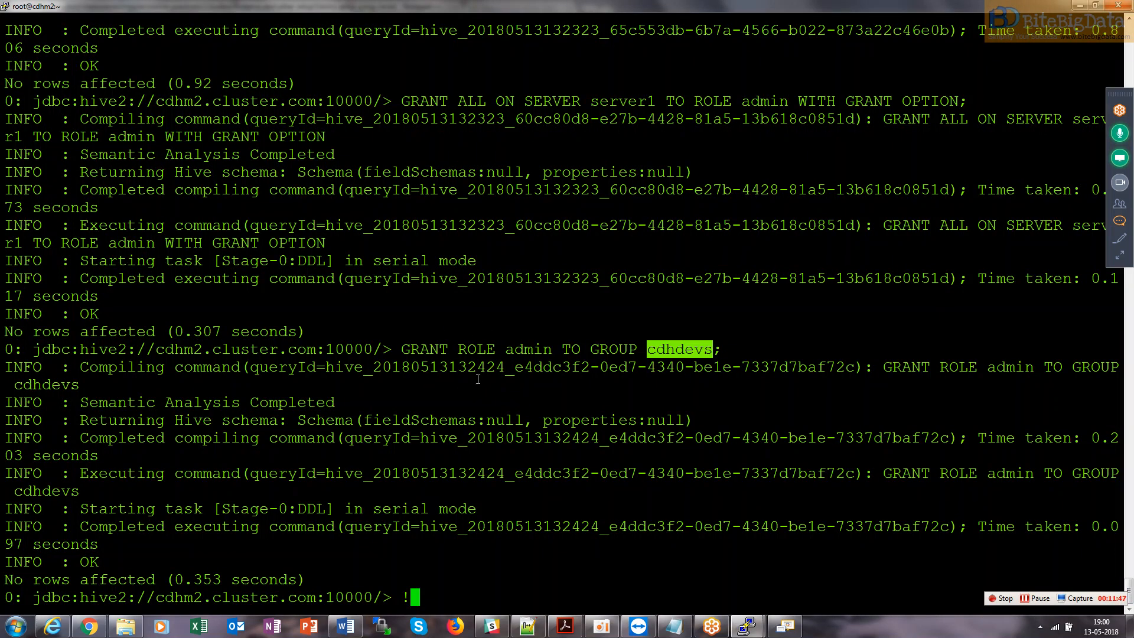
{"action": "mouse_move", "coordinate": [737, 347]}
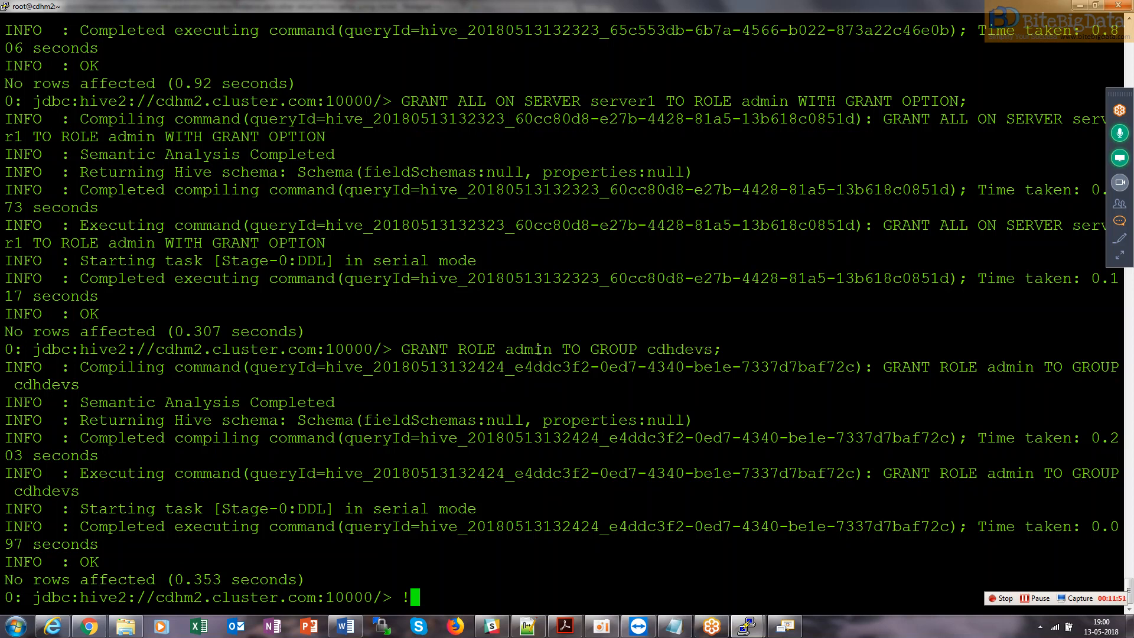
{"action": "double_click", "coordinate": [679, 349]}
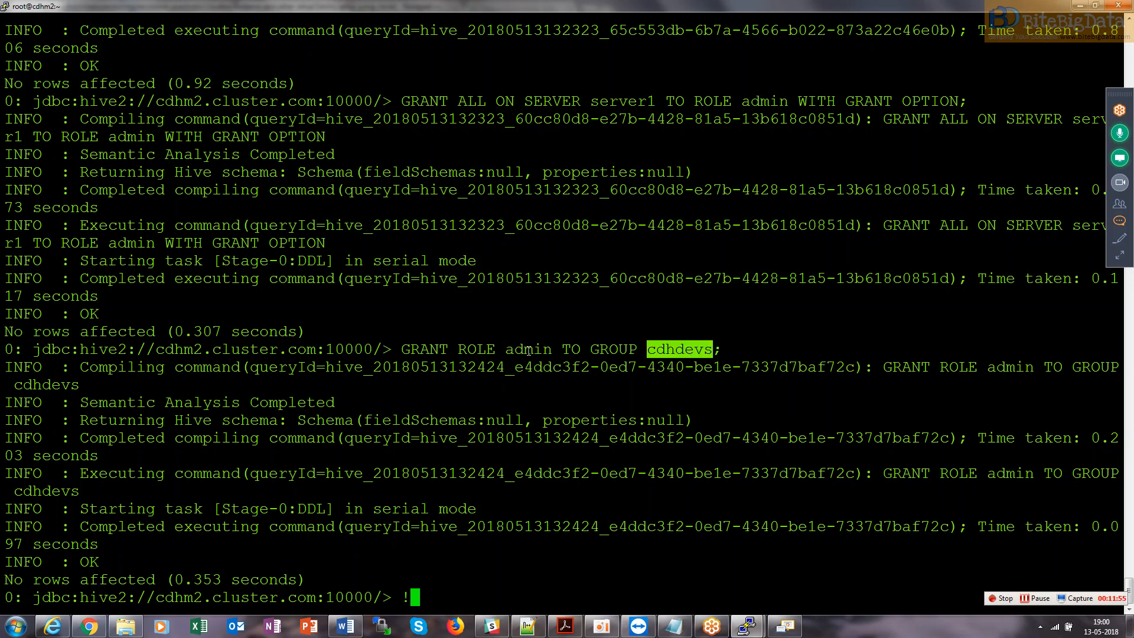
{"action": "mouse_move", "coordinate": [685, 356]}
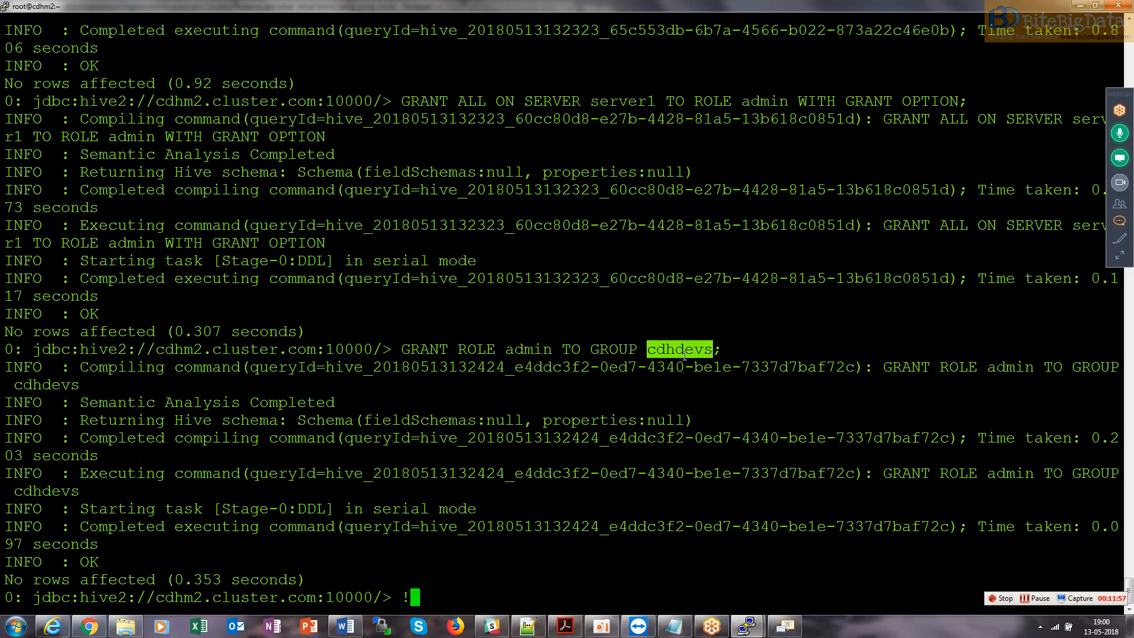
{"action": "key", "text": "Alt+Tab"}
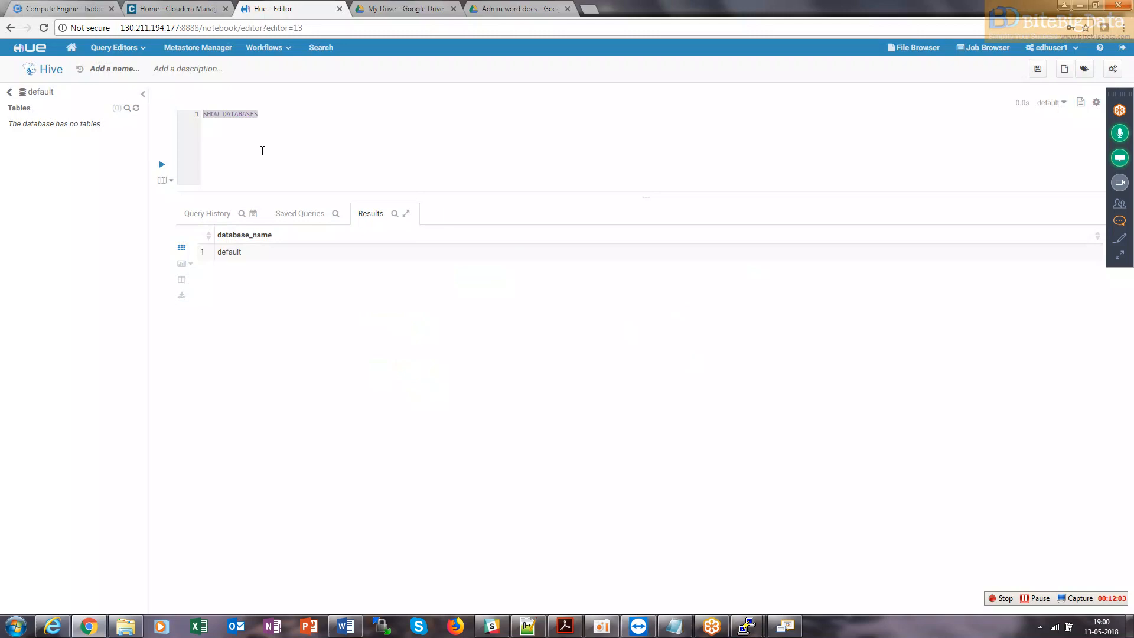
{"action": "mouse_move", "coordinate": [282, 167]}
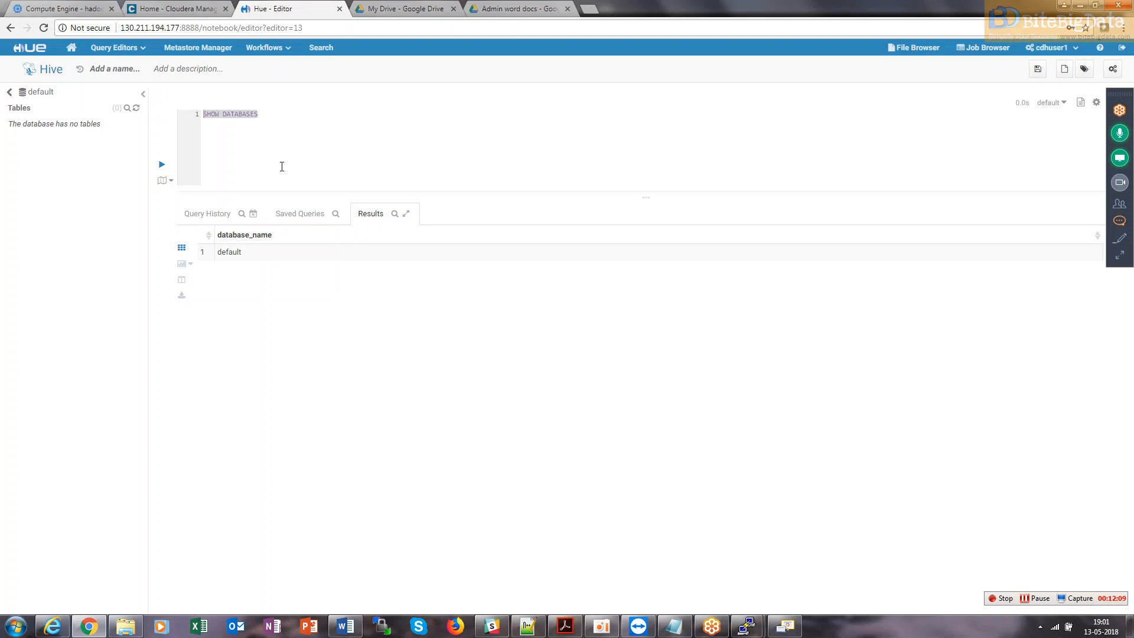
{"action": "mouse_move", "coordinate": [297, 573]}
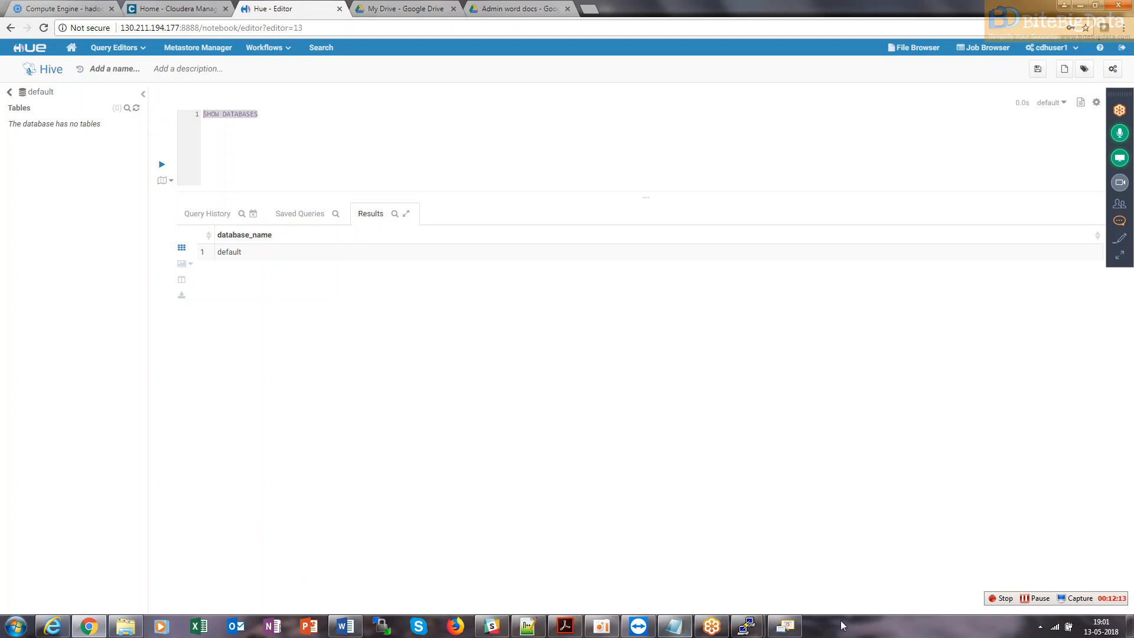
{"action": "left_click", "coordinate": [785, 625]}
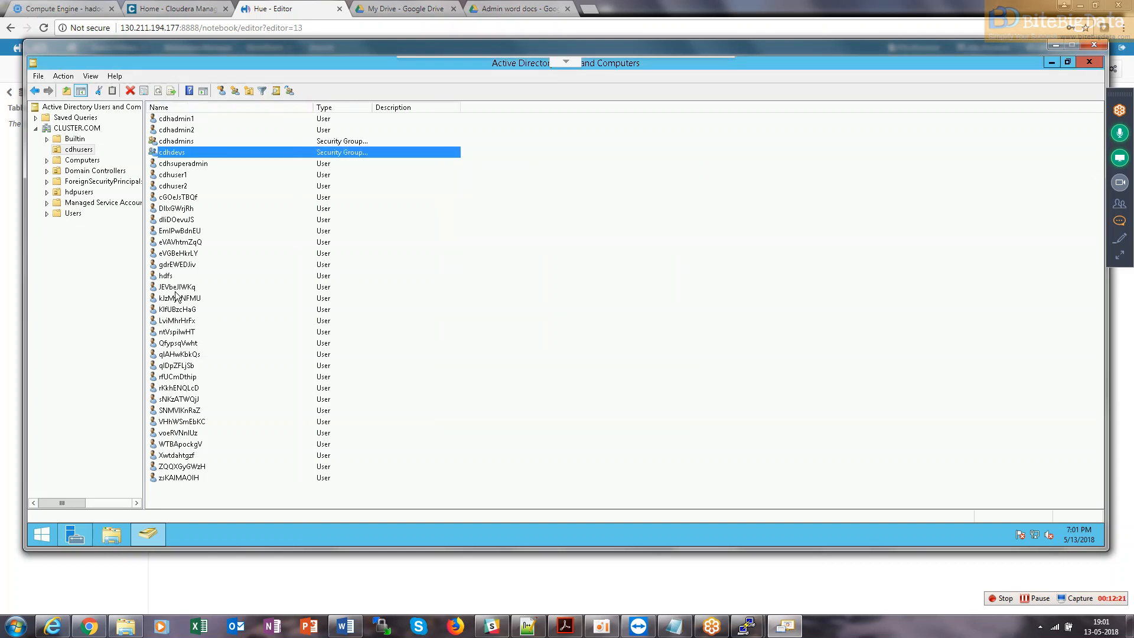
{"action": "mouse_move", "coordinate": [191, 363]}
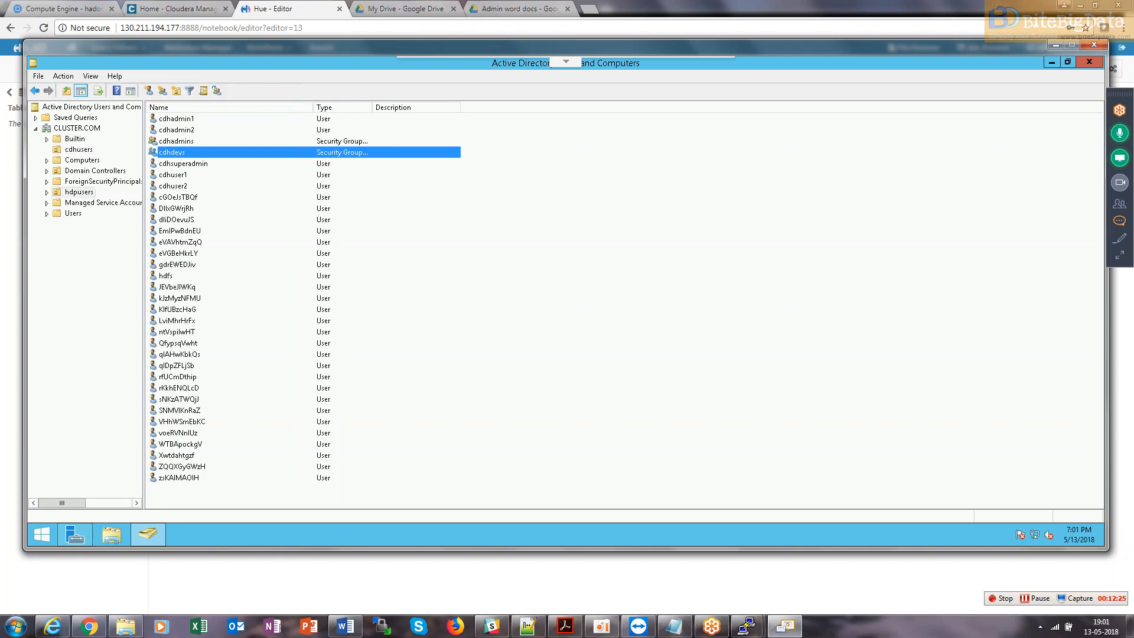
Browse the hdpusers, Computers and cdhusers containers for cdhdevs and cdhuser1, then return to Hue.
{"action": "left_click", "coordinate": [78, 192]}
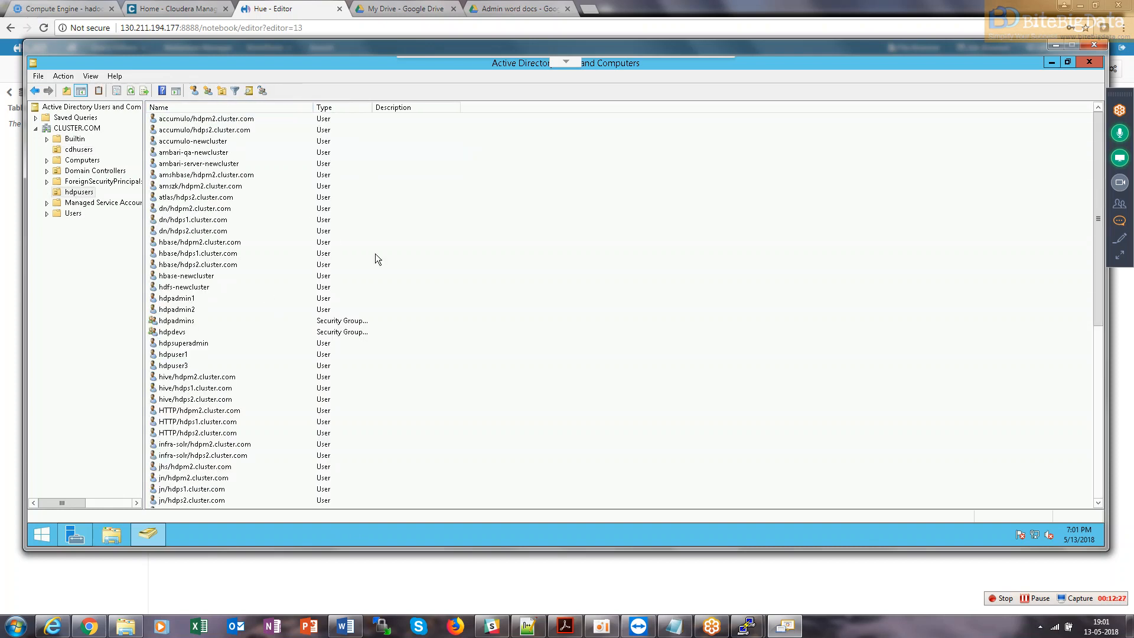
{"action": "mouse_move", "coordinate": [627, 373]}
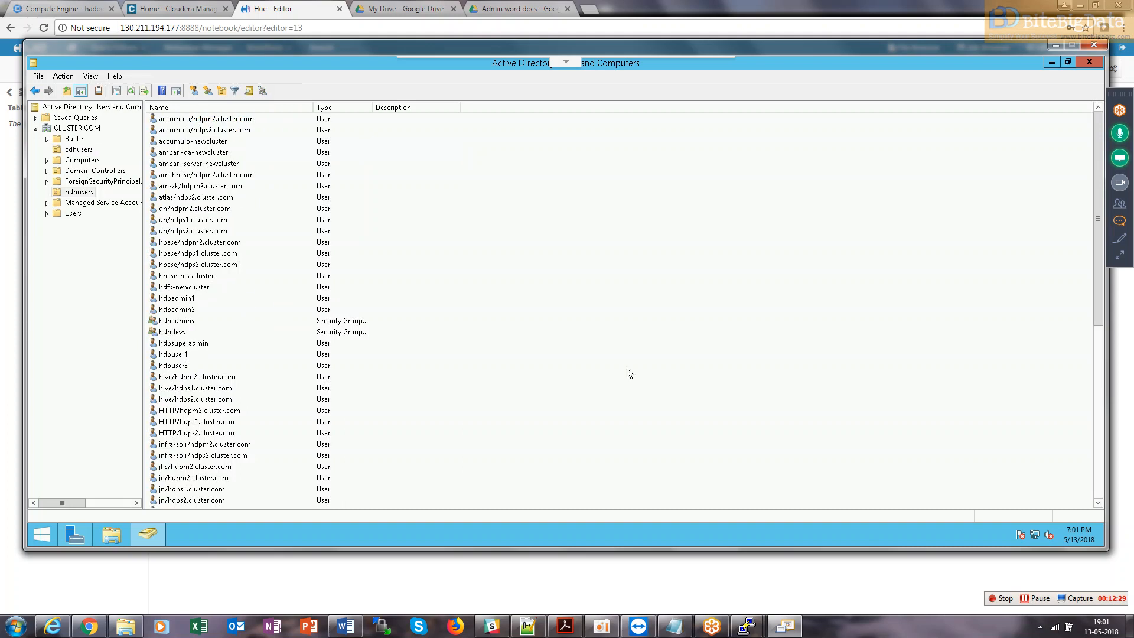
{"action": "scroll", "scroll_direction": "down", "scroll_amount": 3}
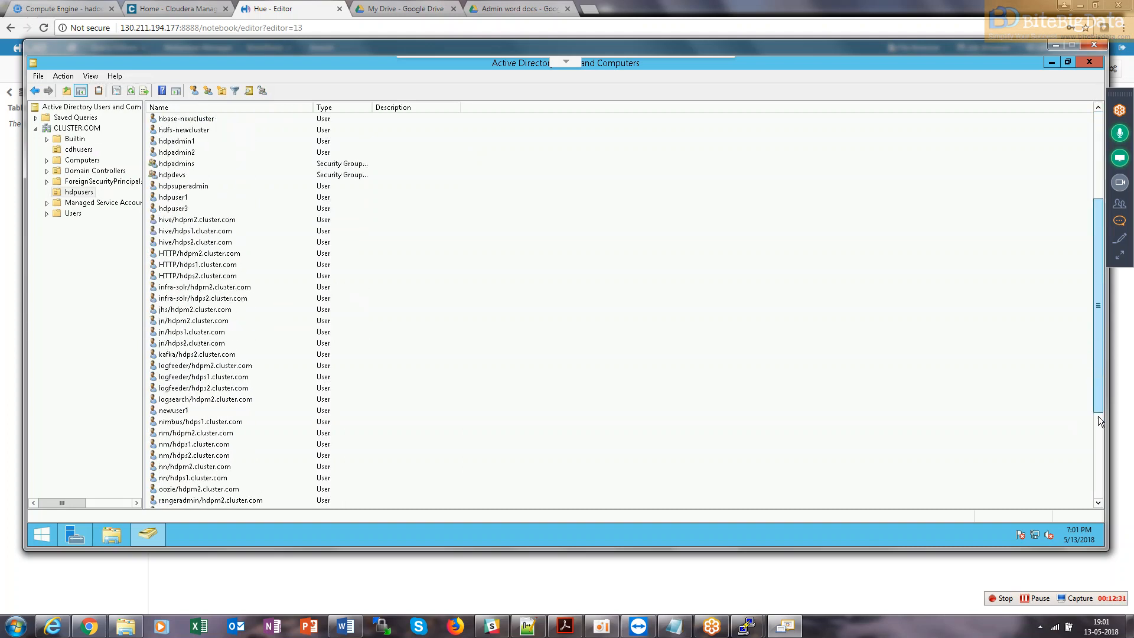
{"action": "scroll", "scroll_direction": "down", "scroll_amount": 3}
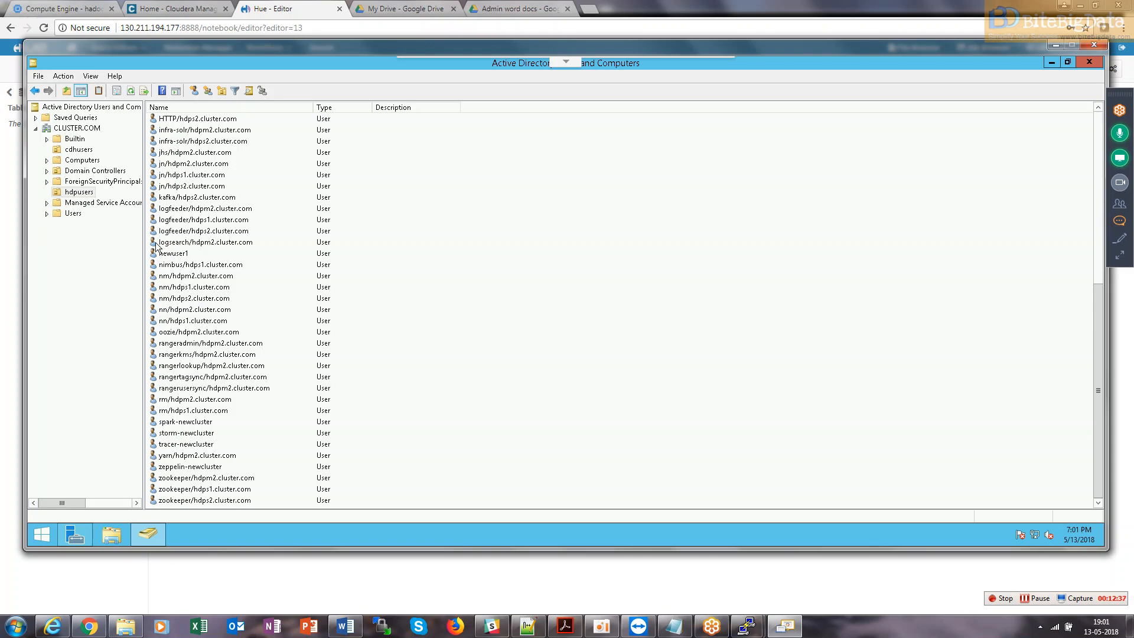
{"action": "left_click", "coordinate": [81, 160]}
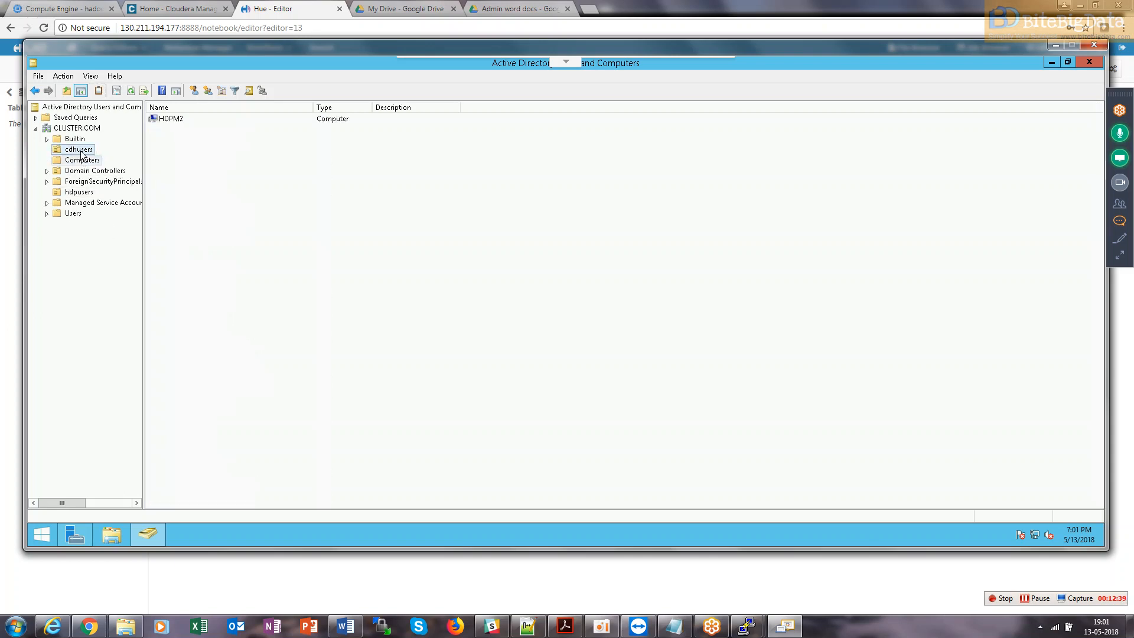
{"action": "left_click", "coordinate": [77, 149]}
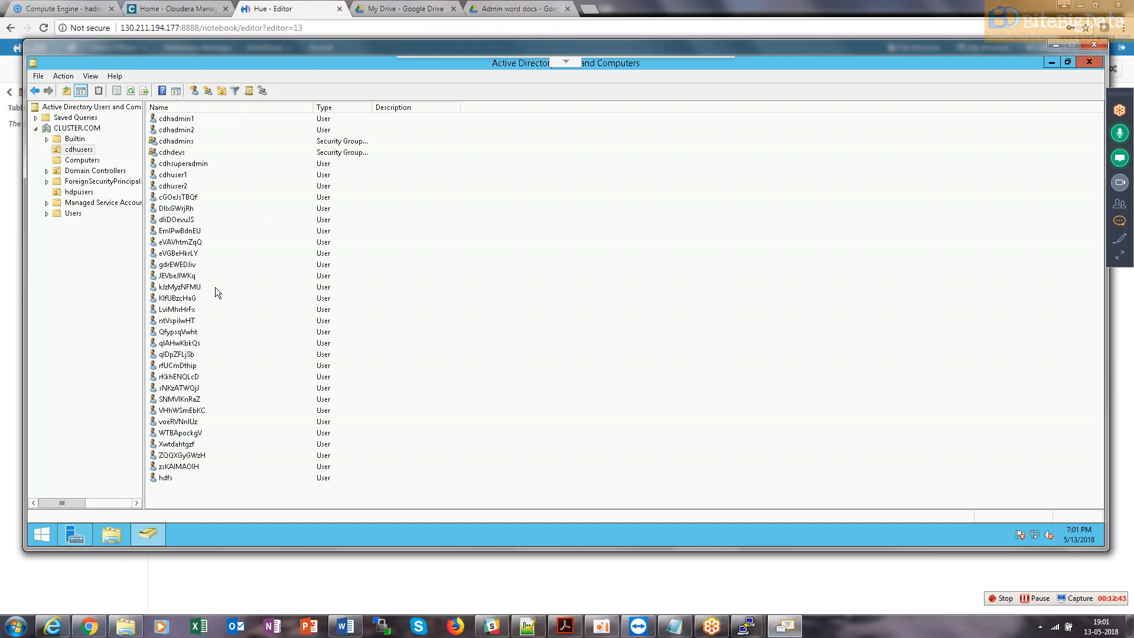
{"action": "left_click", "coordinate": [179, 466]}
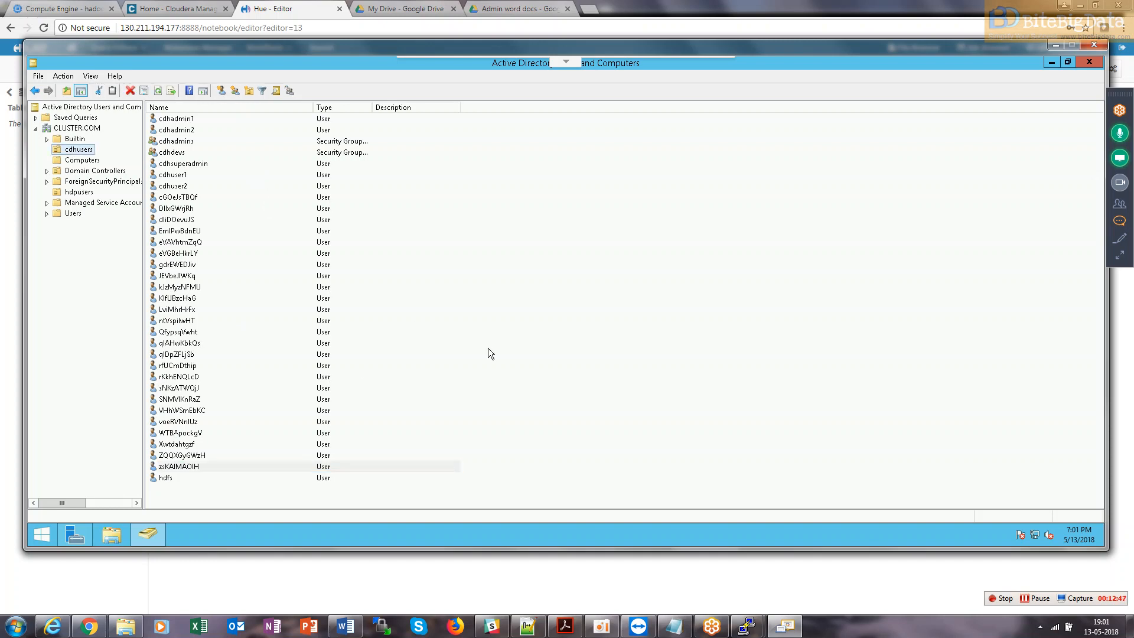
{"action": "mouse_move", "coordinate": [1029, 331]}
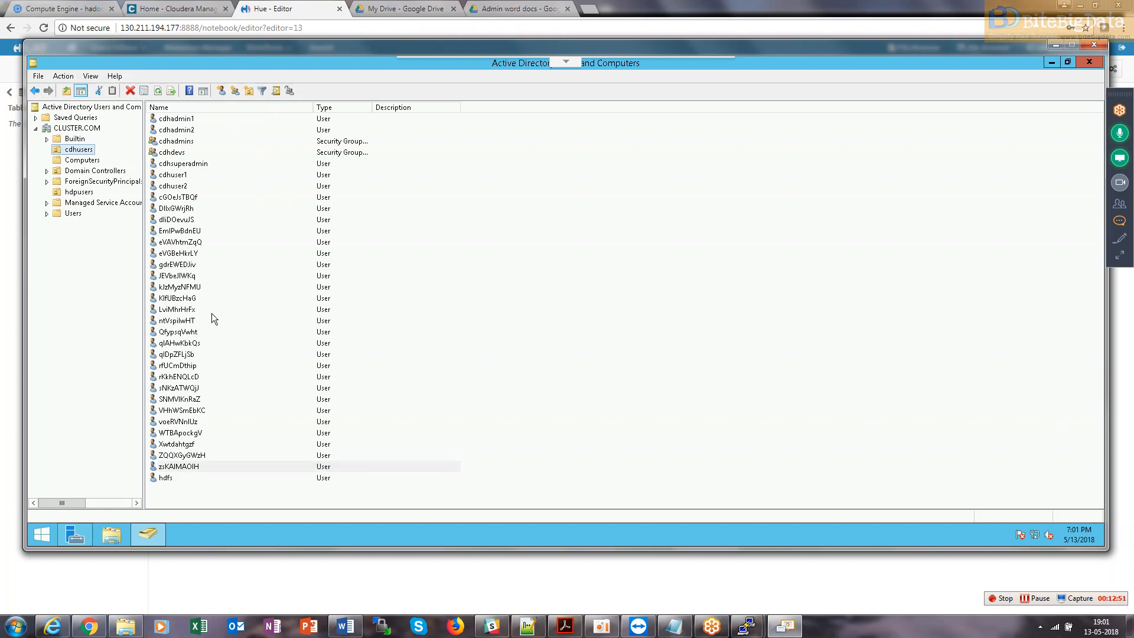
{"action": "mouse_move", "coordinate": [538, 428]}
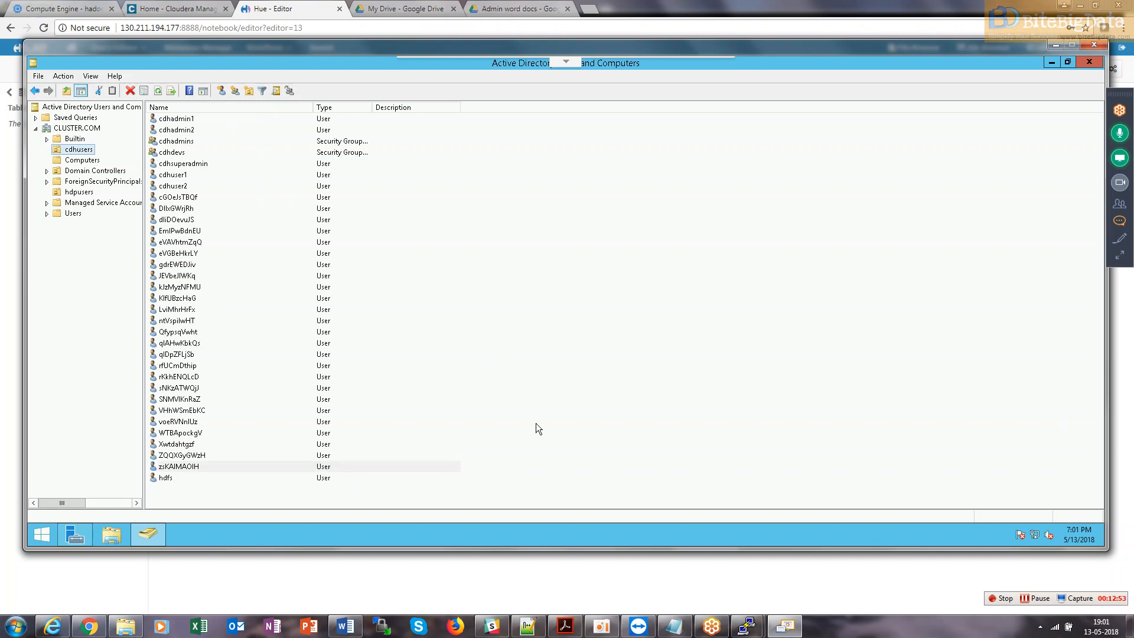
{"action": "left_click", "coordinate": [283, 9]}
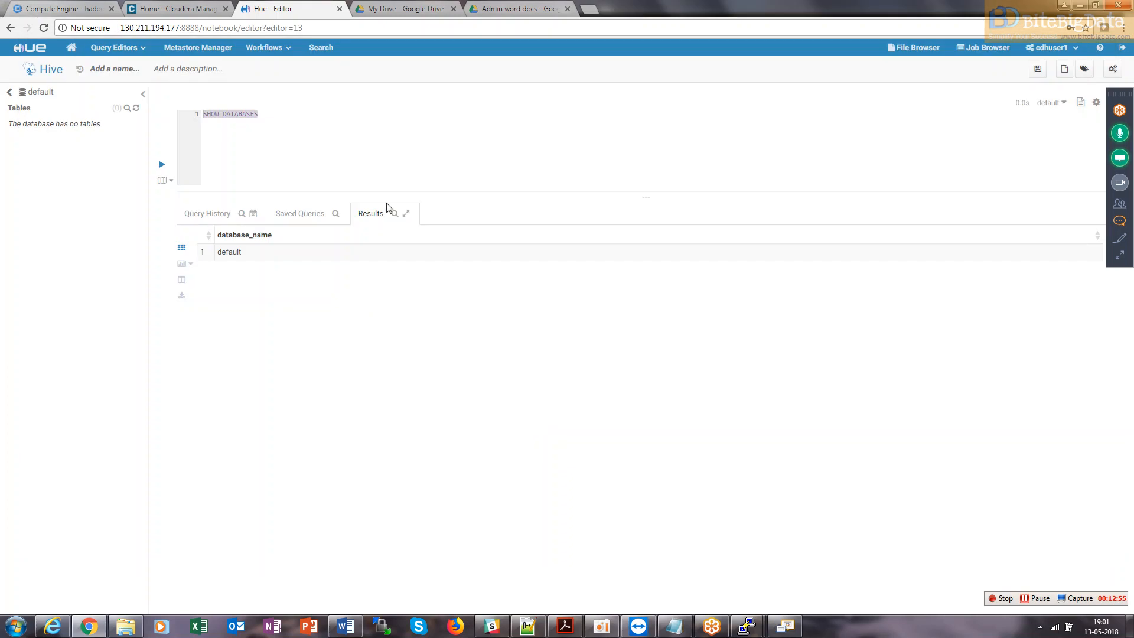
{"action": "mouse_move", "coordinate": [259, 174]}
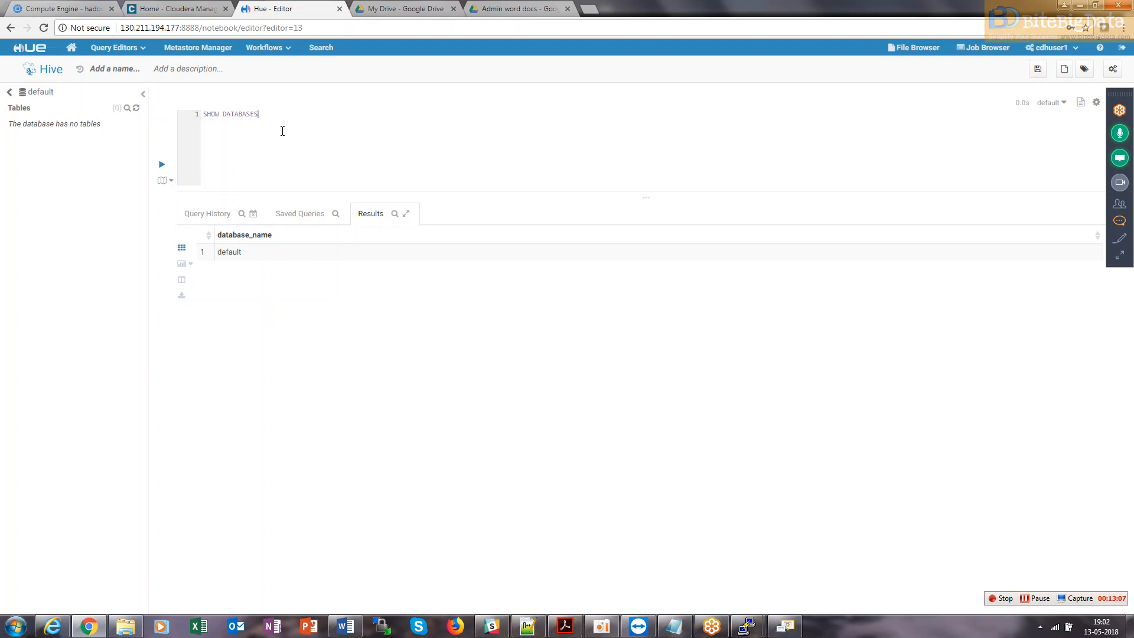
Run CREATE DATABASE hadoop_example, then SHOW DATABASES to see it listed beside default.
{"action": "type", "text": "crea"}
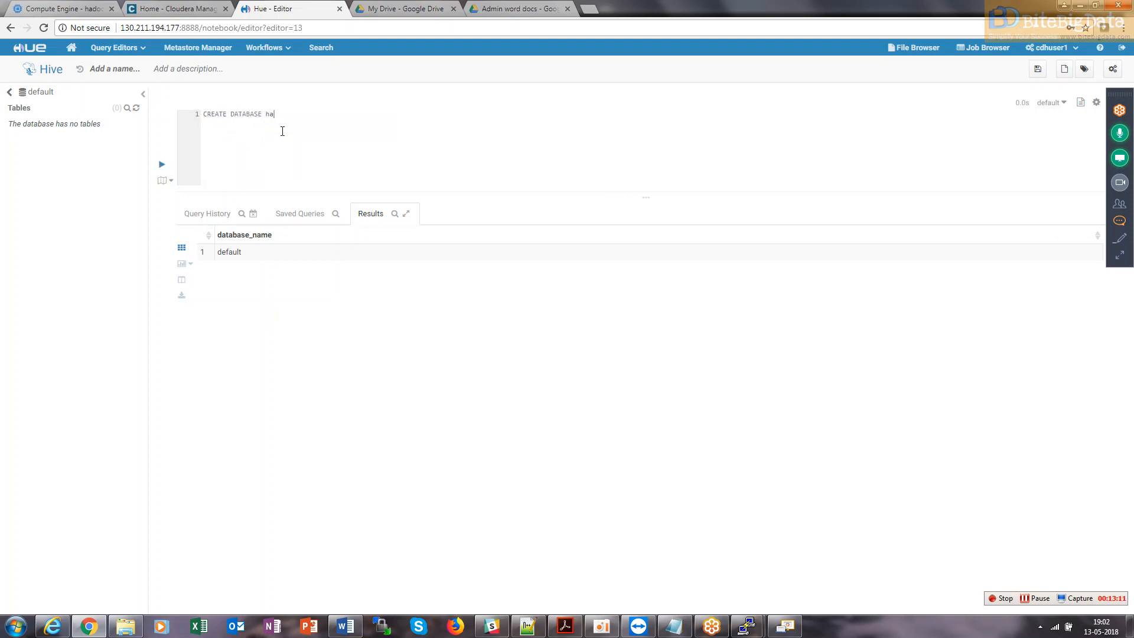
{"action": "type", "text": "doop_examp1"}
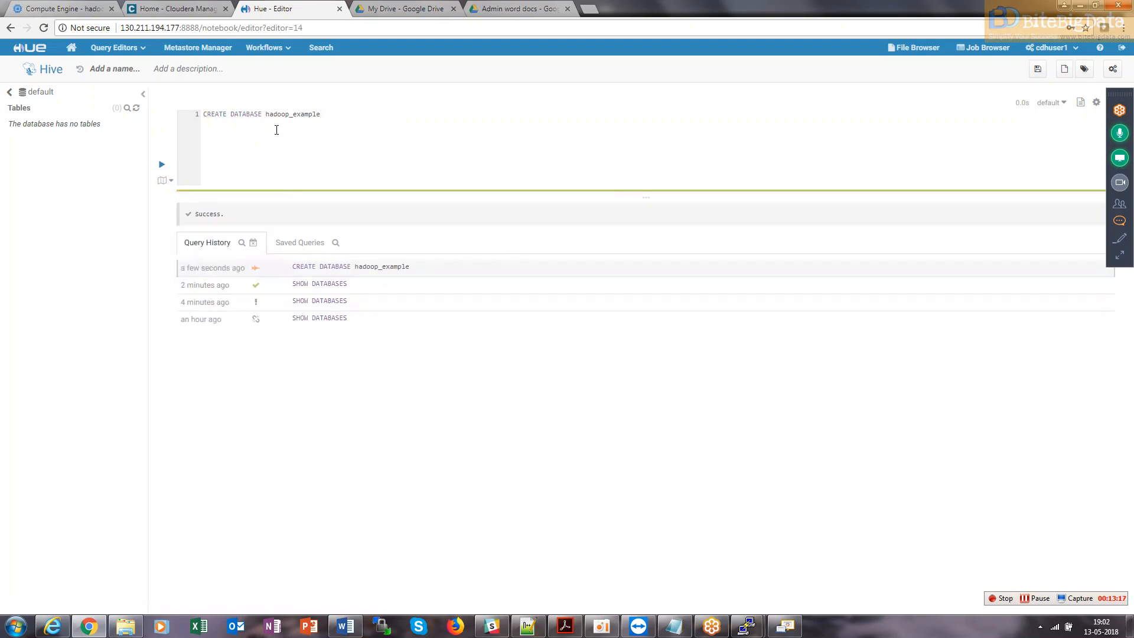
{"action": "type", "text": "s"}
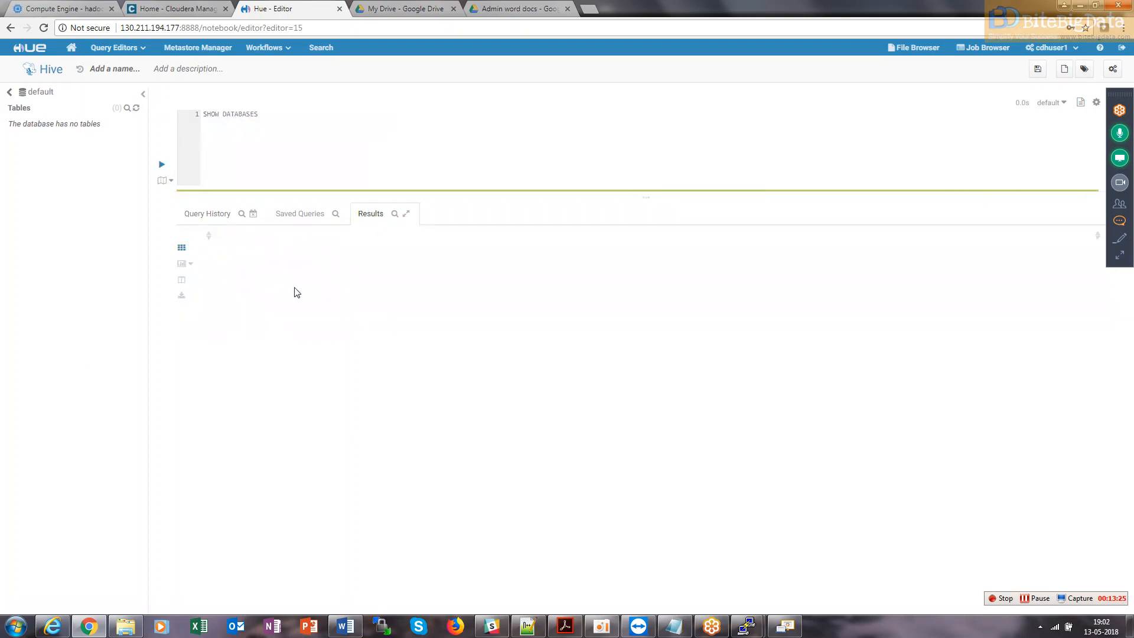
{"action": "left_click", "coordinate": [161, 165]}
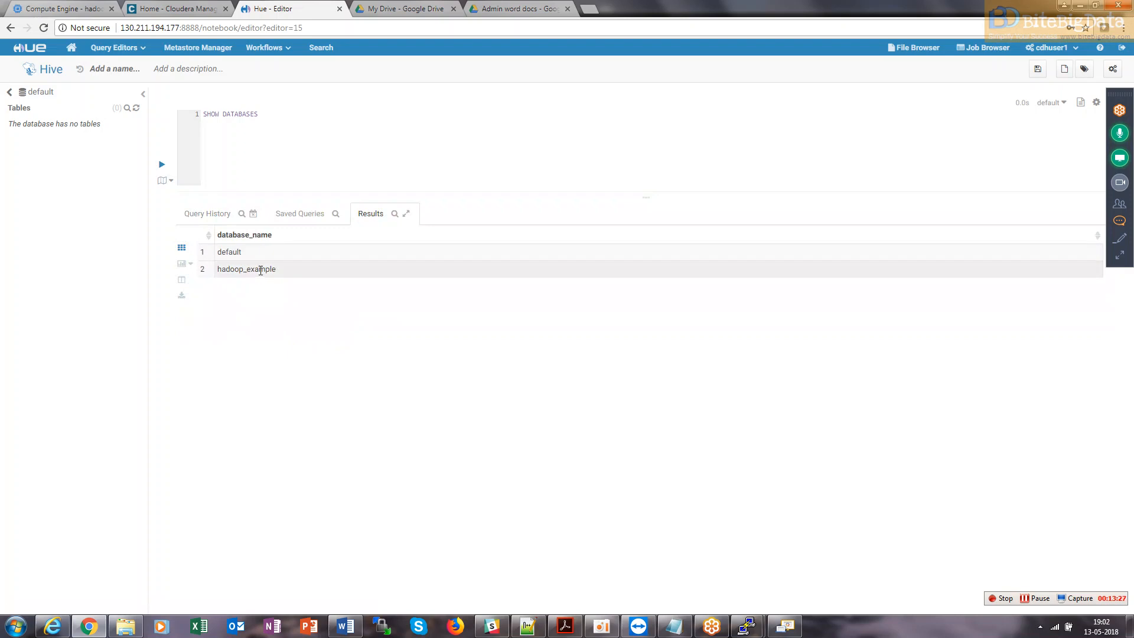
{"action": "mouse_move", "coordinate": [299, 143]}
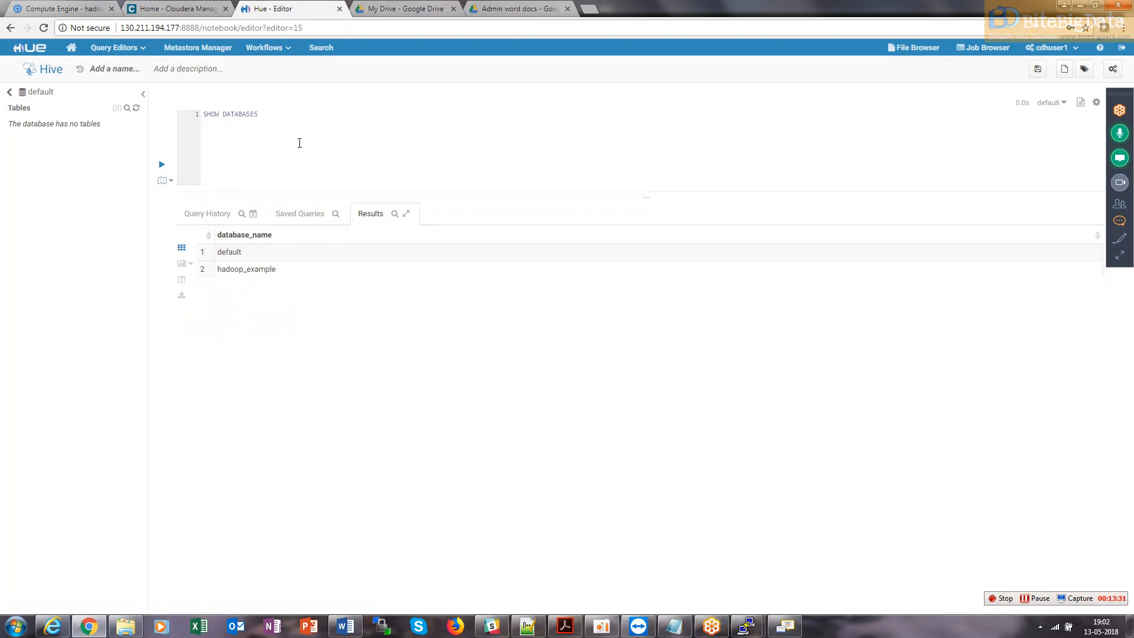
{"action": "key", "text": "alt+tab"}
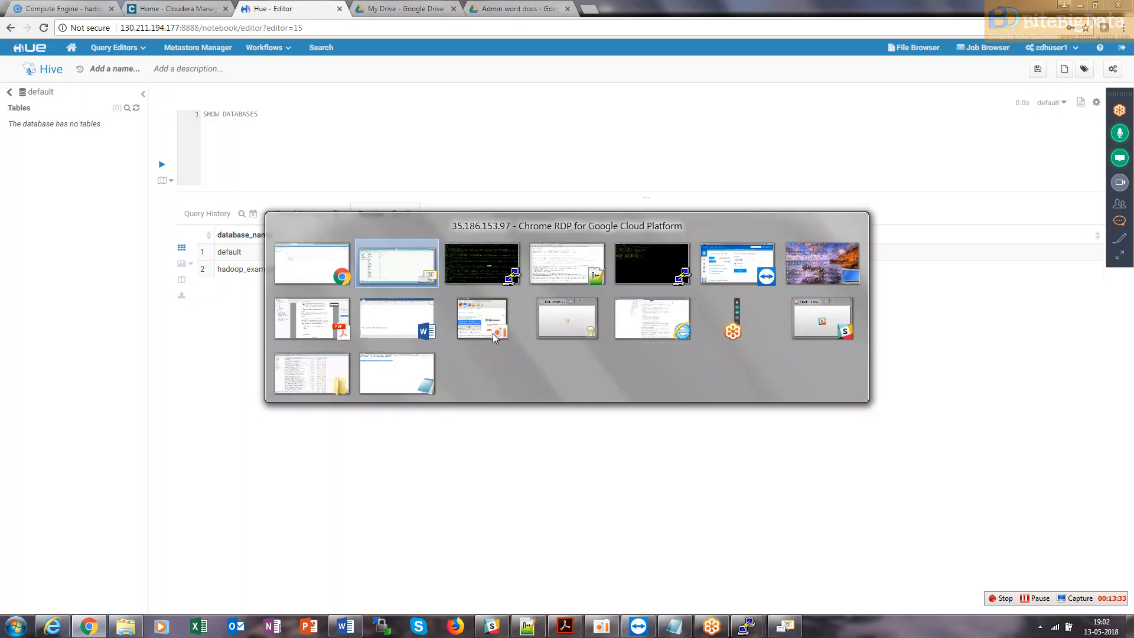
Bring the PuTTY Beeline session showing the cdhdevs admin grant to the front.
{"action": "left_click", "coordinate": [482, 263]}
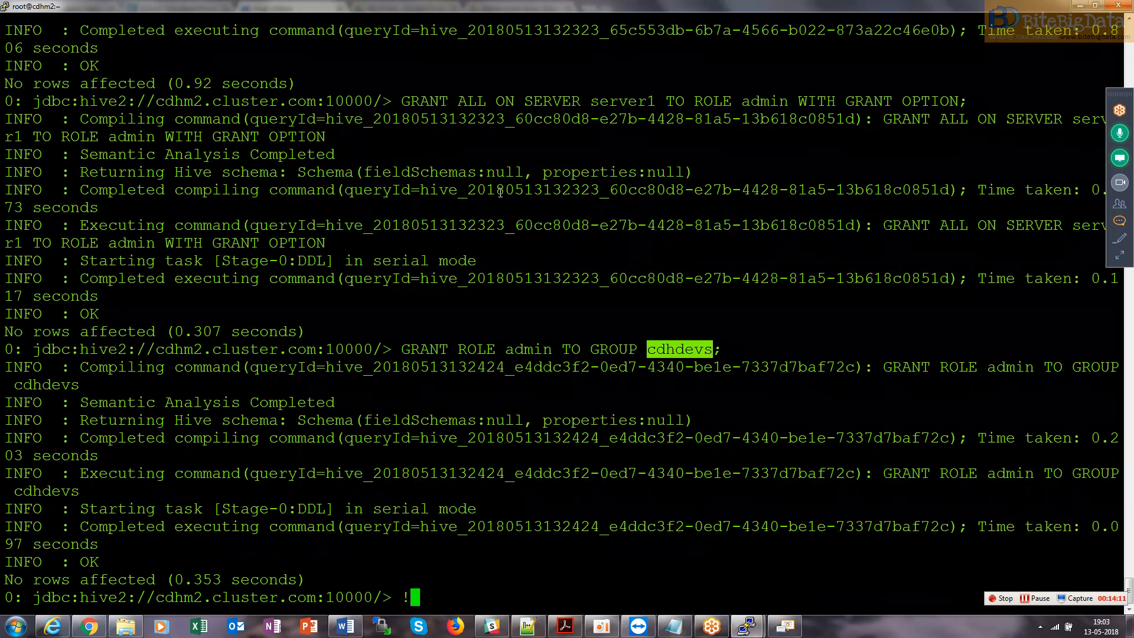
Quit Beeline with !q, launch the Hive CLI, then exit it back to the shell prompt.
{"action": "key", "text": "alt+tab"}
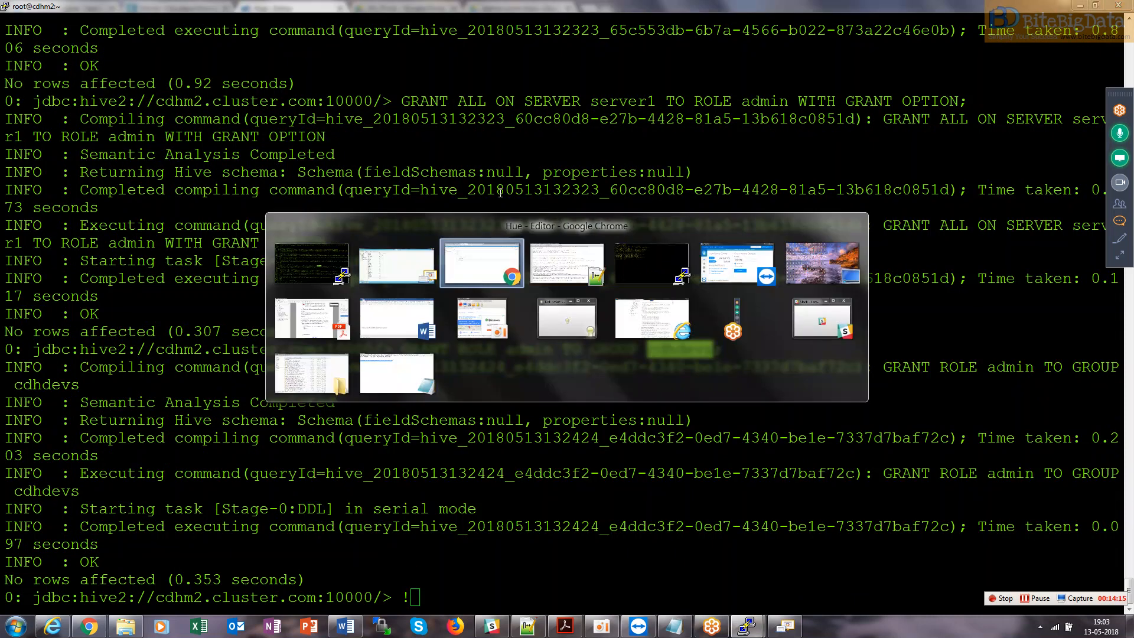
{"action": "left_click", "coordinate": [483, 263]}
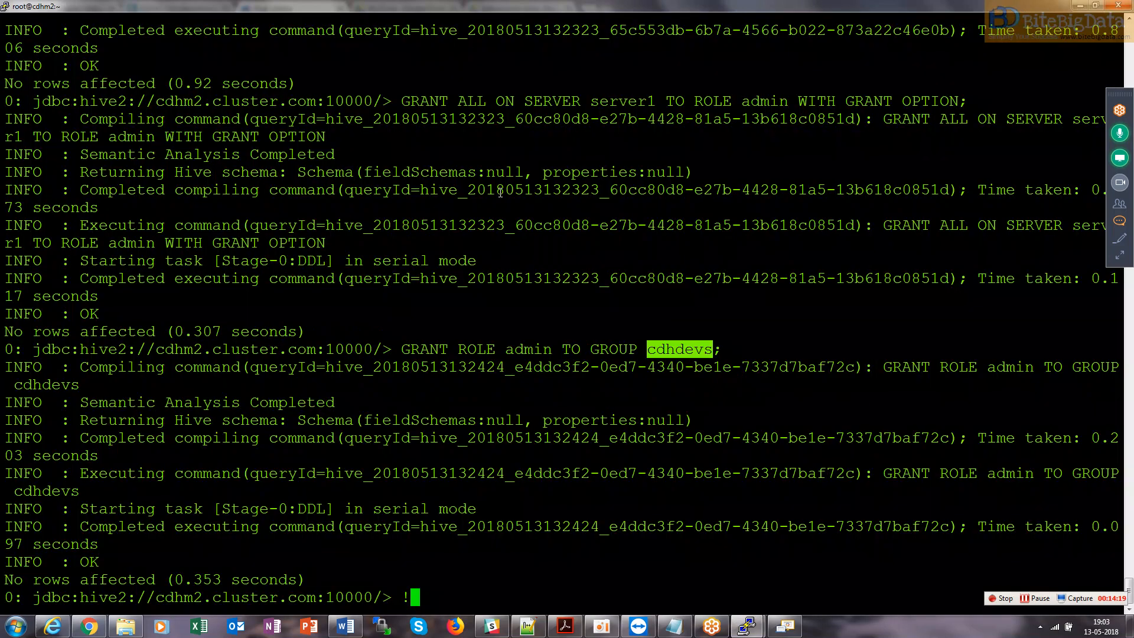
{"action": "type", "text": "q"}
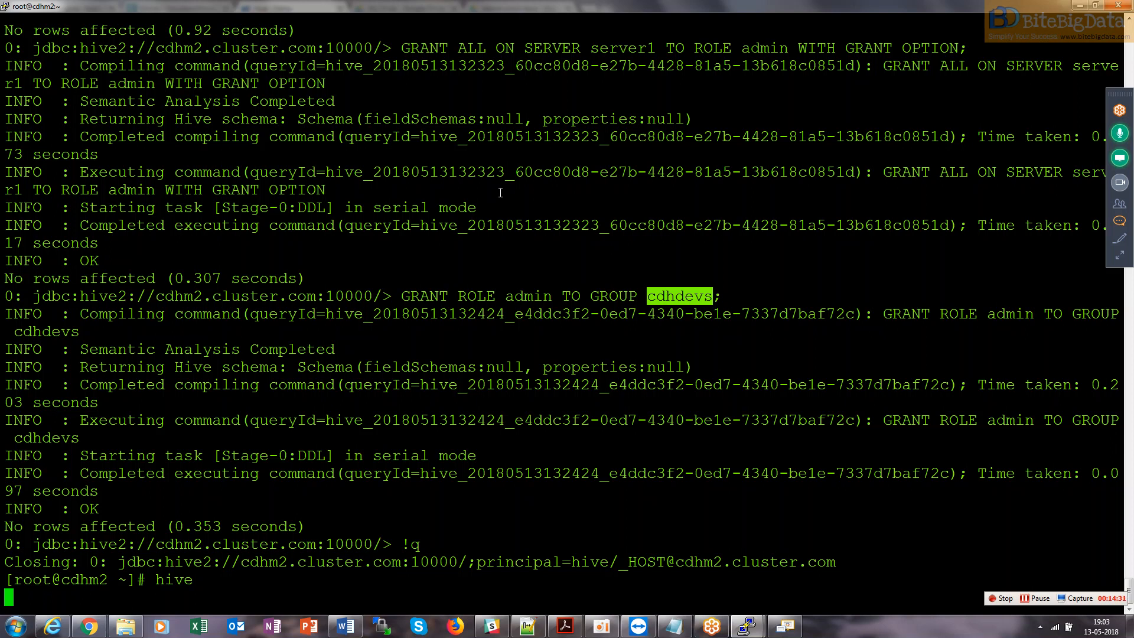
{"action": "key", "text": "Return"}
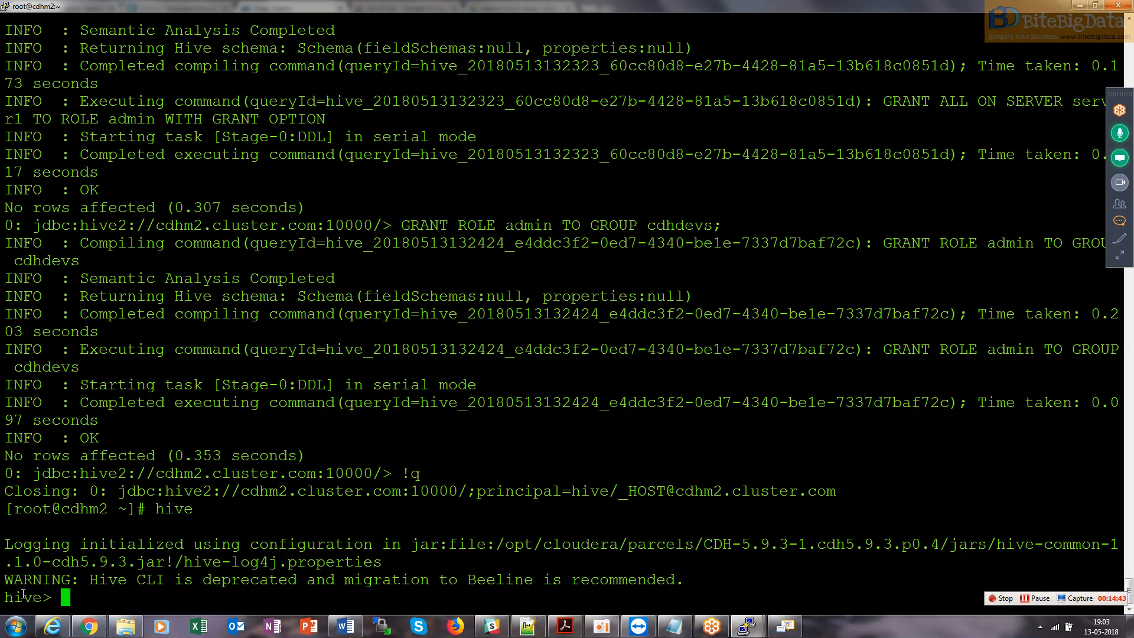
{"action": "type", "text": "exit"}
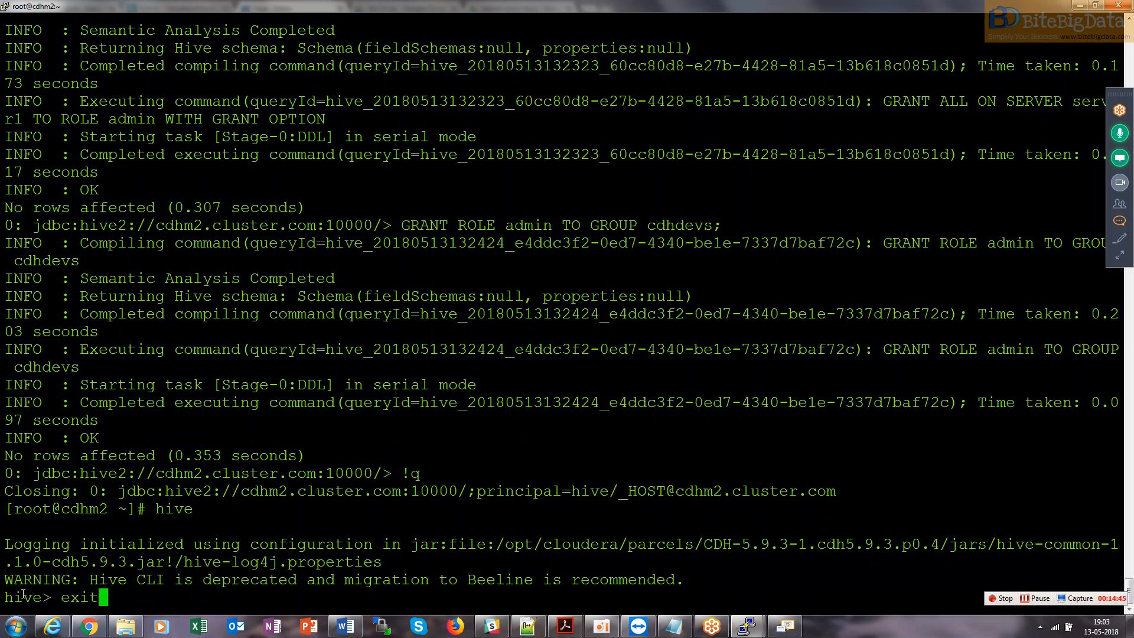
{"action": "key", "text": "Return"}
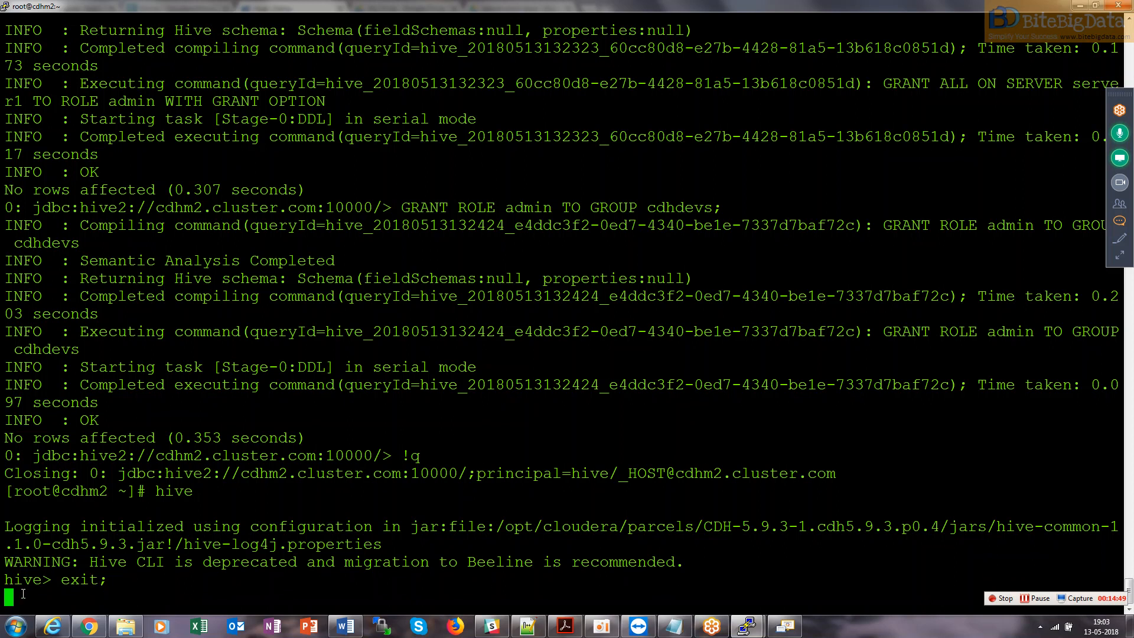
{"action": "type", "text": "cl"}
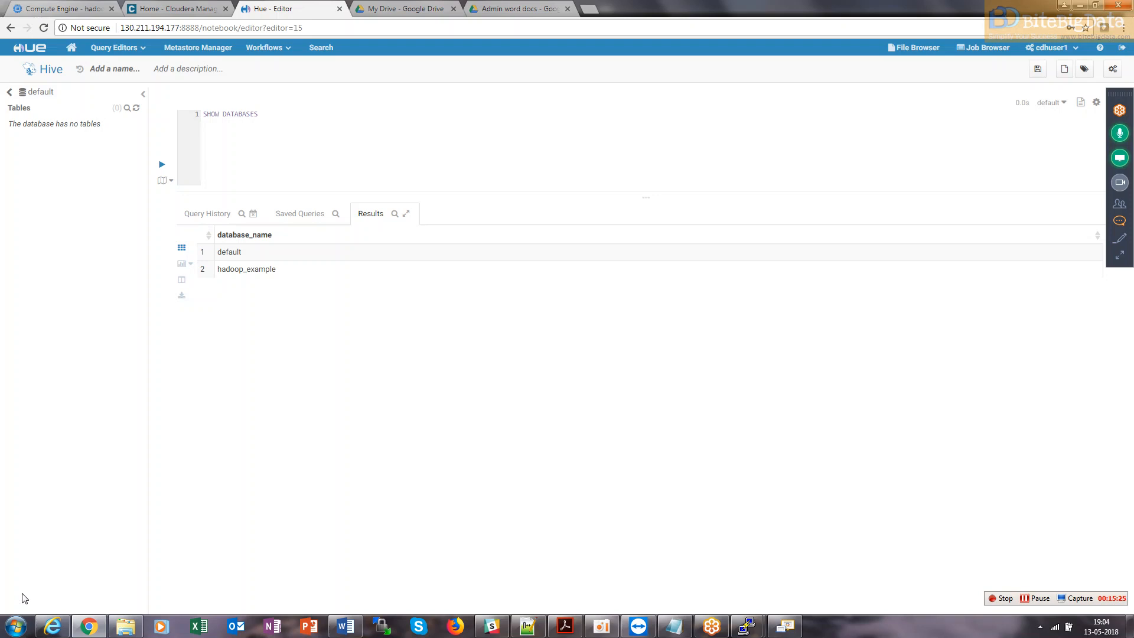
{"action": "mouse_move", "coordinate": [339, 608]}
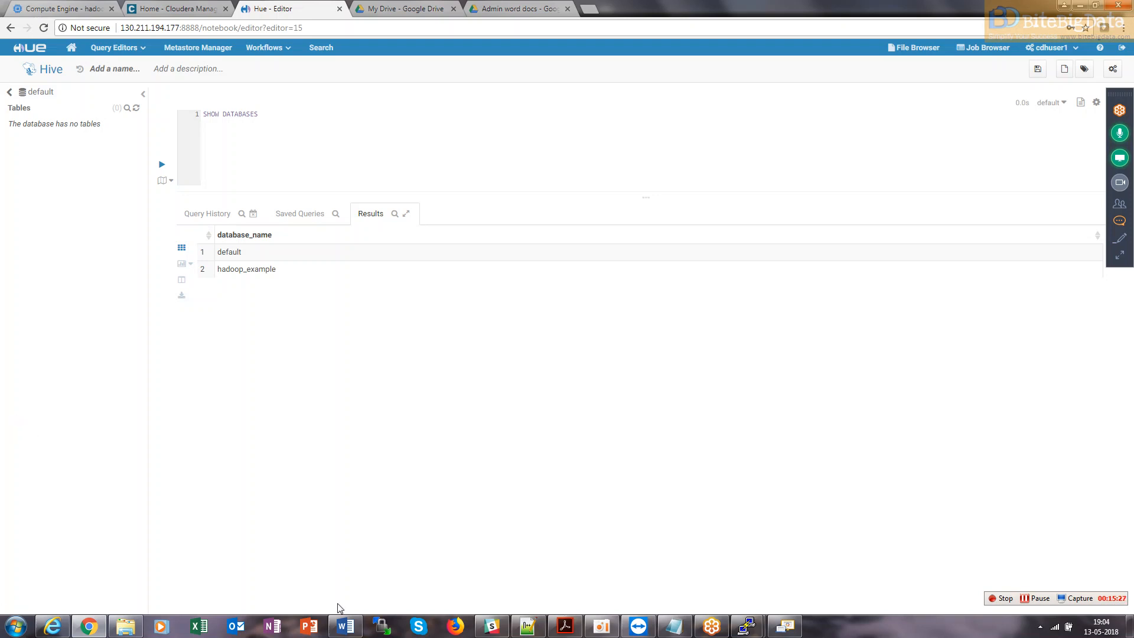
{"action": "mouse_move", "coordinate": [576, 612]}
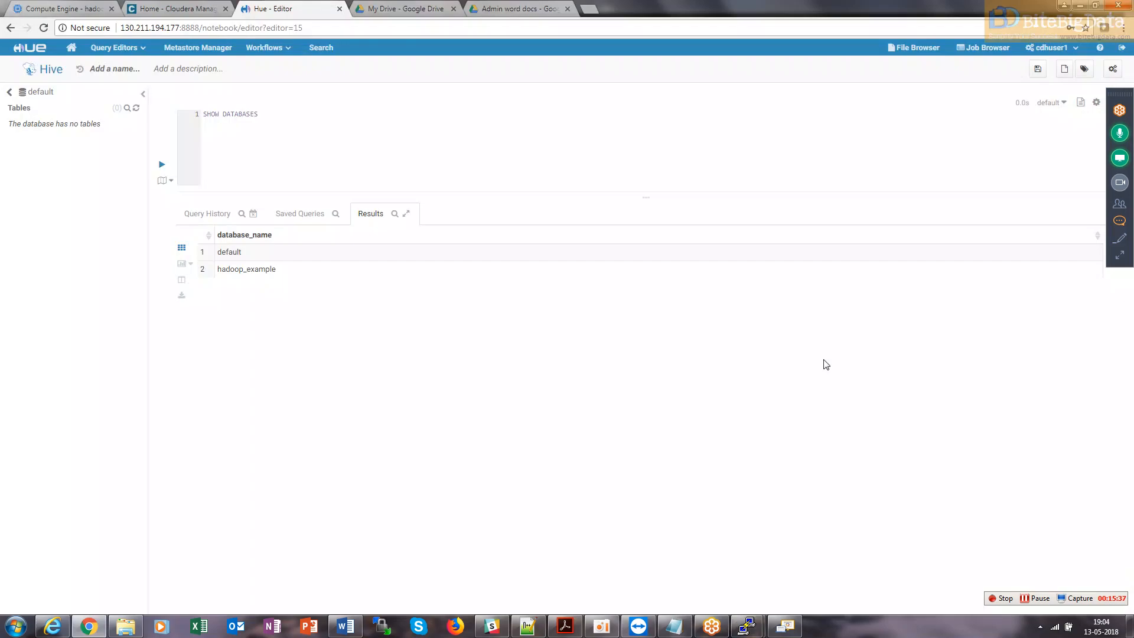
{"action": "mouse_move", "coordinate": [960, 522]}
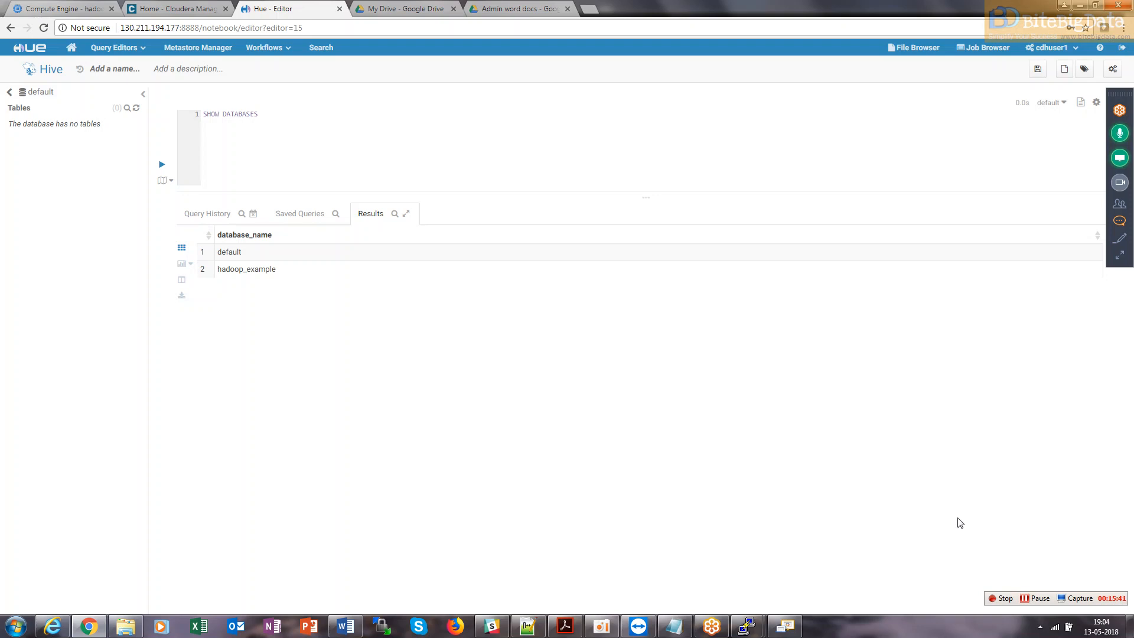
{"action": "mouse_move", "coordinate": [1047, 584]}
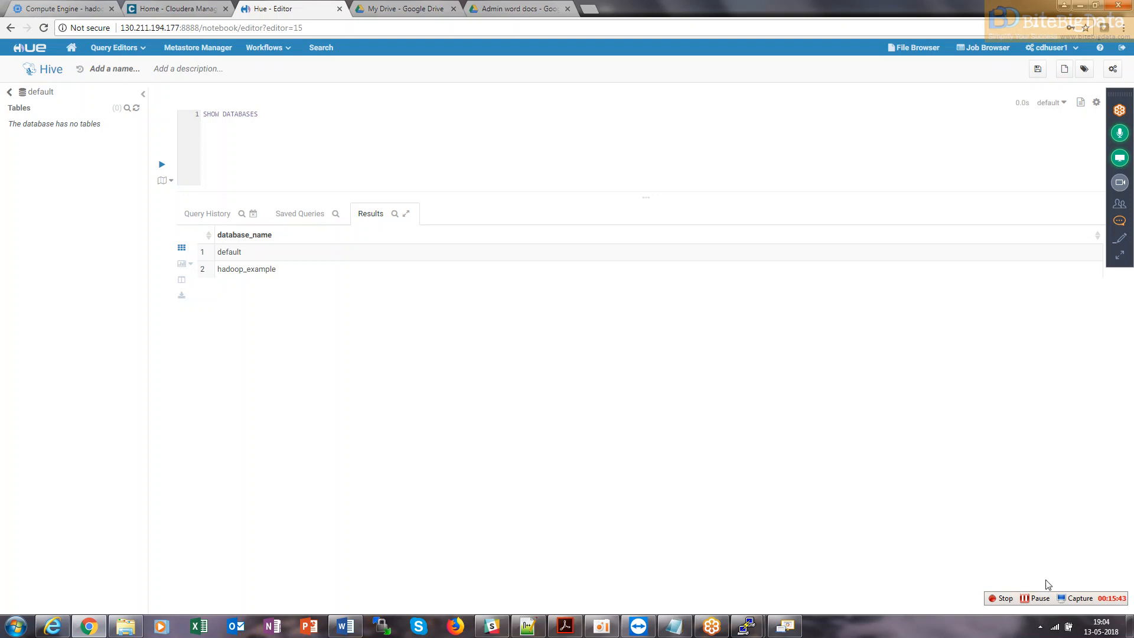